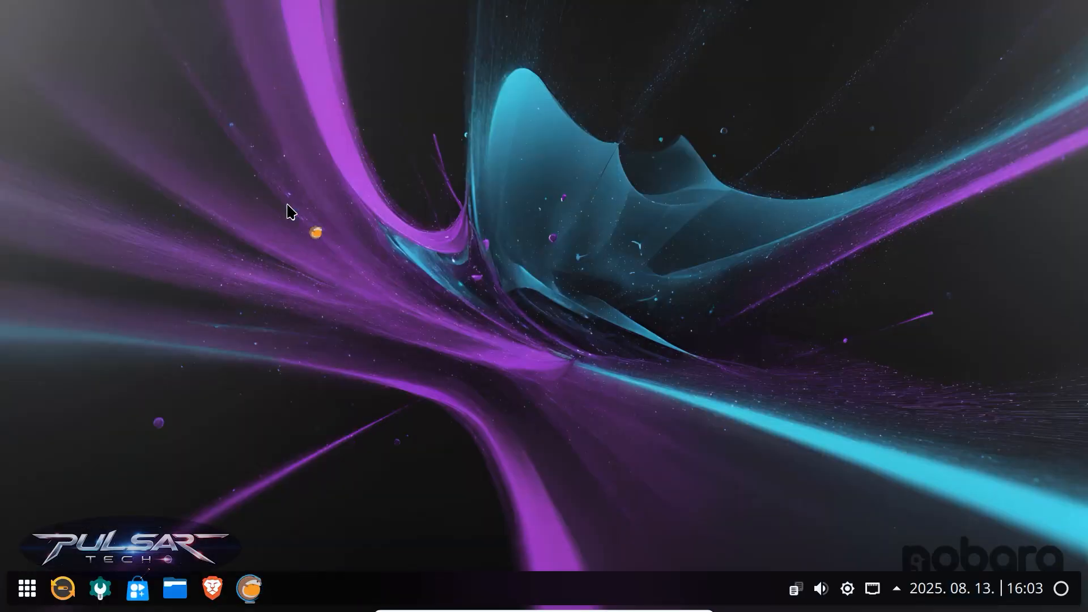
Launch Lutris and browse the launcher's Education and Games categories.
{"action": "left_click", "coordinate": [248, 588]}
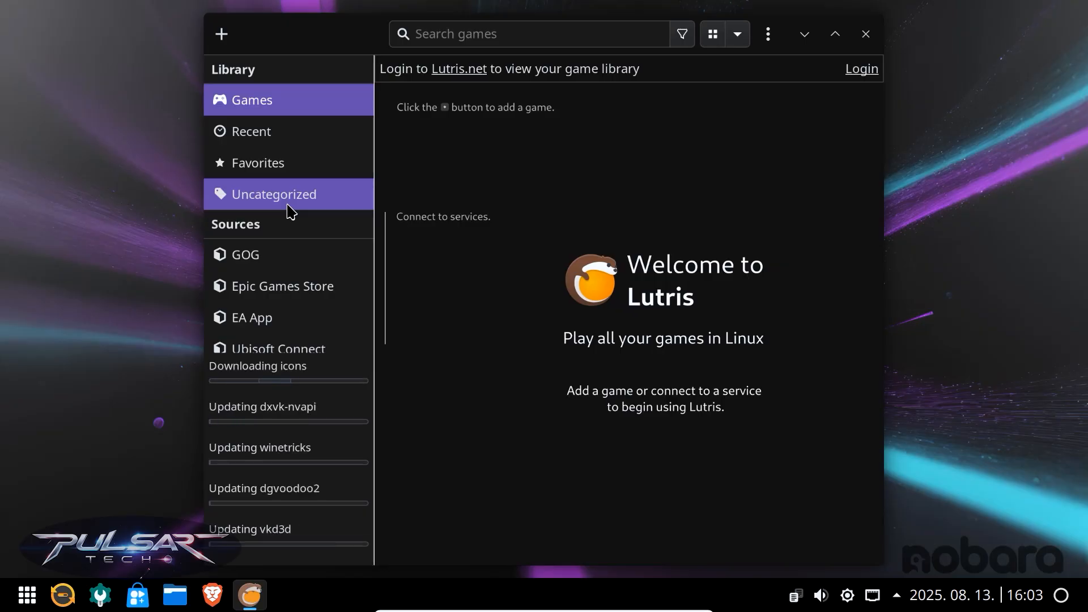
{"action": "left_click", "coordinate": [13, 599]}
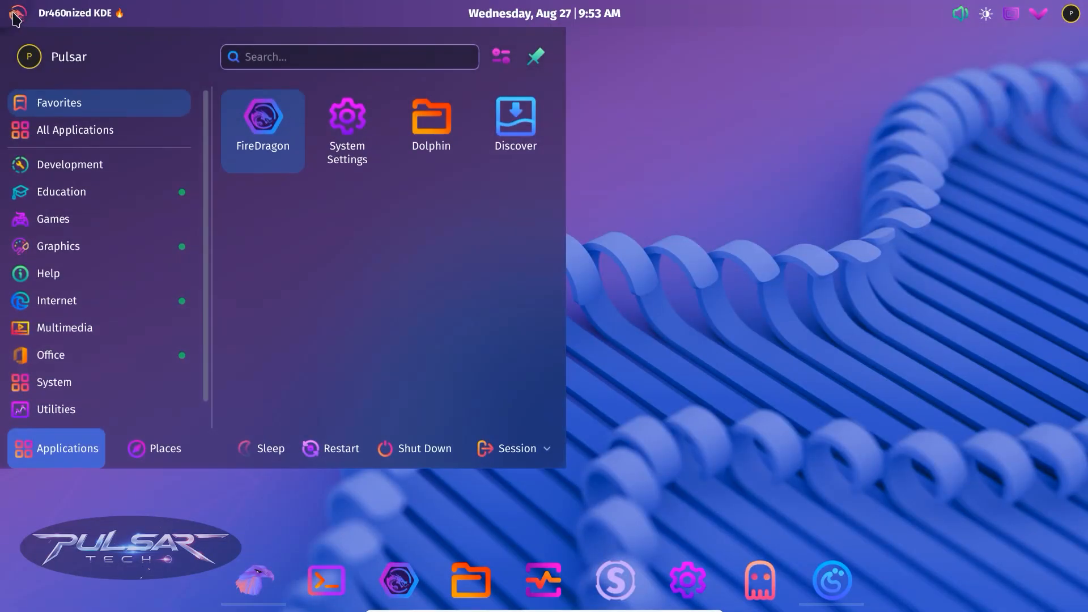
{"action": "left_click", "coordinate": [69, 165]}
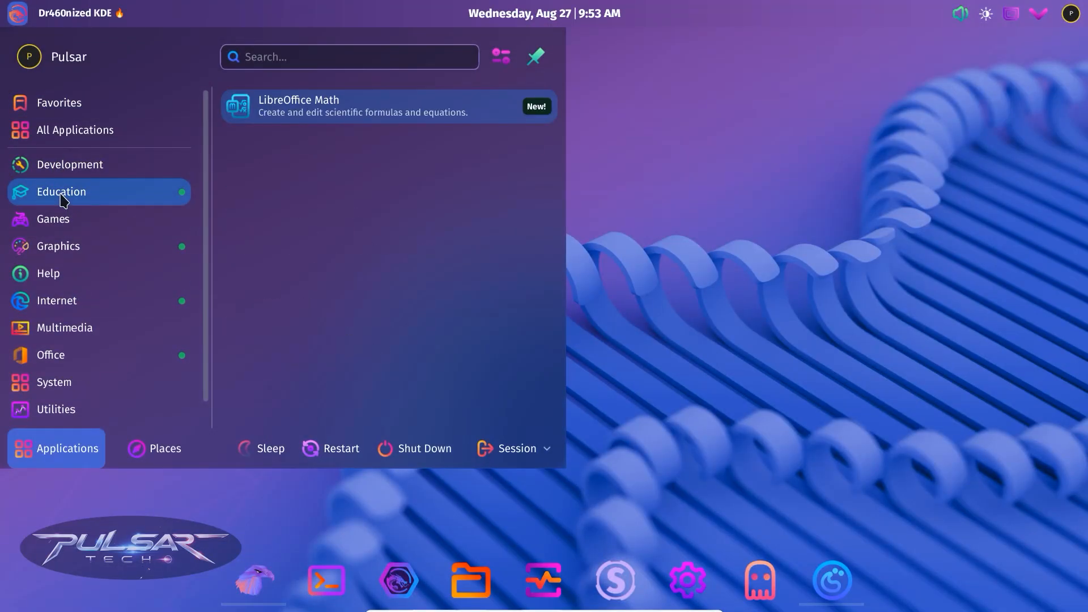
{"action": "left_click", "coordinate": [53, 219]}
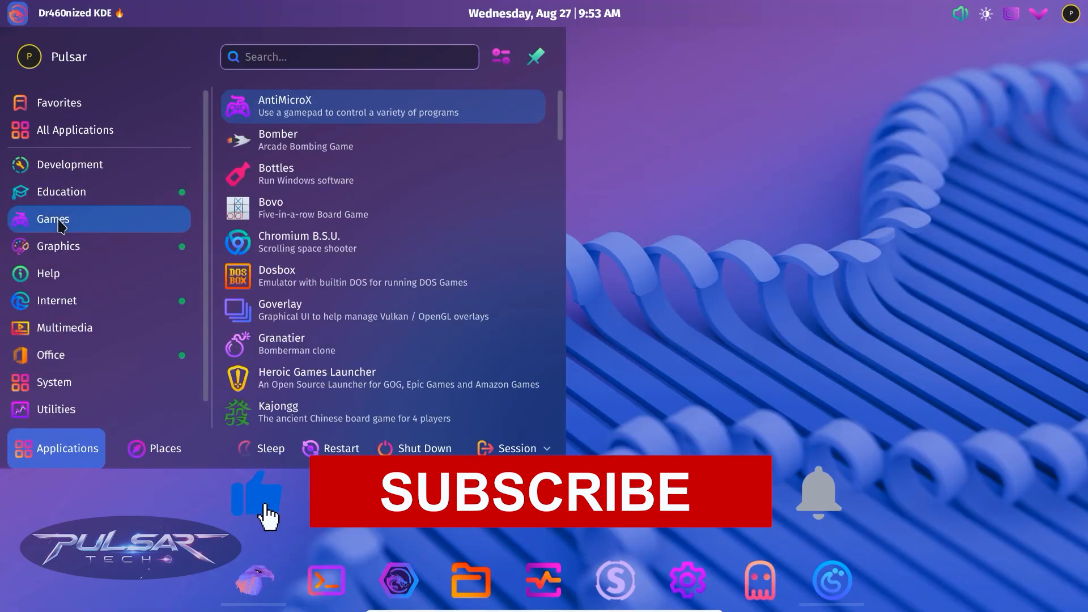
{"action": "mouse_move", "coordinate": [287, 140]}
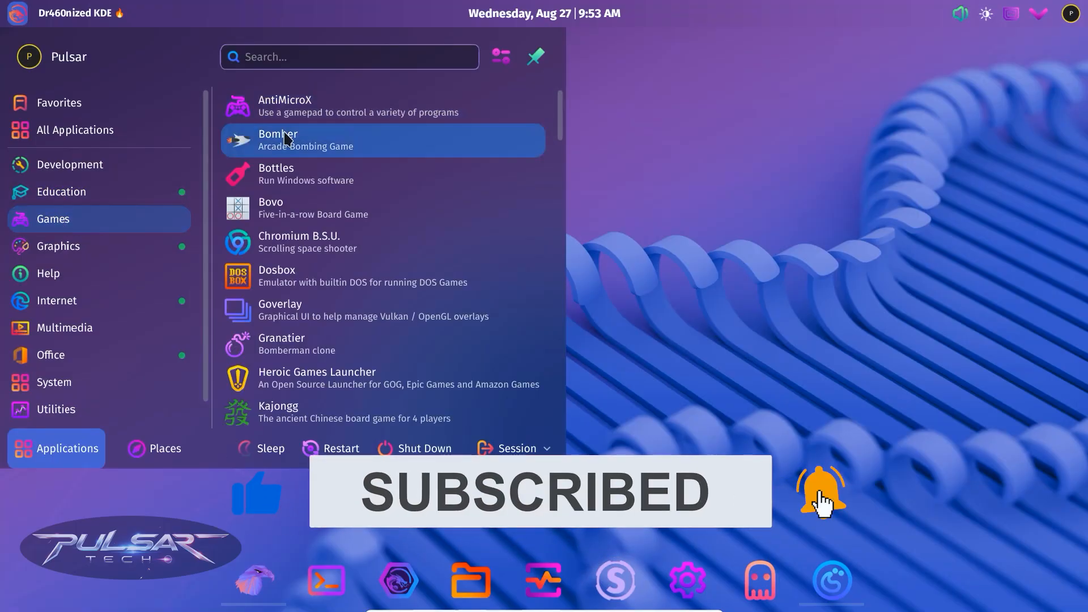
{"action": "scroll", "scroll_direction": "down", "scroll_amount": 3}
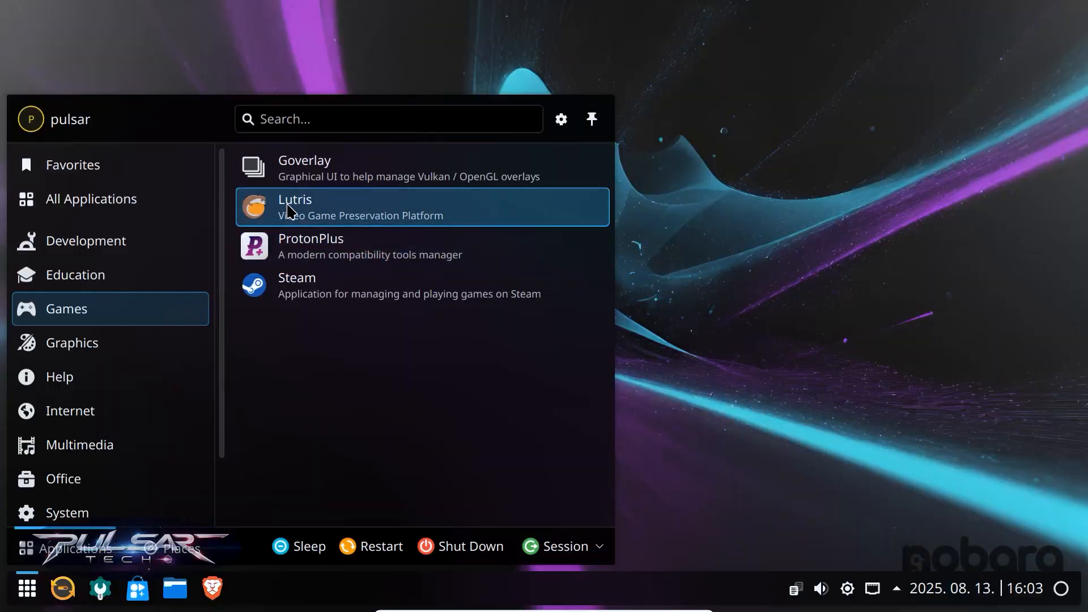
Launch Lutris again, then scroll the Games list to Heroic Games Launcher.
{"action": "left_click", "coordinate": [294, 206]}
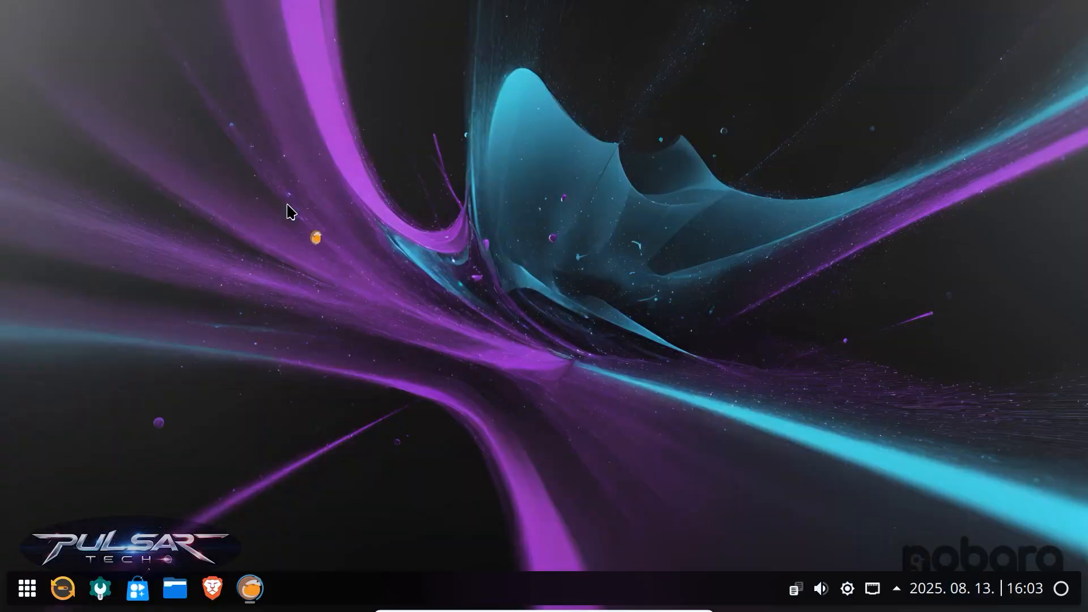
{"action": "left_click", "coordinate": [247, 588]}
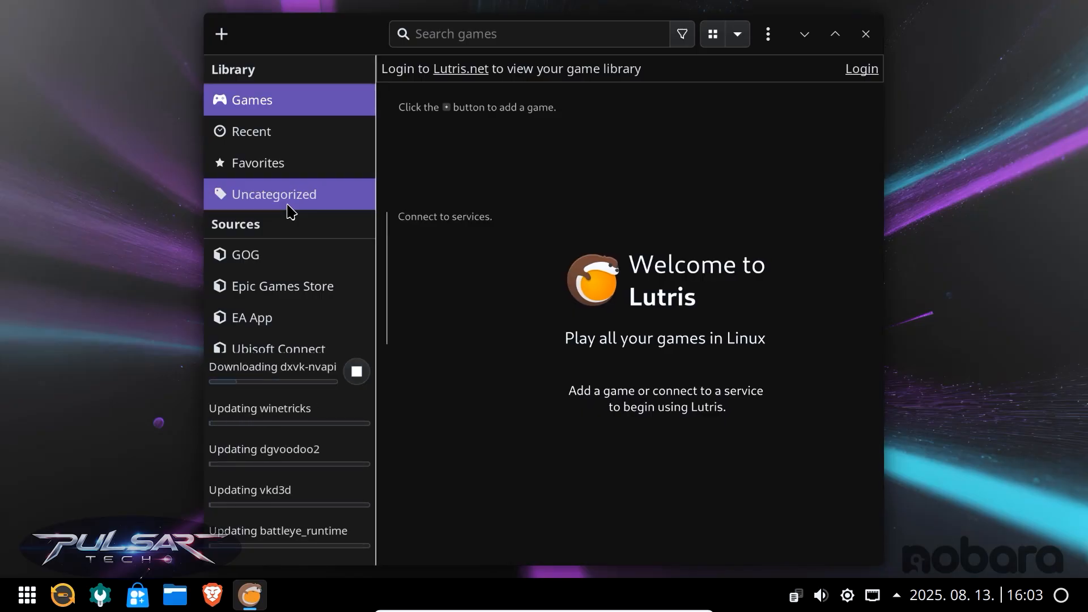
{"action": "left_click", "coordinate": [28, 599]}
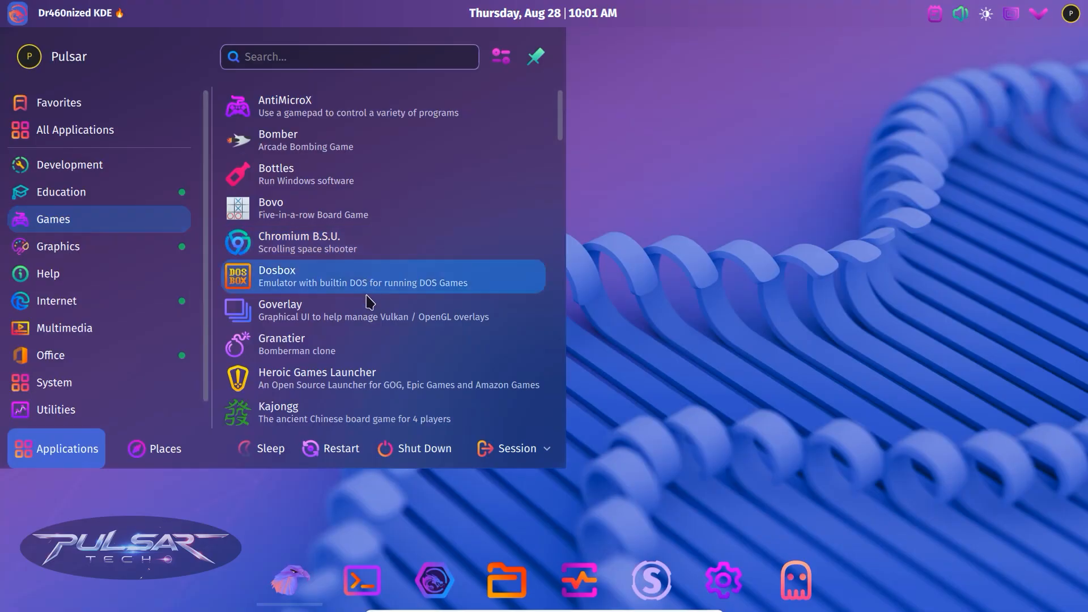
{"action": "scroll", "scroll_direction": "down", "scroll_amount": 3}
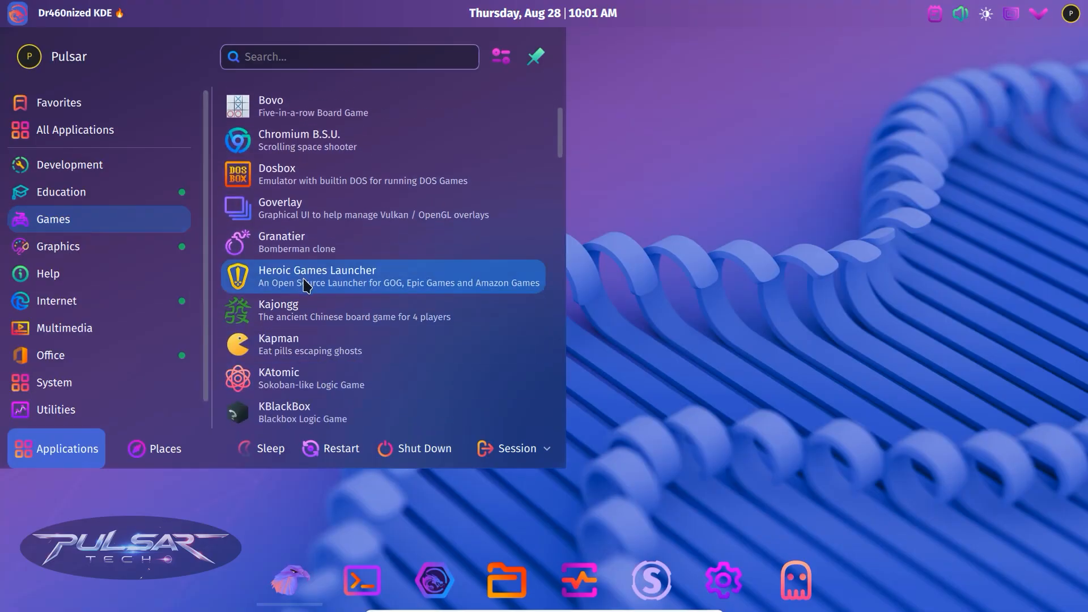
Start Heroic Games Launcher to show its empty library with zero games.
{"action": "left_click", "coordinate": [316, 275]}
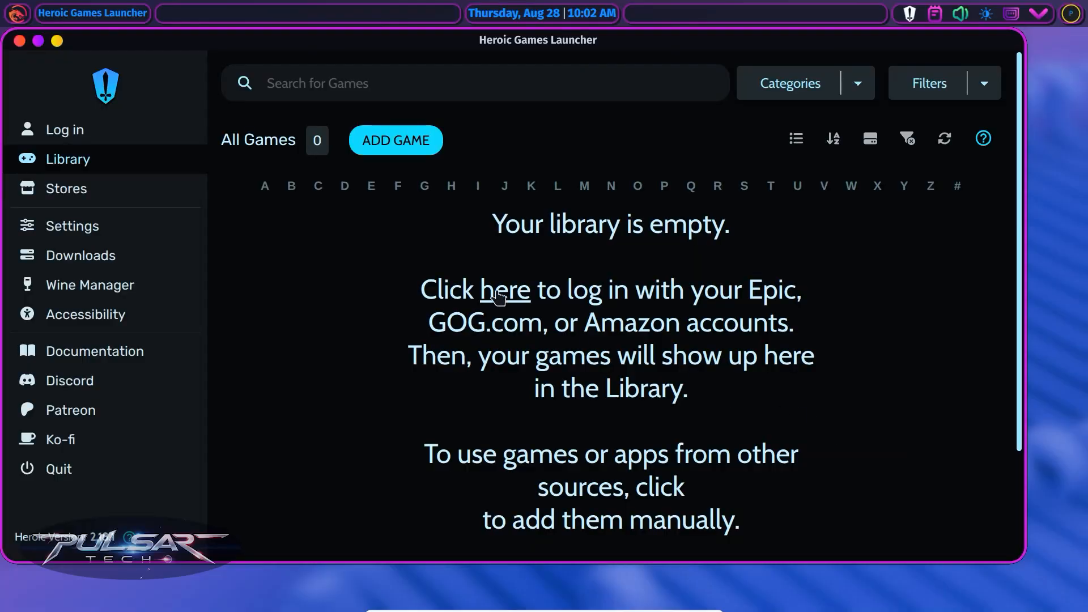
{"action": "mouse_move", "coordinate": [249, 228]}
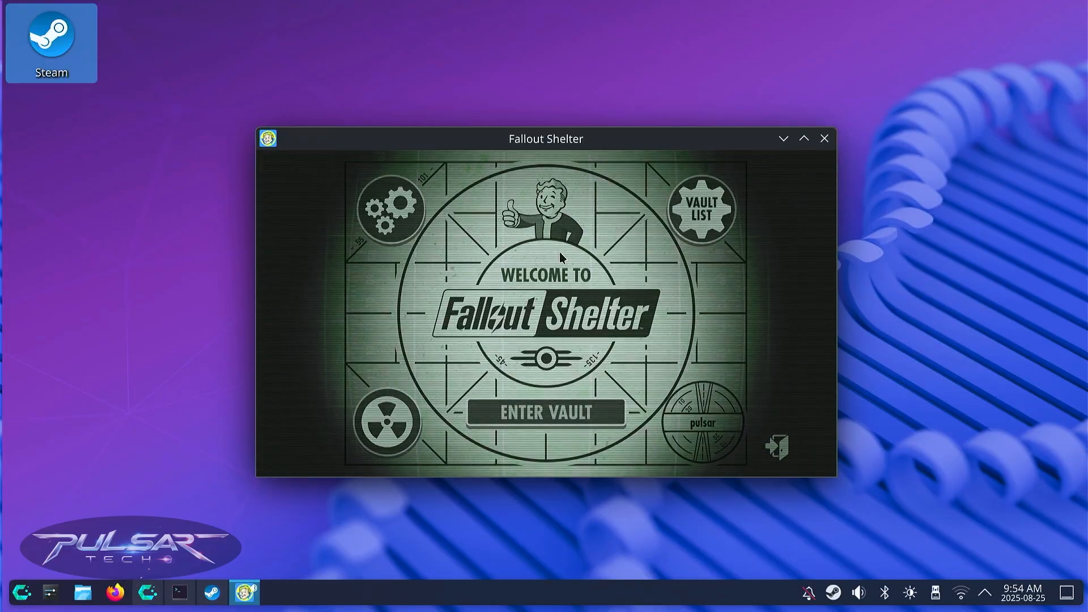
Open Fallout Shelter's settings and untick Windowed.
{"action": "left_click", "coordinate": [390, 208]}
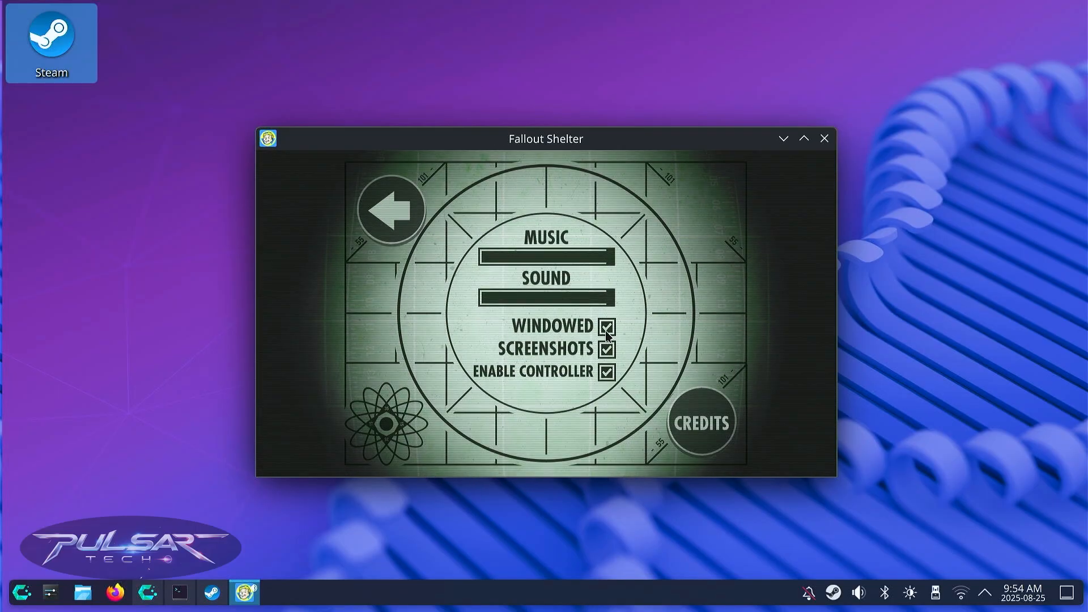
{"action": "left_click", "coordinate": [606, 326]}
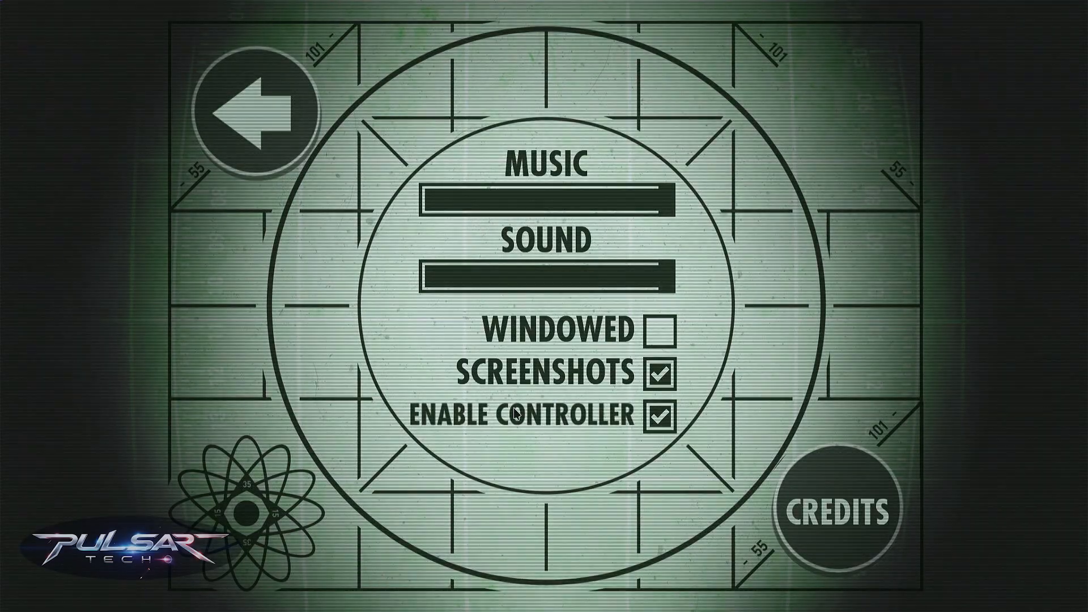
{"action": "mouse_move", "coordinate": [257, 114]}
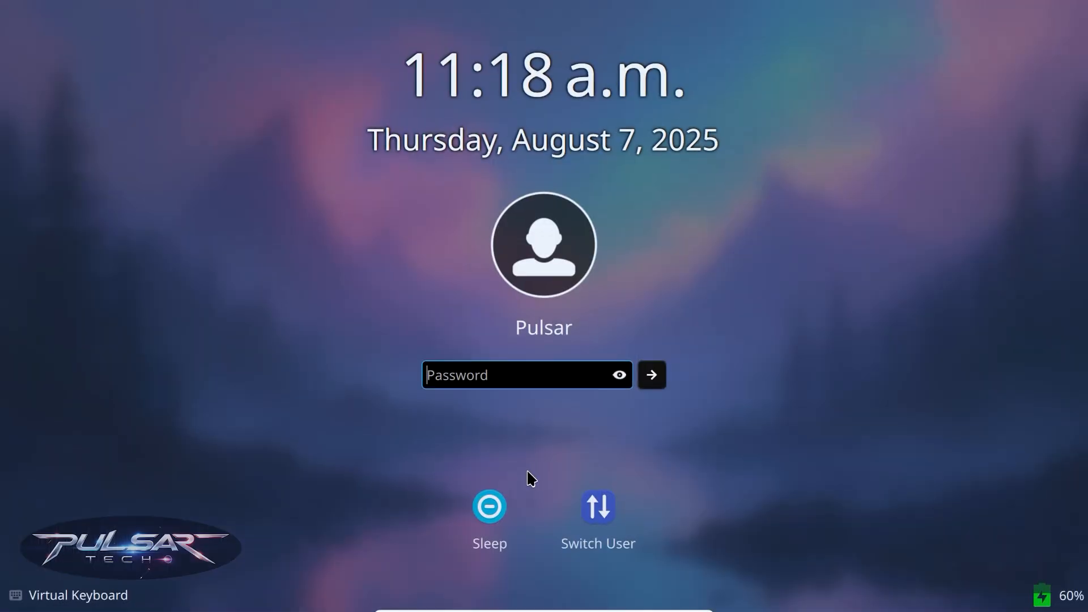
Unlock the session and list Games: Goverlay, Lutris, ProtonPlus and Steam.
{"action": "left_click", "coordinate": [523, 374]}
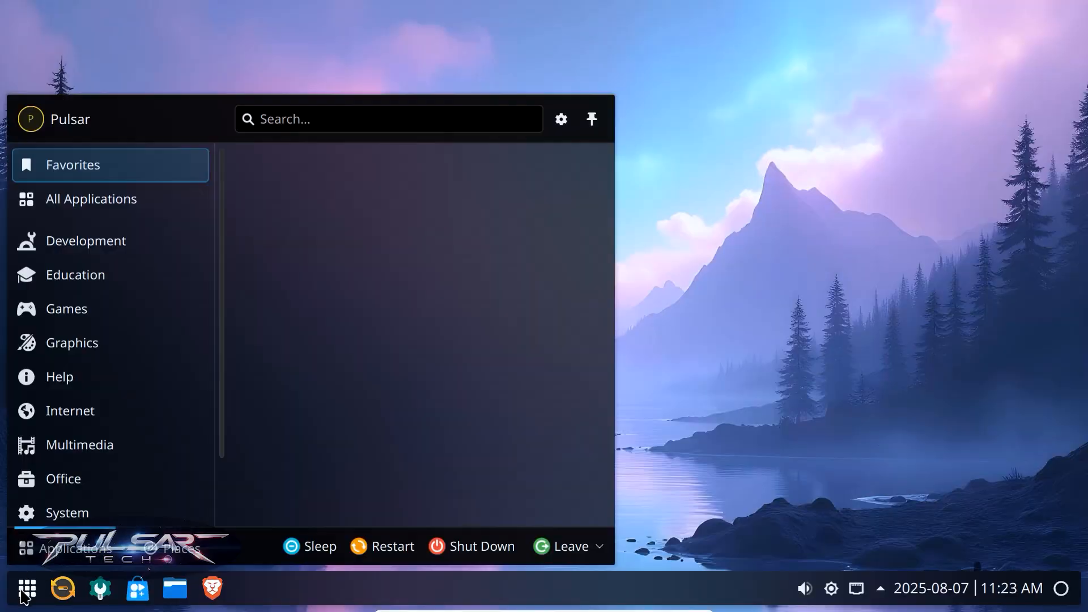
{"action": "left_click", "coordinate": [66, 308]}
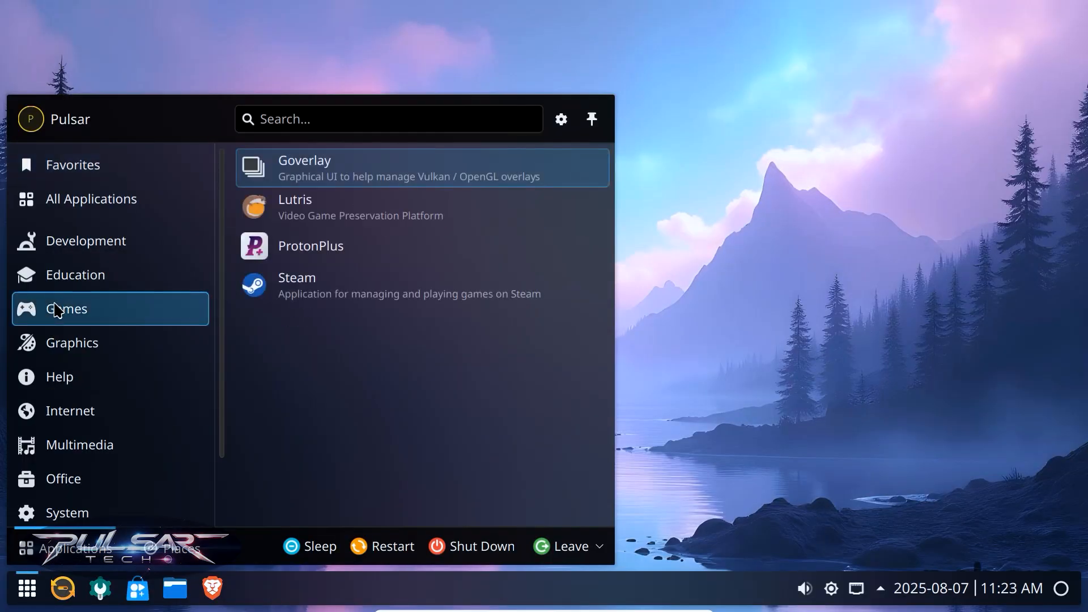
{"action": "mouse_move", "coordinate": [291, 207]}
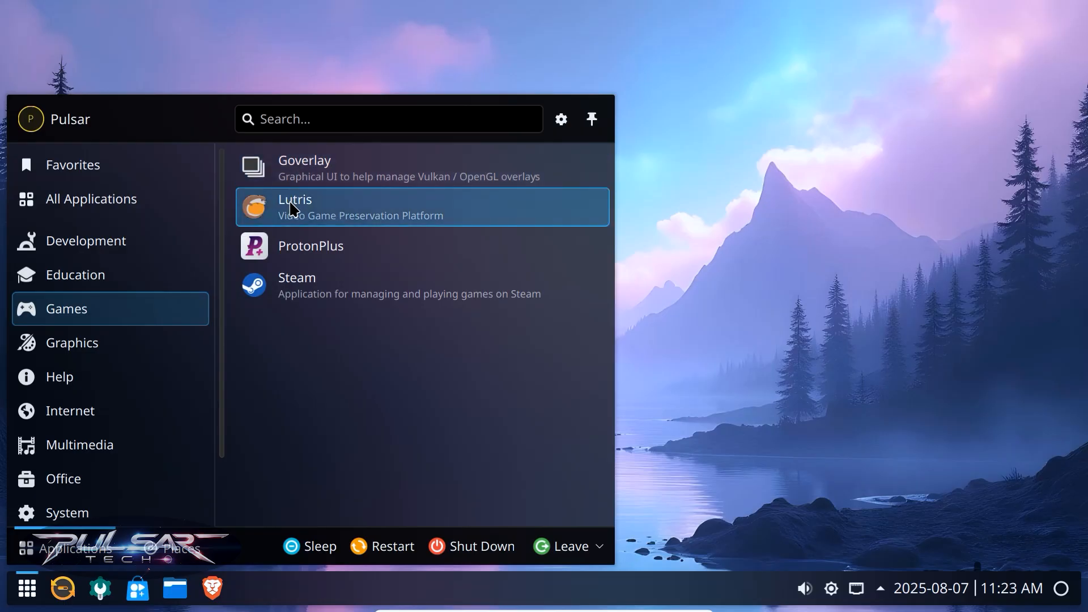
{"action": "mouse_move", "coordinate": [298, 291]}
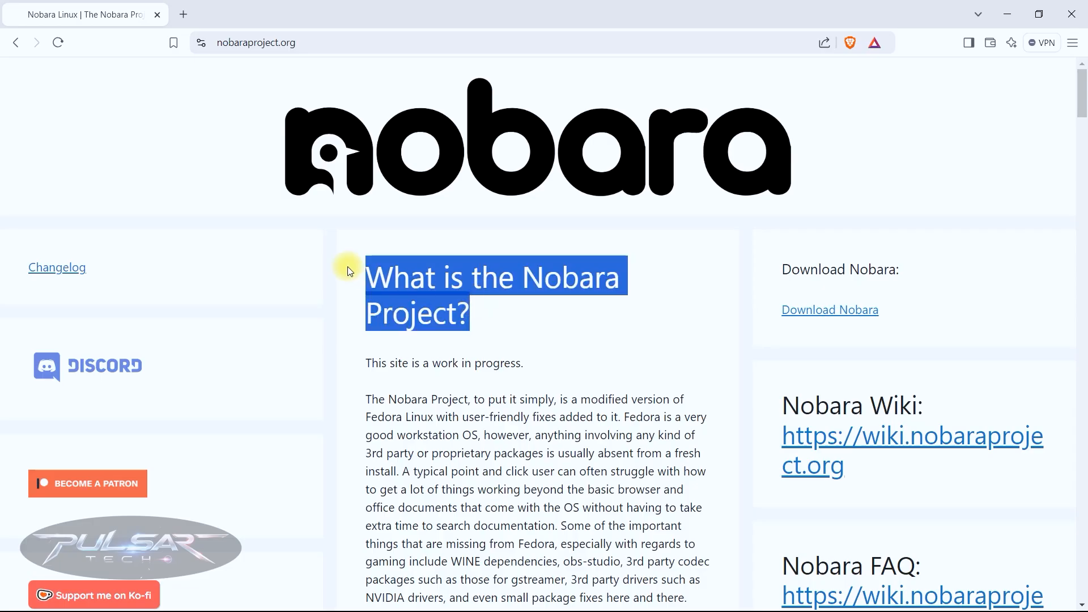
Highlight the nobaraproject.org sentence about fixing those issues, then open the Nobara launcher.
{"action": "scroll", "scroll_direction": "down", "scroll_amount": 3}
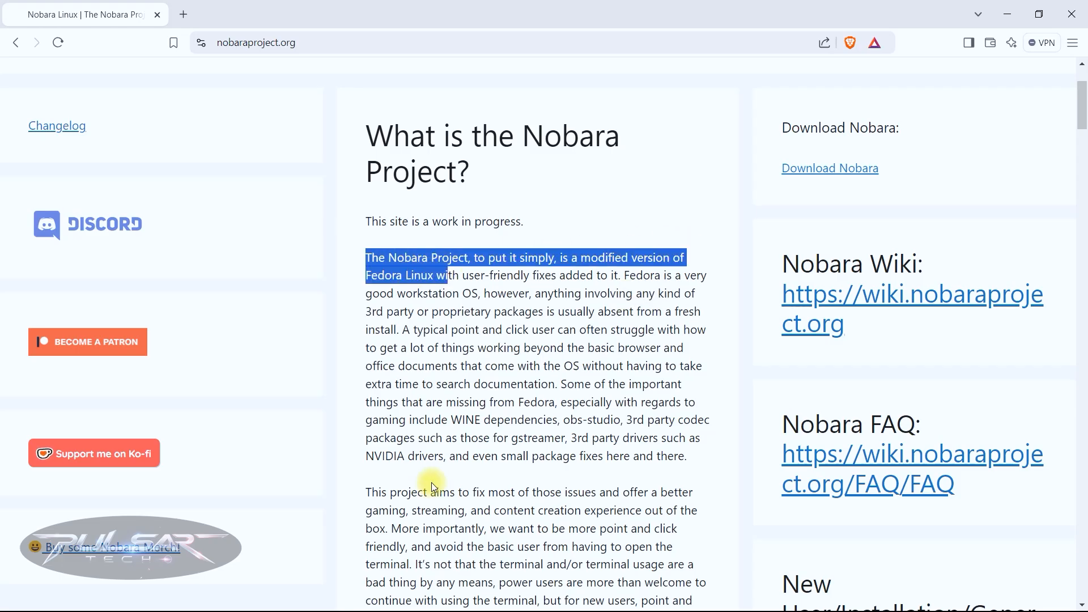
{"action": "left_click_drag", "start_coordinate": [430, 492], "coordinate": [547, 492]}
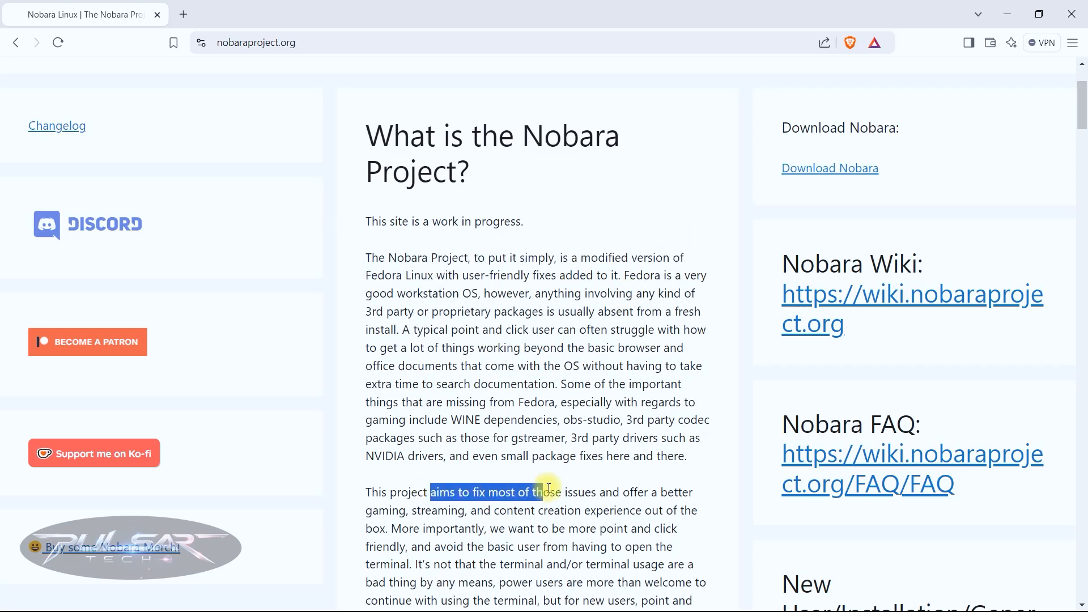
{"action": "left_click", "coordinate": [27, 588]}
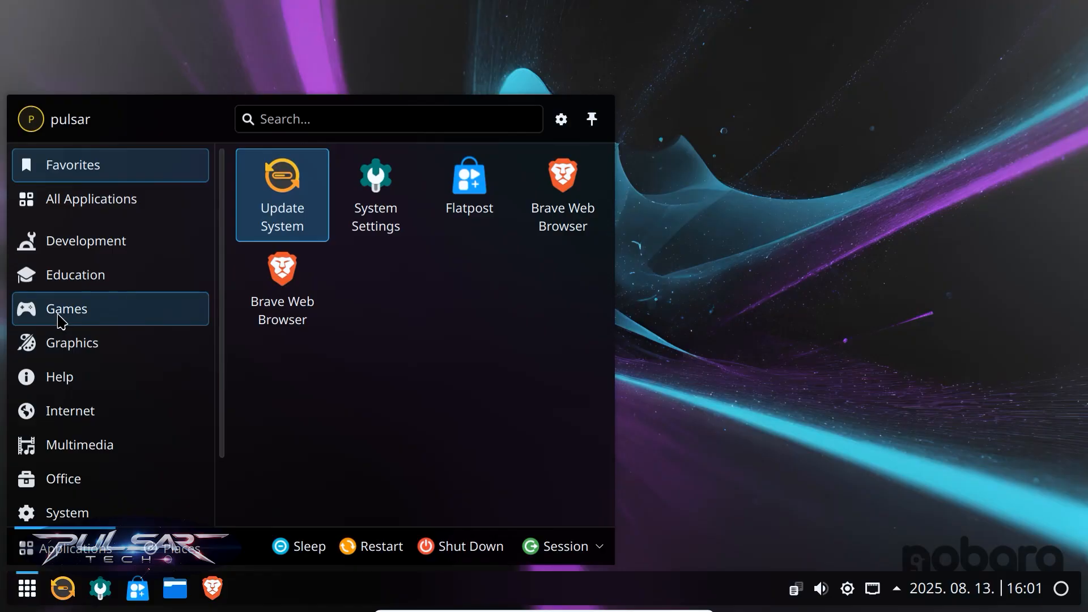
Launch Steam from Games, opening its free-to-play store page.
{"action": "left_click", "coordinate": [67, 308]}
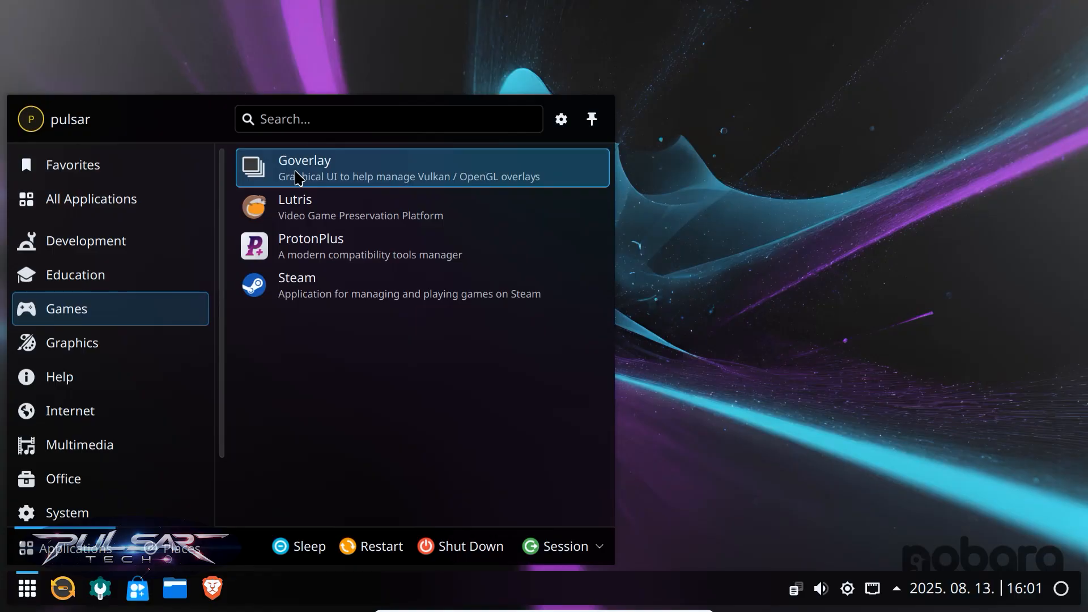
{"action": "mouse_move", "coordinate": [302, 248]}
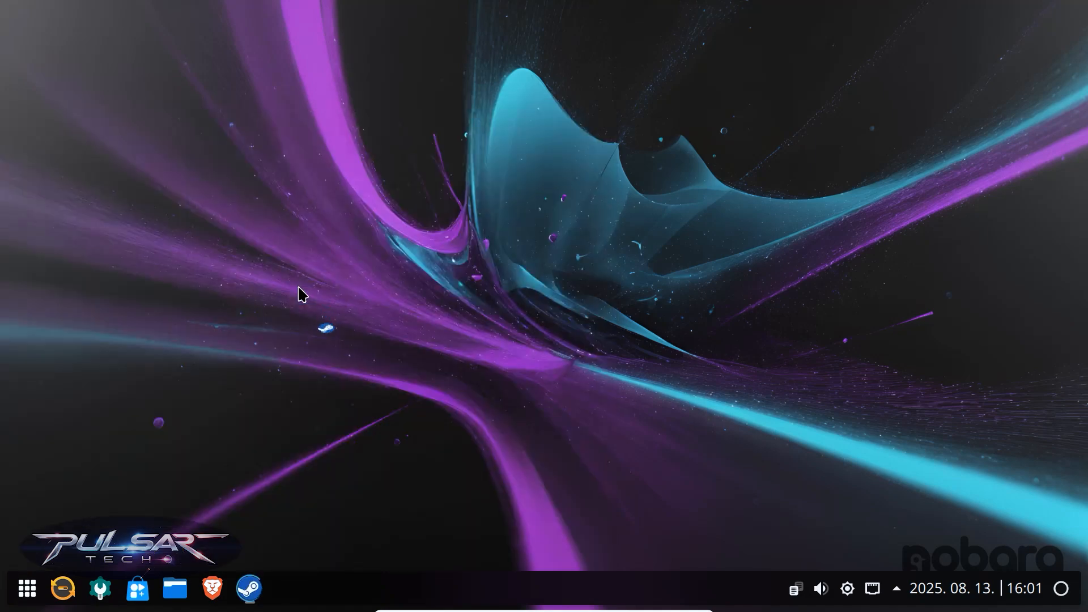
{"action": "left_click", "coordinate": [247, 588]}
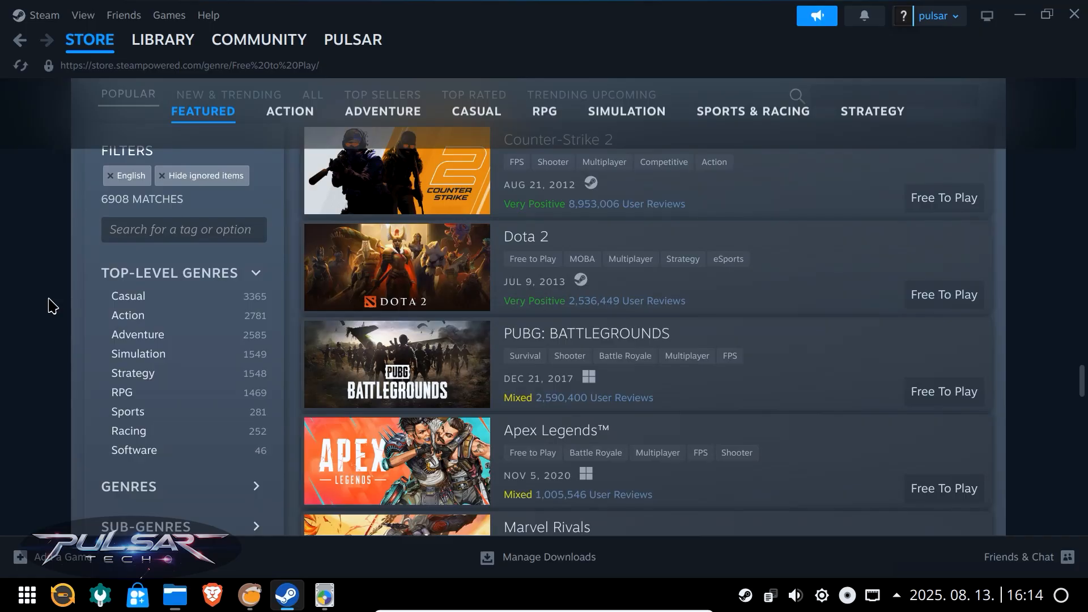
Scroll the Steam Free to Play list past War Thunder, Delta Force and Warframe.
{"action": "scroll", "scroll_direction": "down", "scroll_amount": 3}
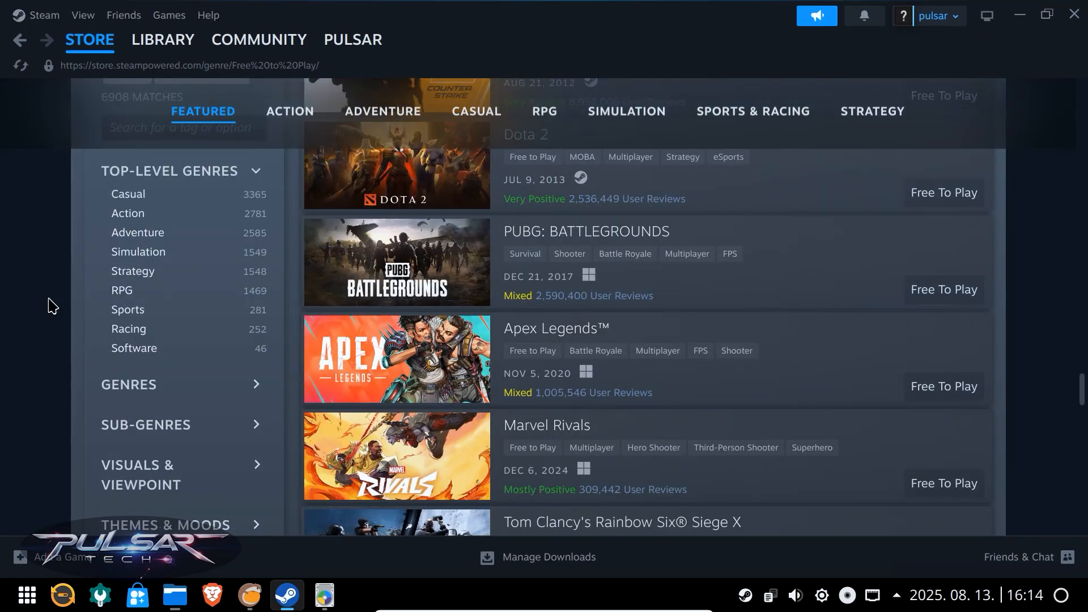
{"action": "scroll", "scroll_direction": "down", "scroll_amount": 3}
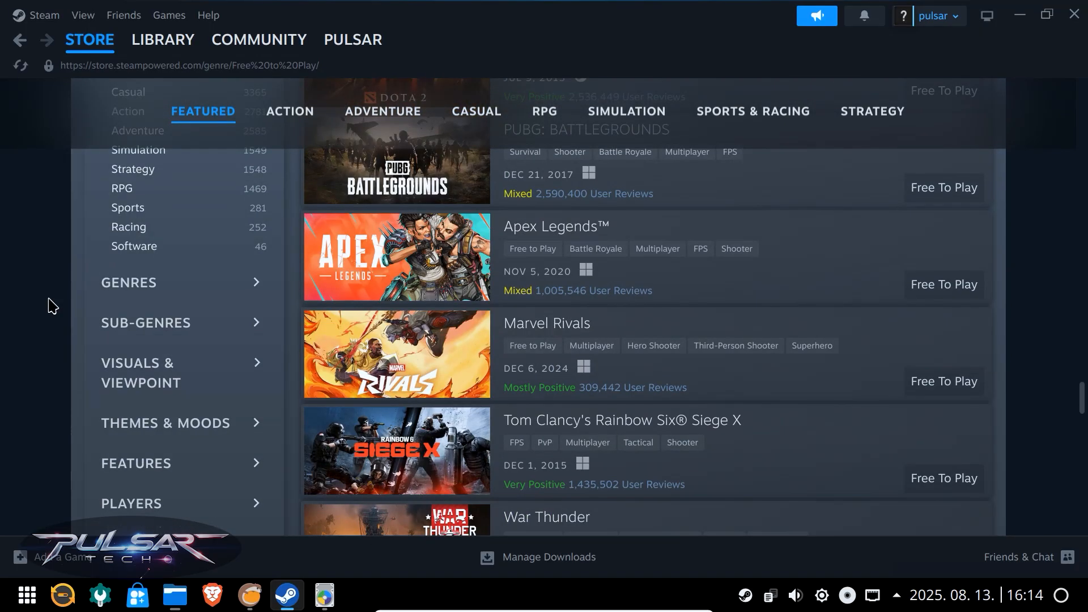
{"action": "scroll", "scroll_direction": "down", "scroll_amount": 3}
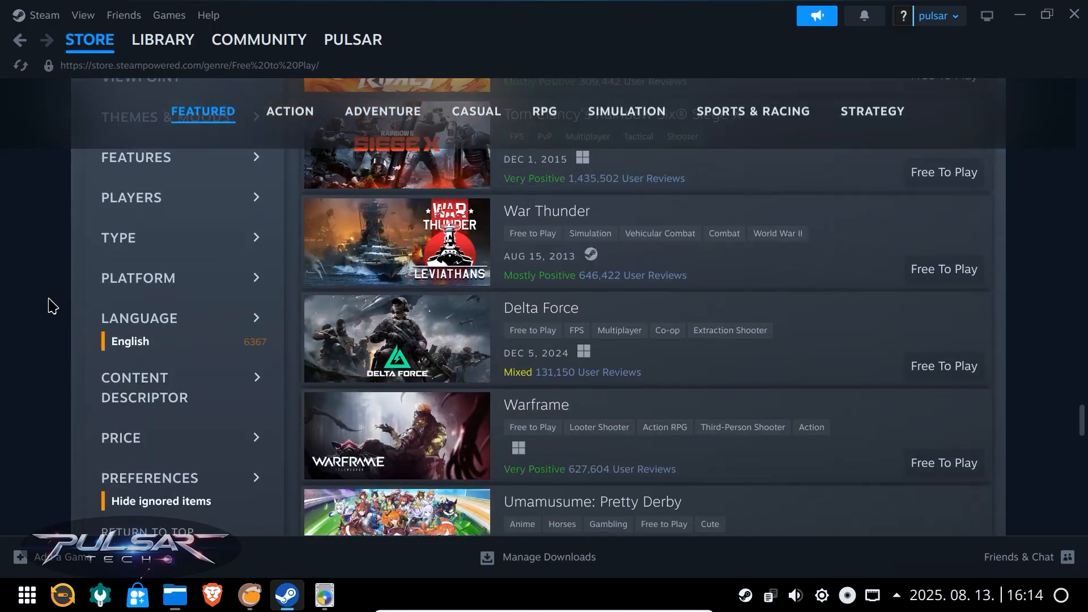
{"action": "scroll", "scroll_direction": "down", "scroll_amount": 3}
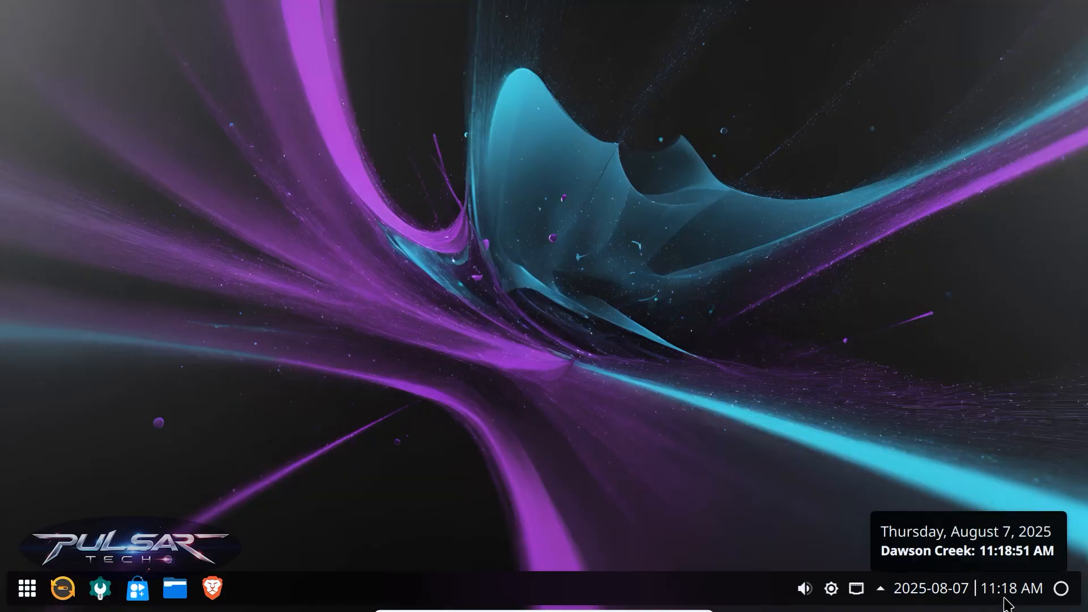
View the August calendar, then drag the Analog Output slider to about 41%.
{"action": "left_click", "coordinate": [931, 588]}
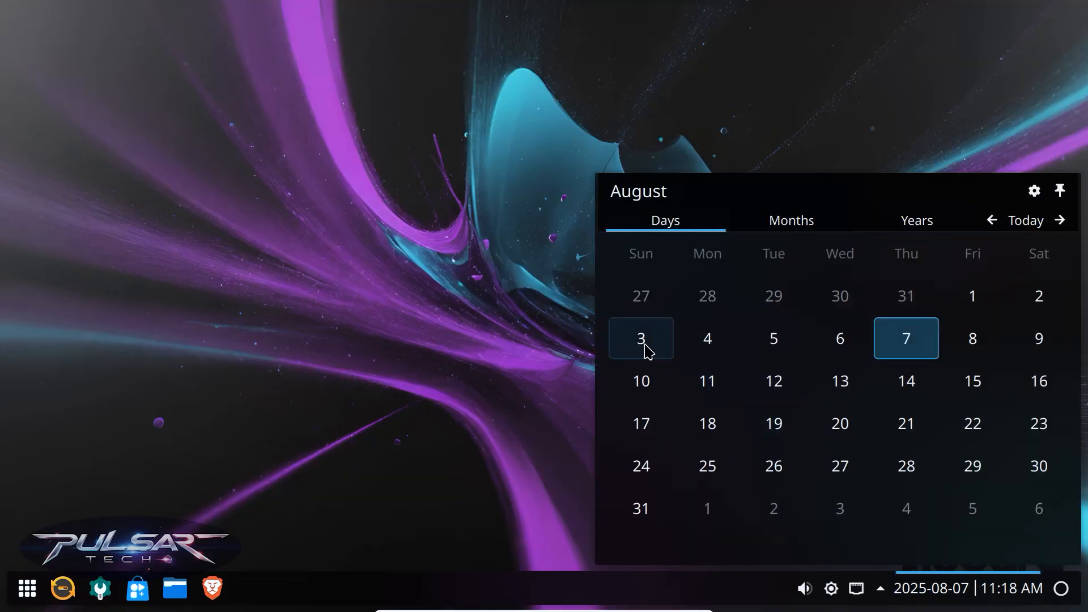
{"action": "mouse_move", "coordinate": [1039, 339]}
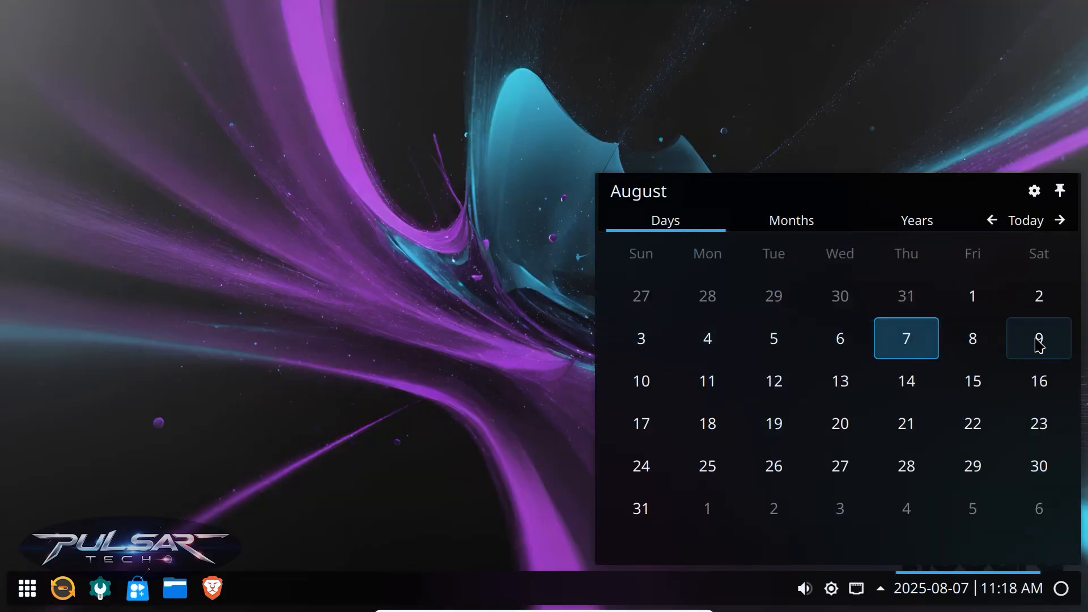
{"action": "mouse_move", "coordinate": [640, 423]}
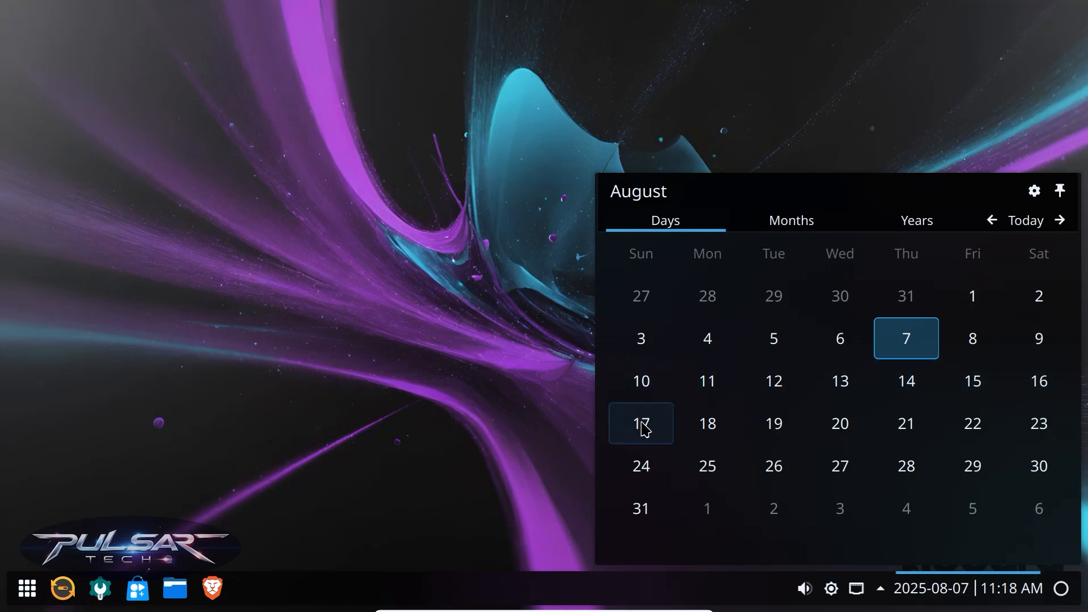
{"action": "left_click", "coordinate": [804, 588]}
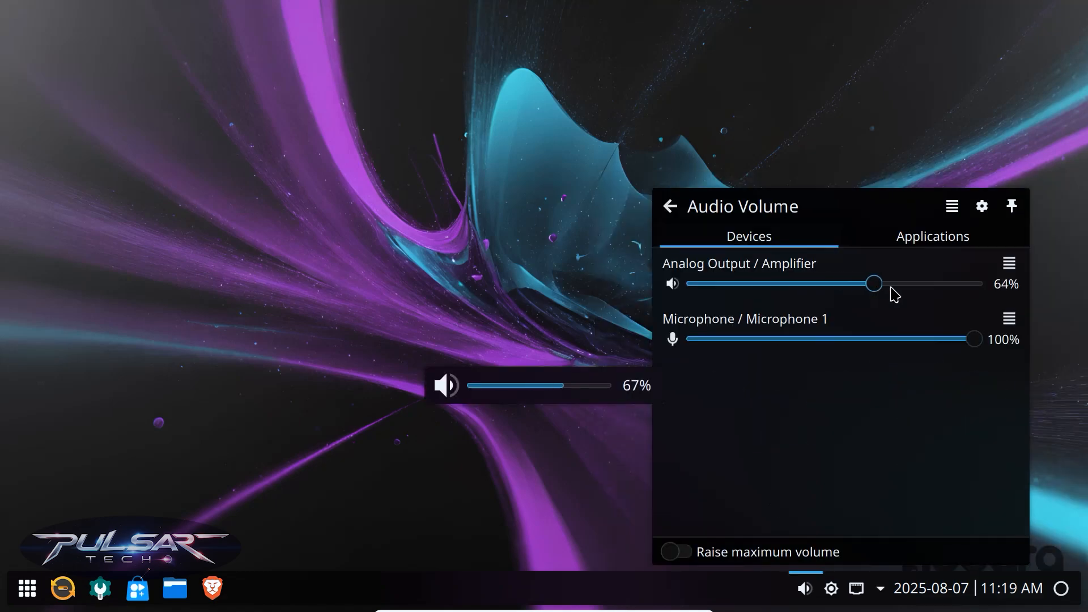
{"action": "left_click_drag", "start_coordinate": [873, 283], "coordinate": [809, 284]}
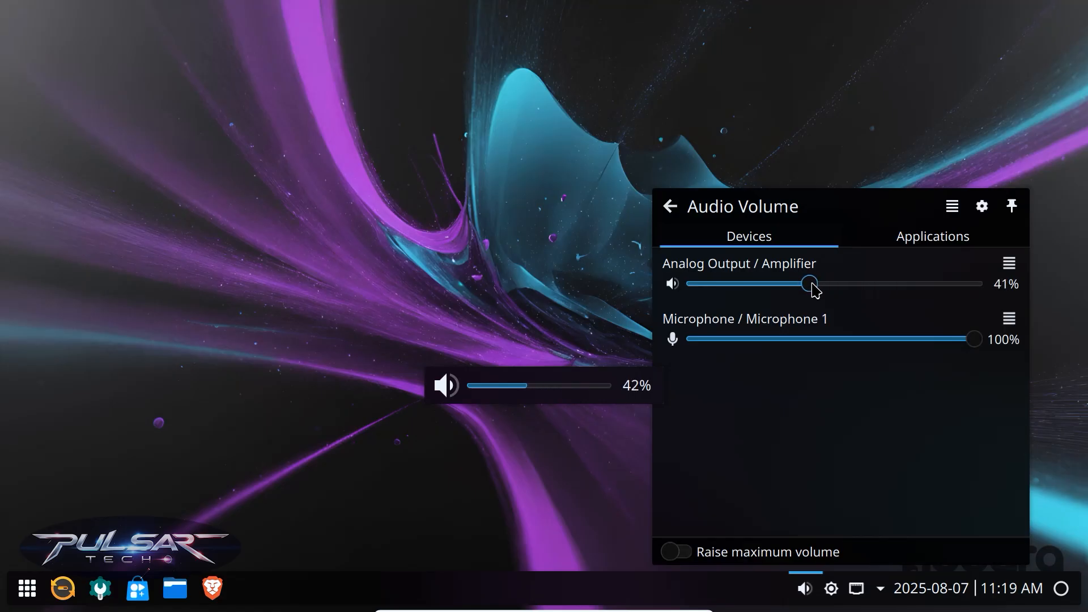
{"action": "left_click_drag", "start_coordinate": [809, 284], "coordinate": [831, 284]}
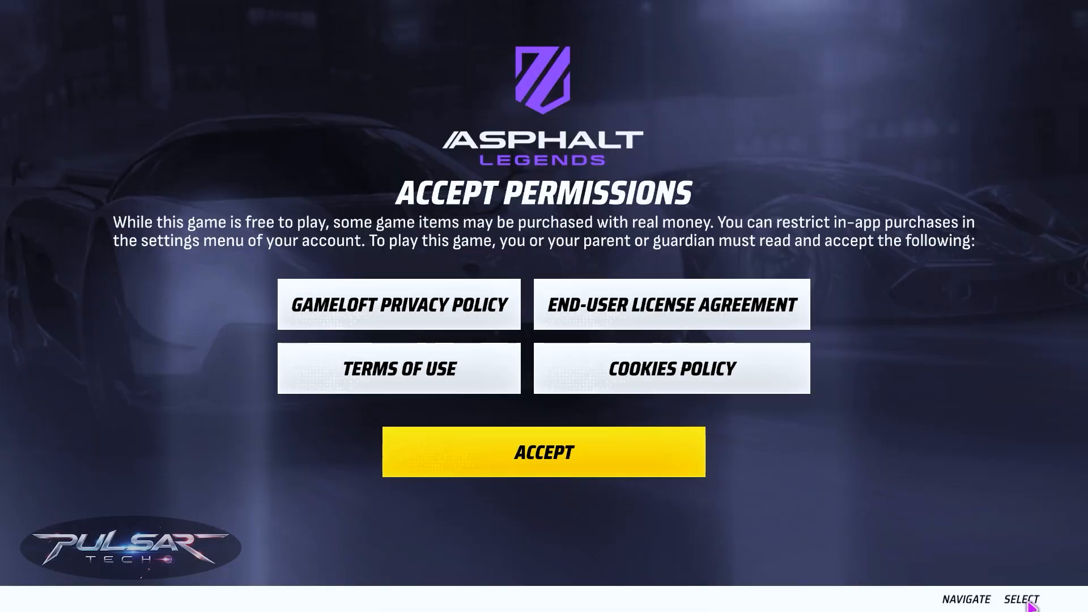
Click the yellow ACCEPT button on Asphalt Legends' Accept Permissions screen.
{"action": "left_click", "coordinate": [543, 452]}
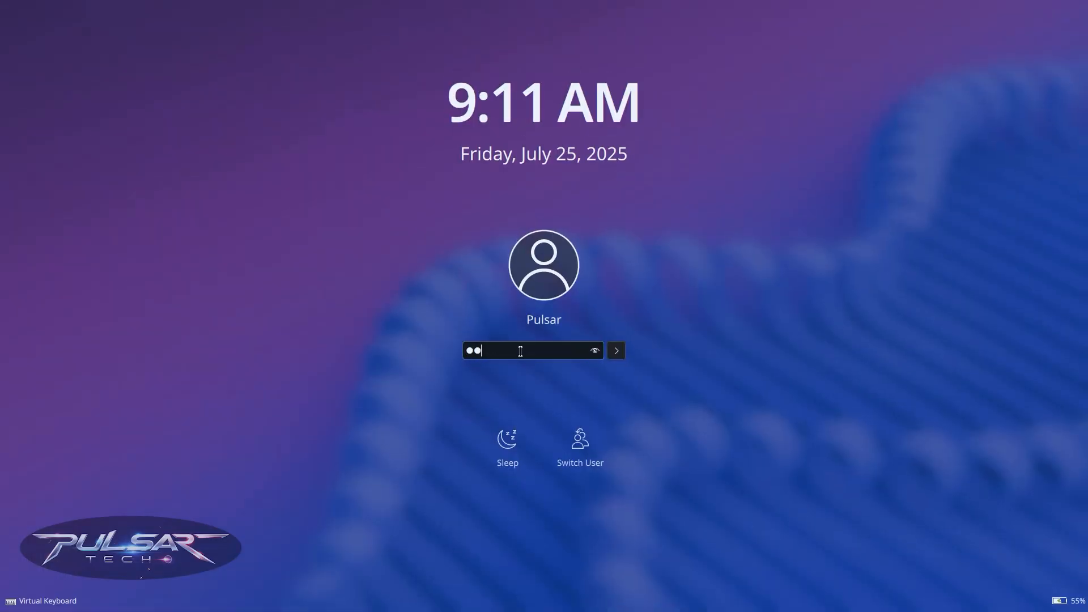
Unlock the session and scroll bazzite.gg down to 'Work with your hardware'.
{"action": "left_click", "coordinate": [614, 351]}
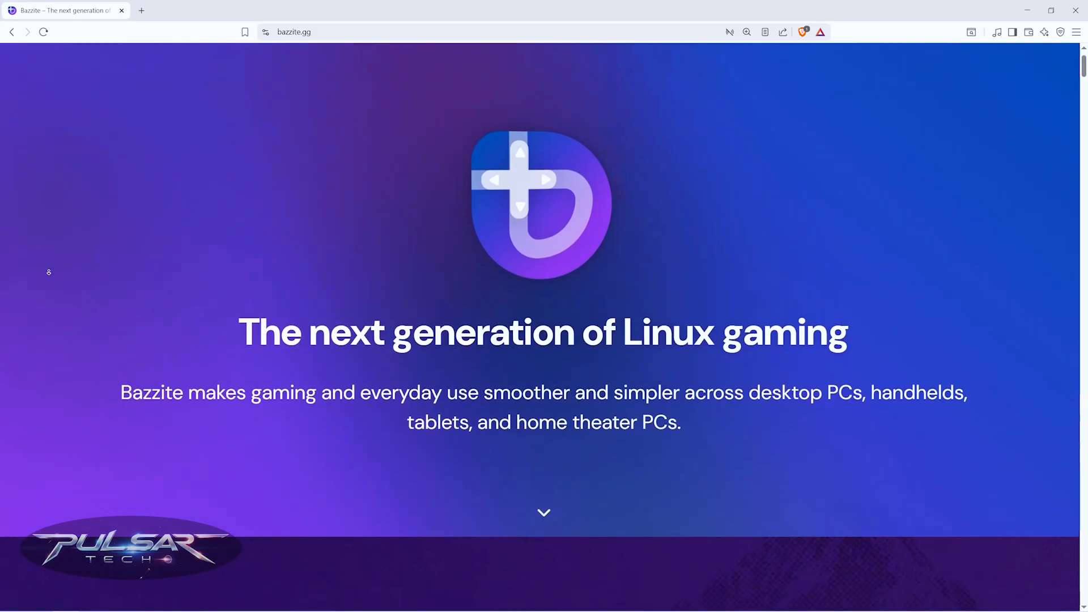
{"action": "scroll", "scroll_direction": "down", "scroll_amount": 3}
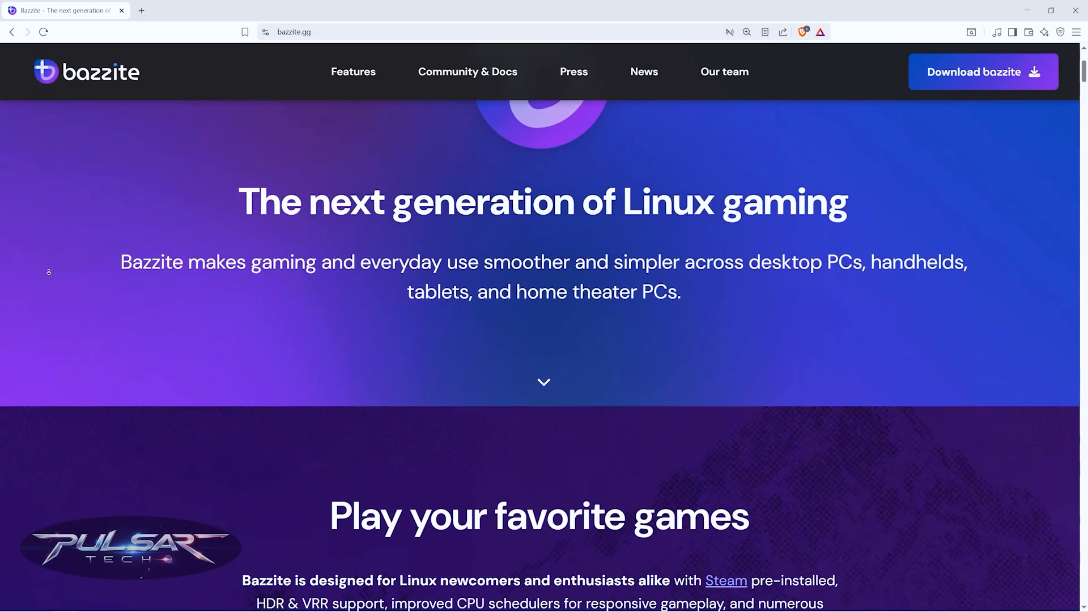
{"action": "scroll", "scroll_direction": "down", "scroll_amount": 3}
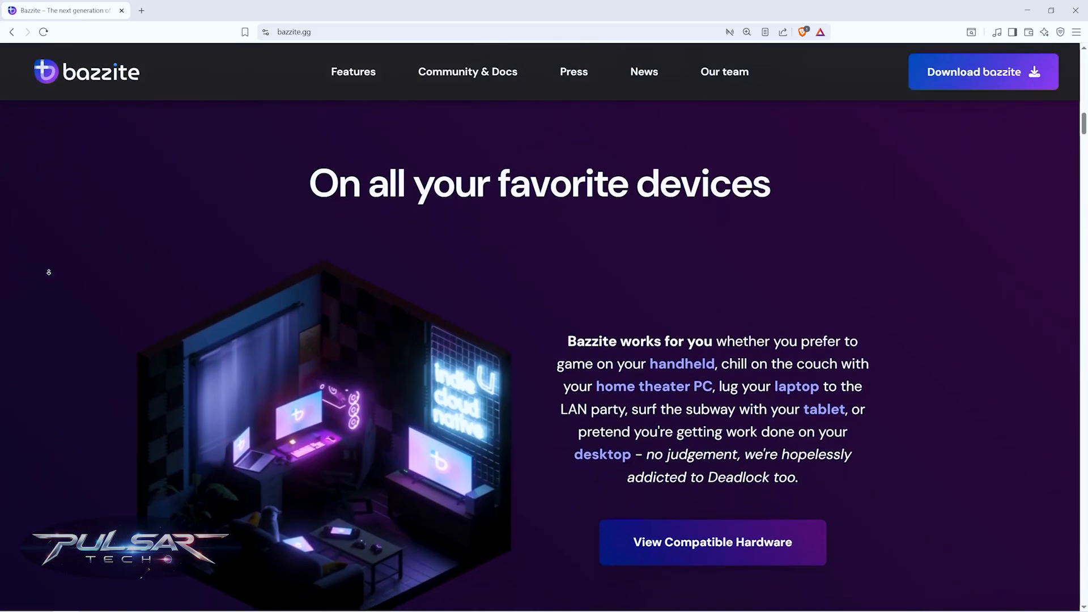
{"action": "scroll", "scroll_direction": "down", "scroll_amount": 3}
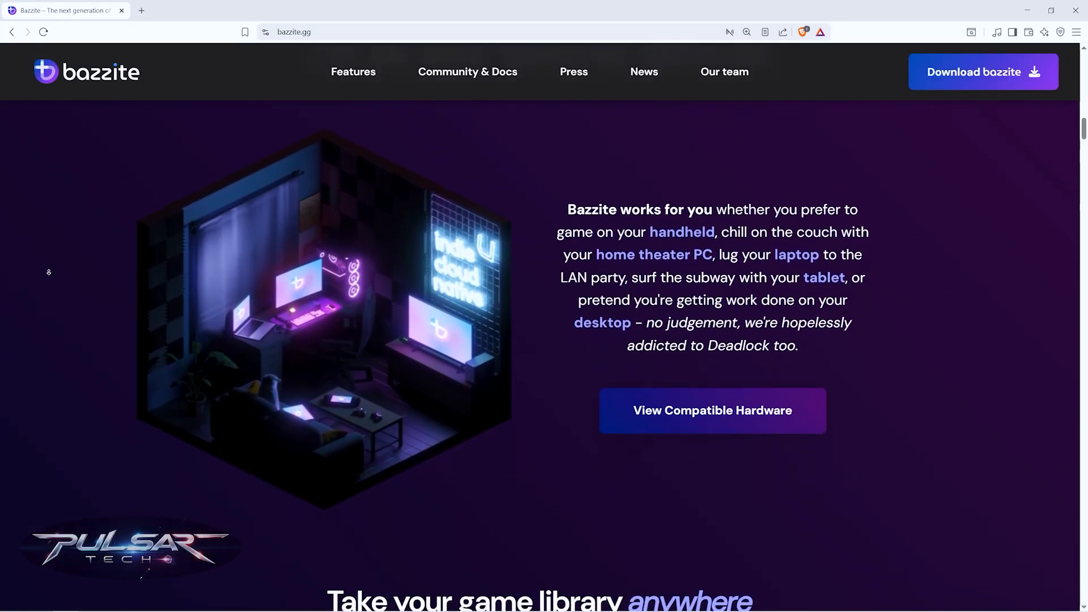
{"action": "scroll", "scroll_direction": "down", "scroll_amount": 3}
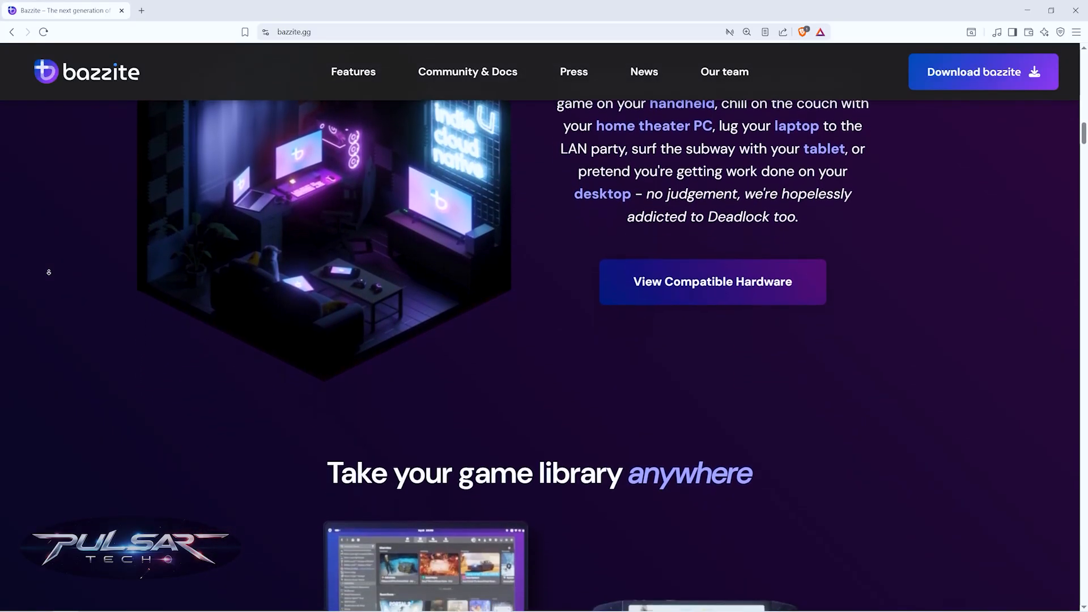
{"action": "scroll", "scroll_direction": "down", "scroll_amount": 3}
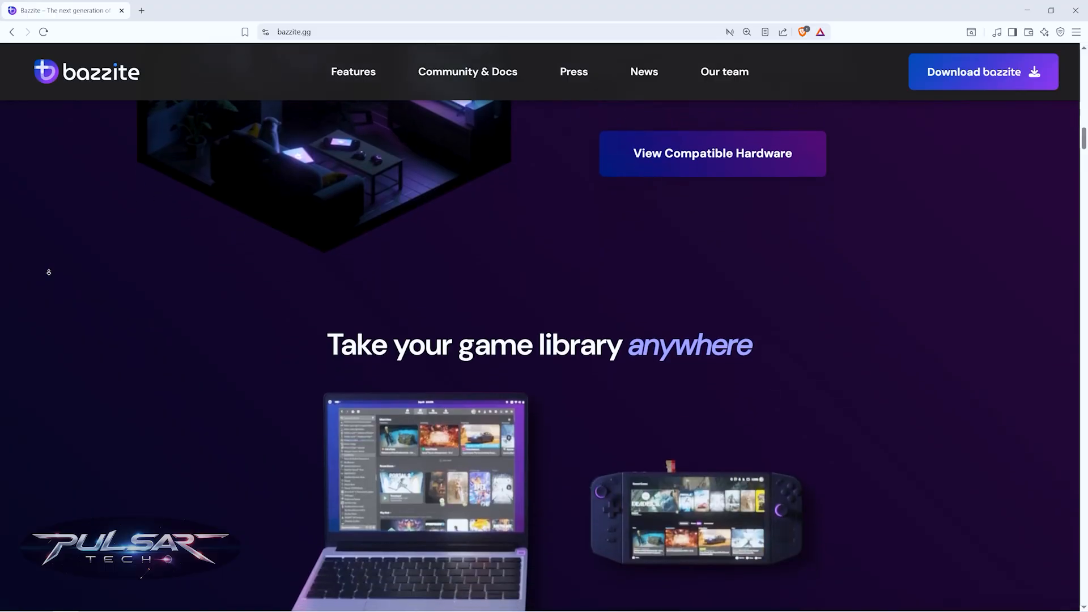
{"action": "scroll", "scroll_direction": "down", "scroll_amount": 3}
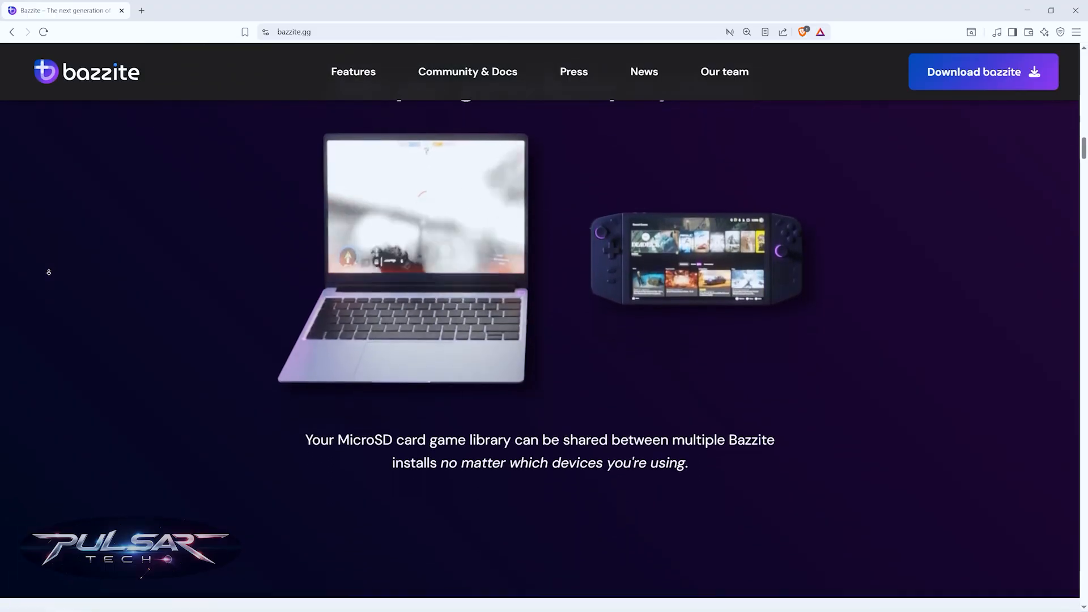
{"action": "scroll", "scroll_direction": "down", "scroll_amount": 3}
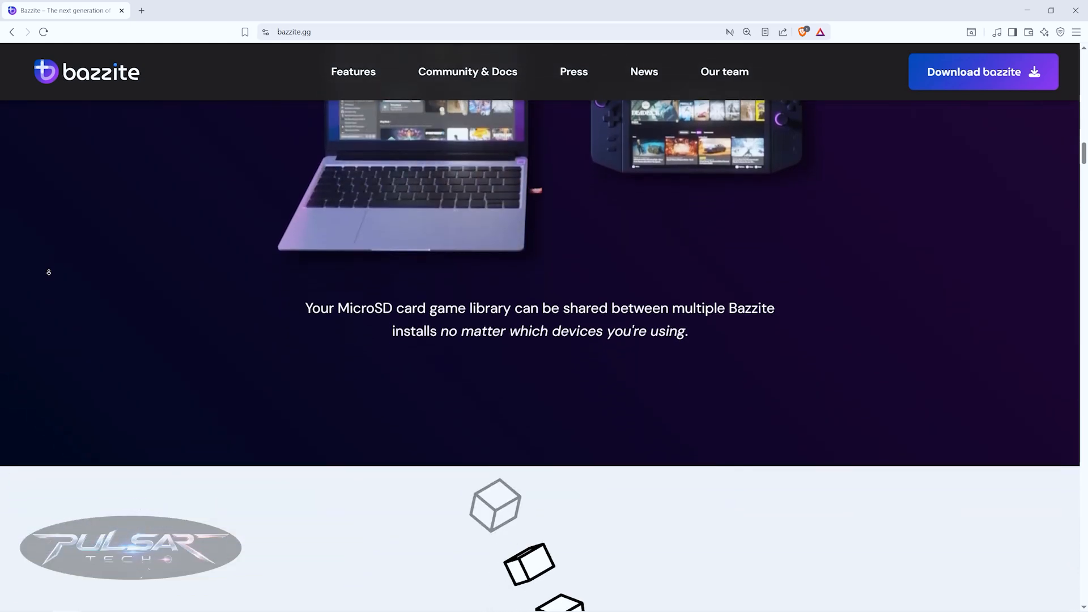
{"action": "scroll", "scroll_direction": "down", "scroll_amount": 3}
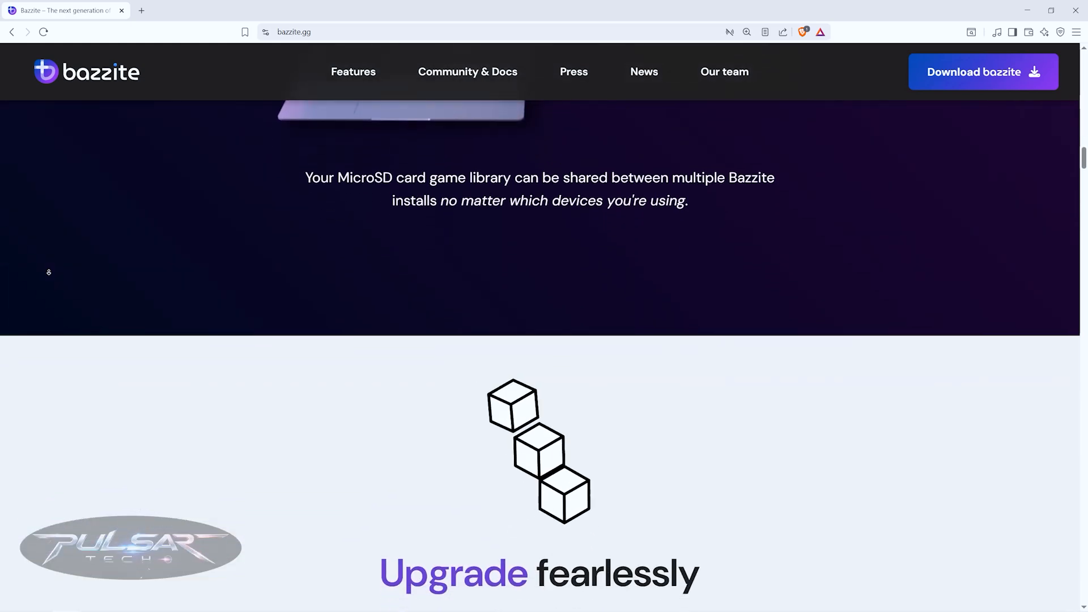
{"action": "scroll", "scroll_direction": "down", "scroll_amount": 3}
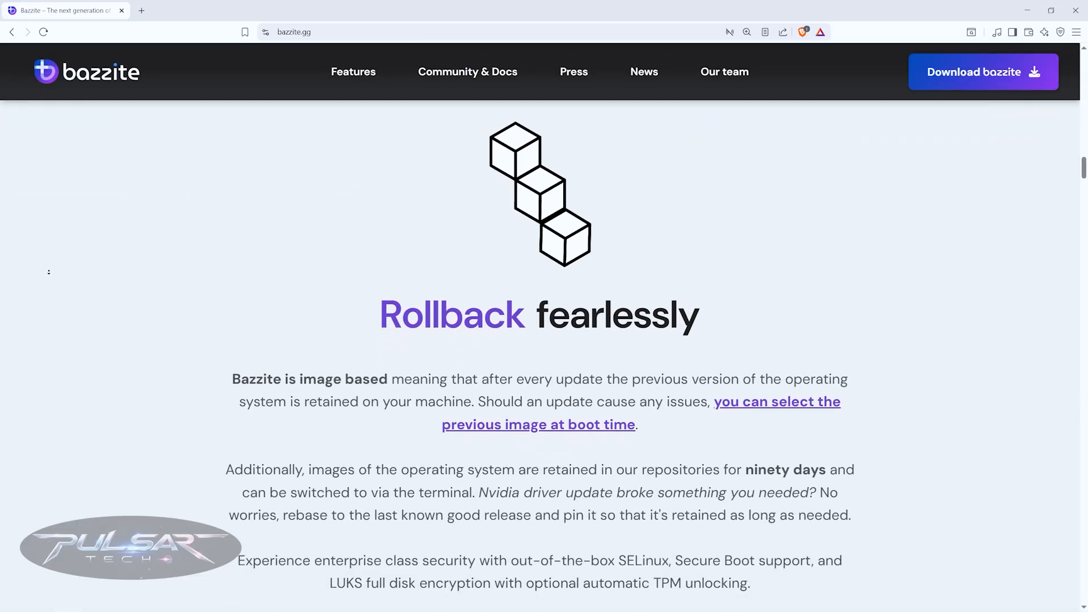
{"action": "scroll", "scroll_direction": "down", "scroll_amount": 3}
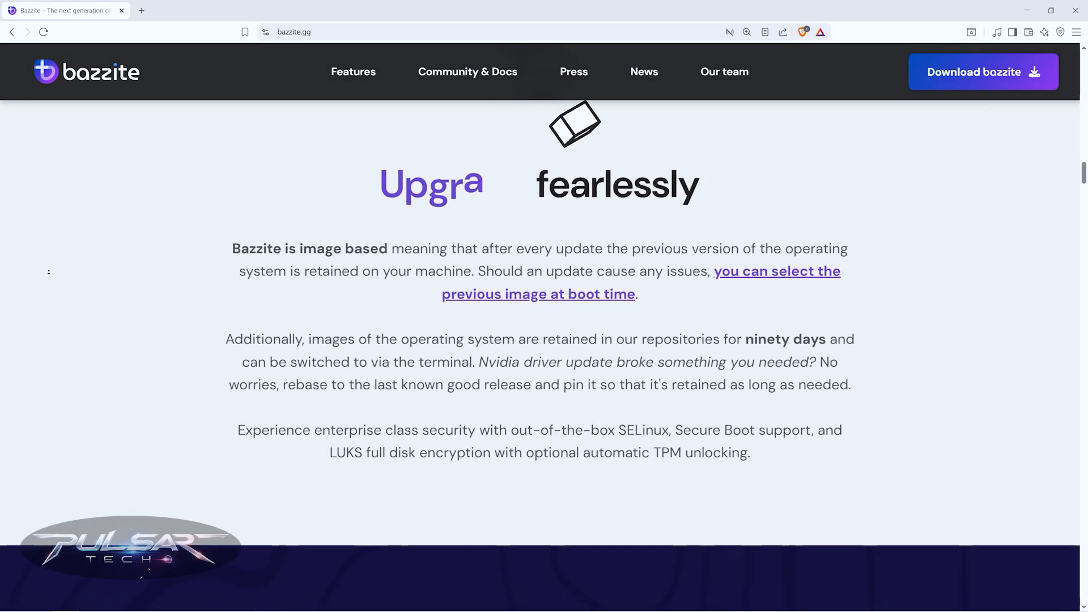
{"action": "scroll", "scroll_direction": "down", "scroll_amount": 3}
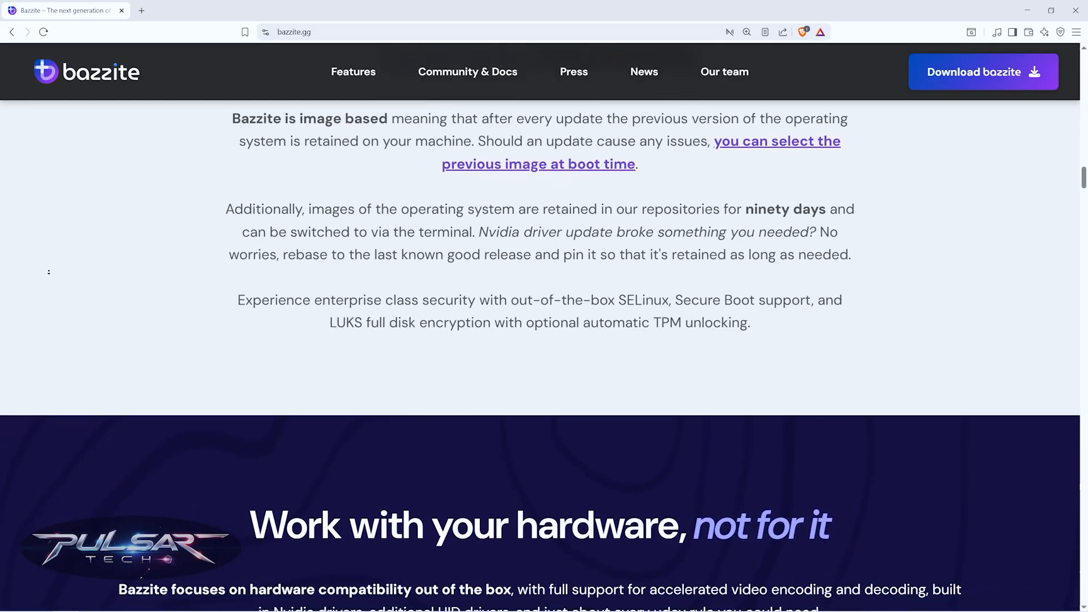
{"action": "scroll", "scroll_direction": "down", "scroll_amount": 3}
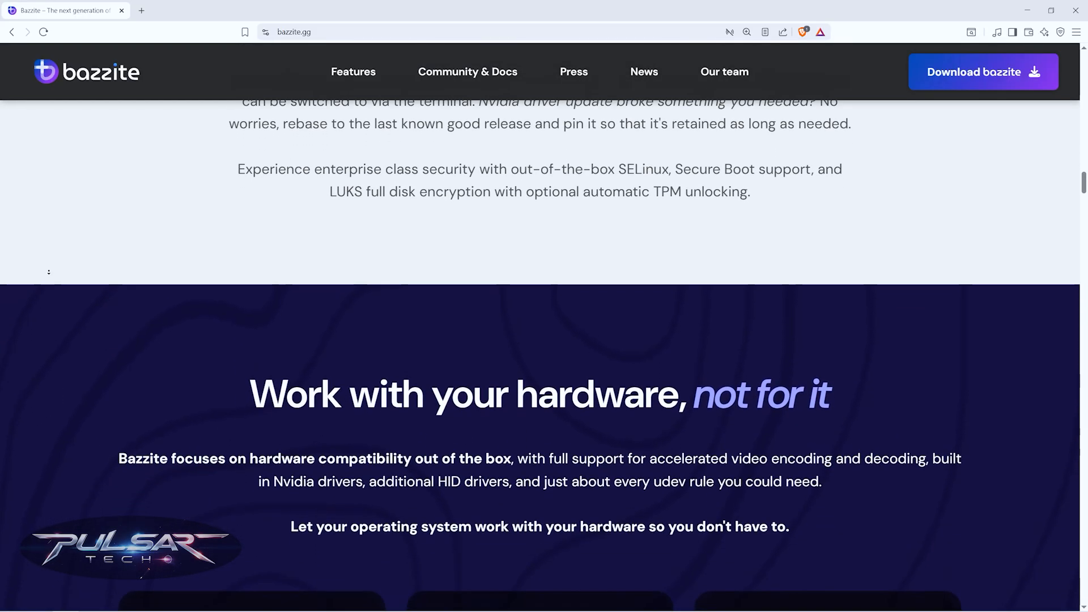
{"action": "scroll", "scroll_direction": "down", "scroll_amount": 3}
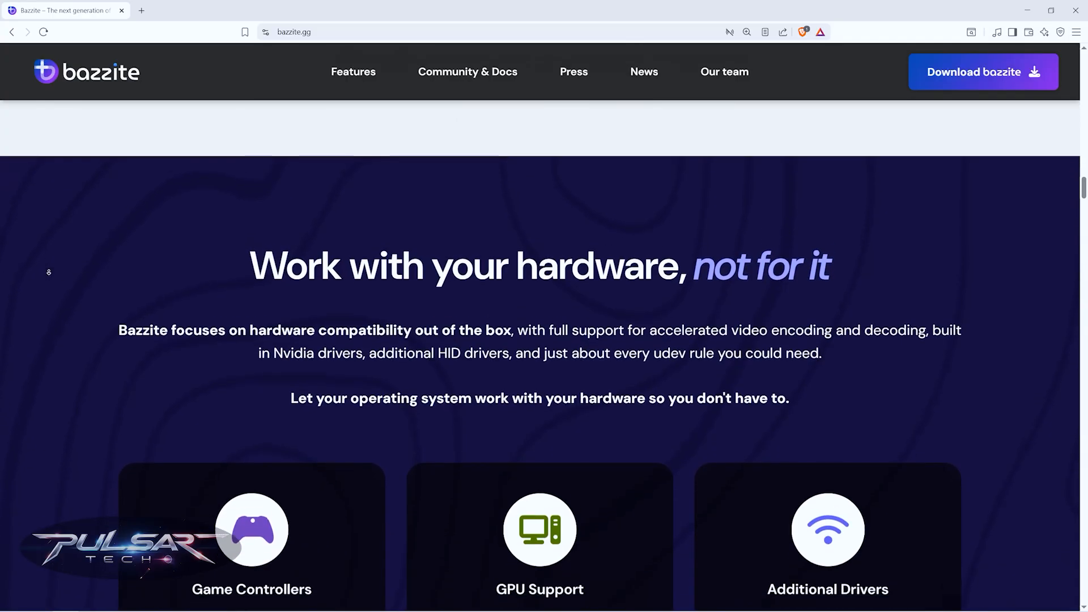
{"action": "scroll", "scroll_direction": "down", "scroll_amount": 3}
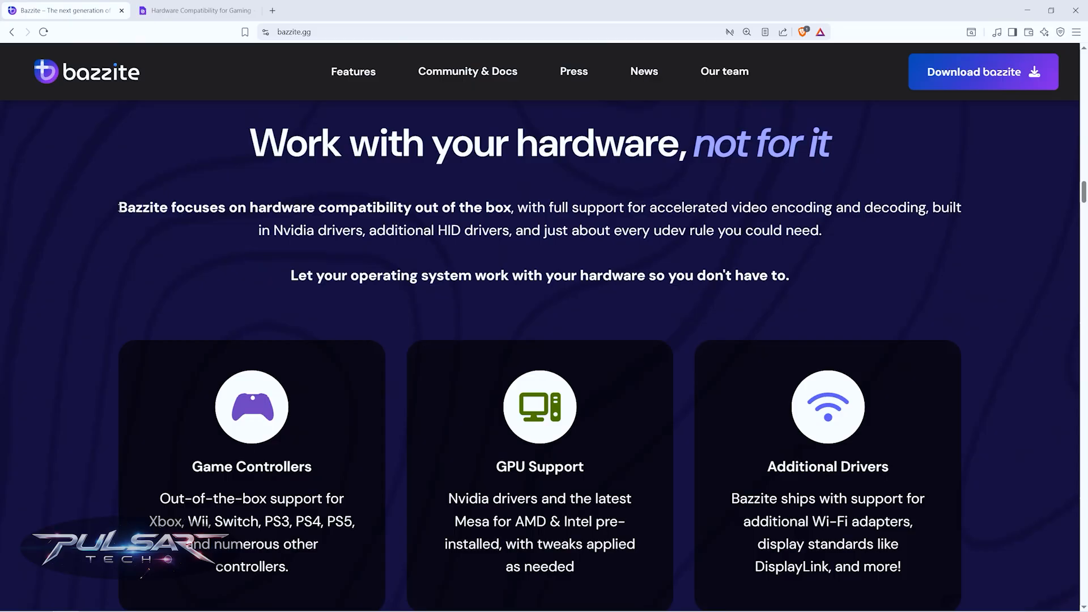
Highlight the hardware compatibility sentence and the 'Additional Drivers' heading.
{"action": "left_click_drag", "start_coordinate": [118, 207], "coordinate": [485, 207]}
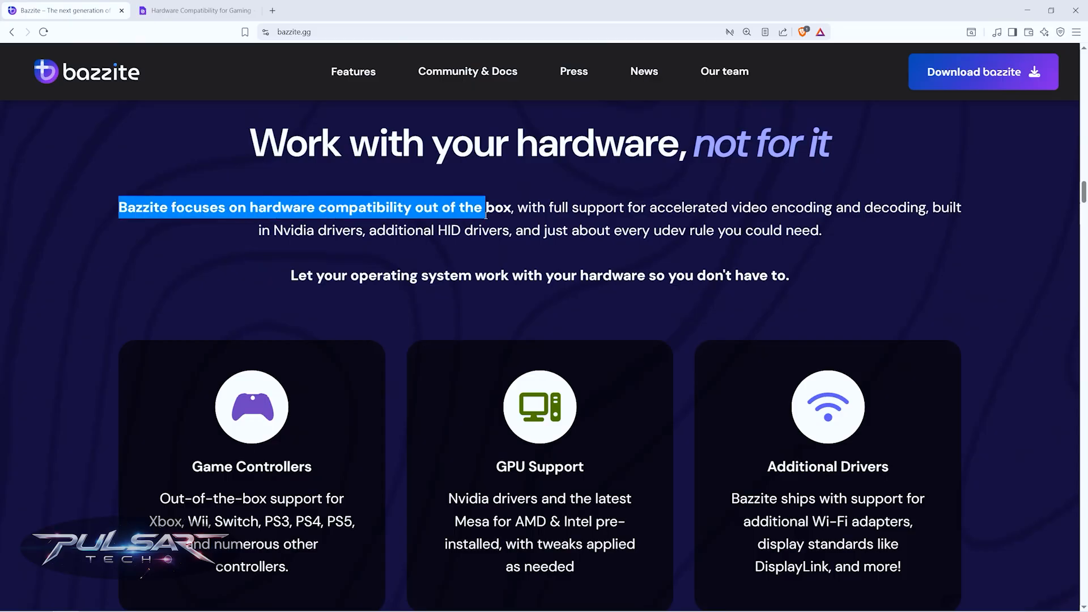
{"action": "left_click_drag", "start_coordinate": [482, 208], "coordinate": [517, 208]}
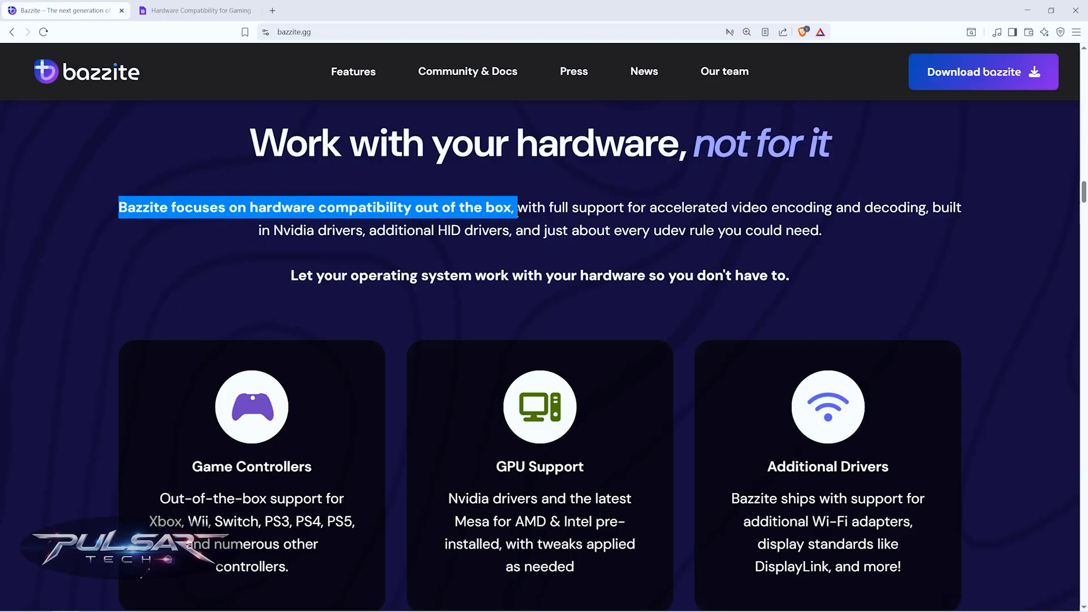
{"action": "double_click", "coordinate": [827, 466]}
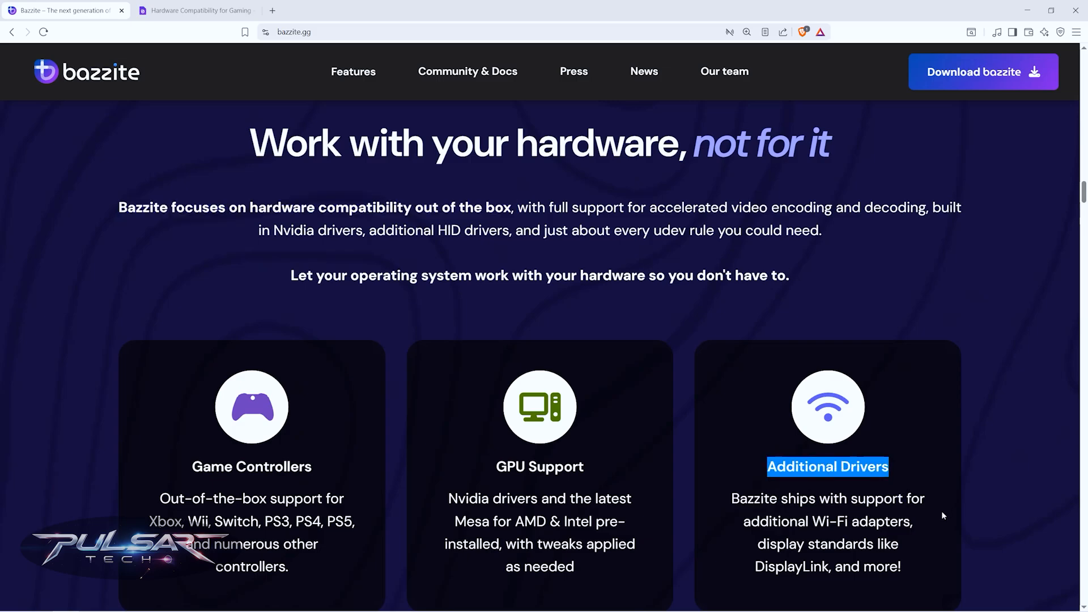
Launch Steam from the launcher's Games category and reach the Steam Guard email code prompt.
{"action": "left_click", "coordinate": [40, 564]}
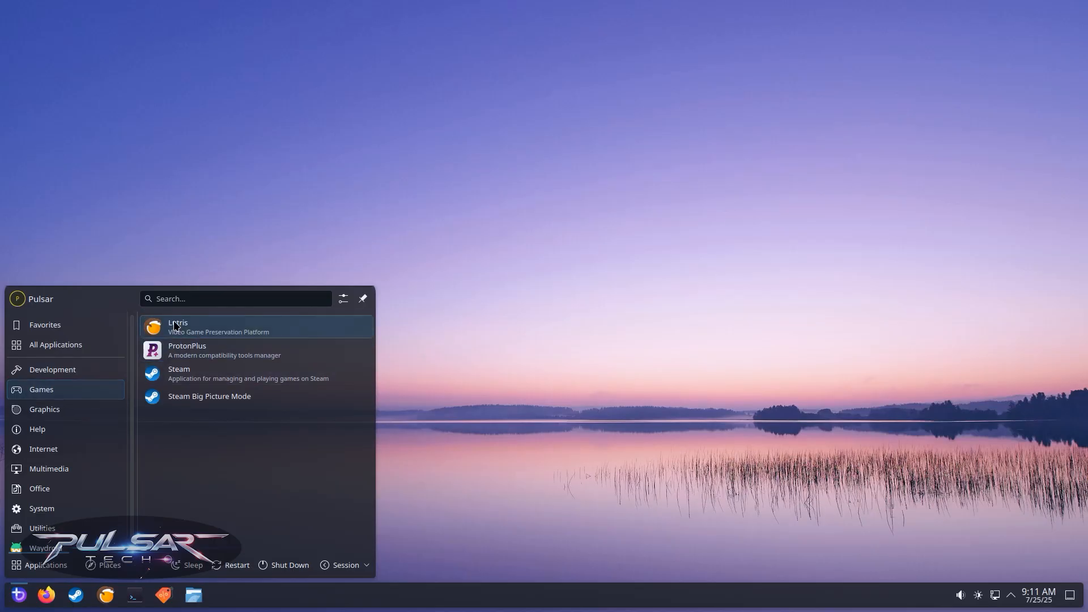
{"action": "mouse_move", "coordinate": [176, 399]}
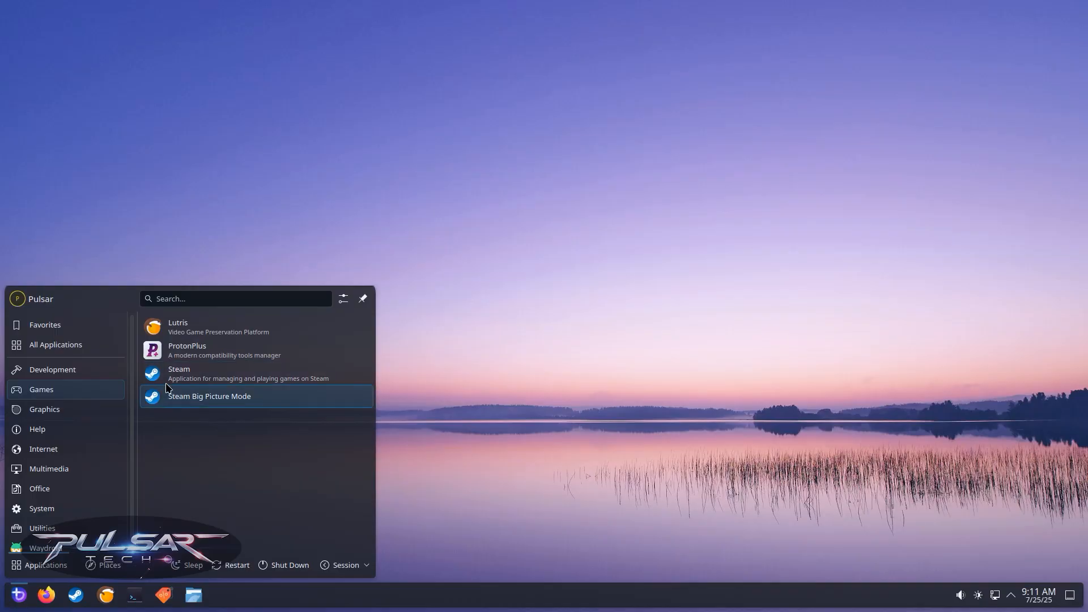
{"action": "left_click", "coordinate": [186, 350]}
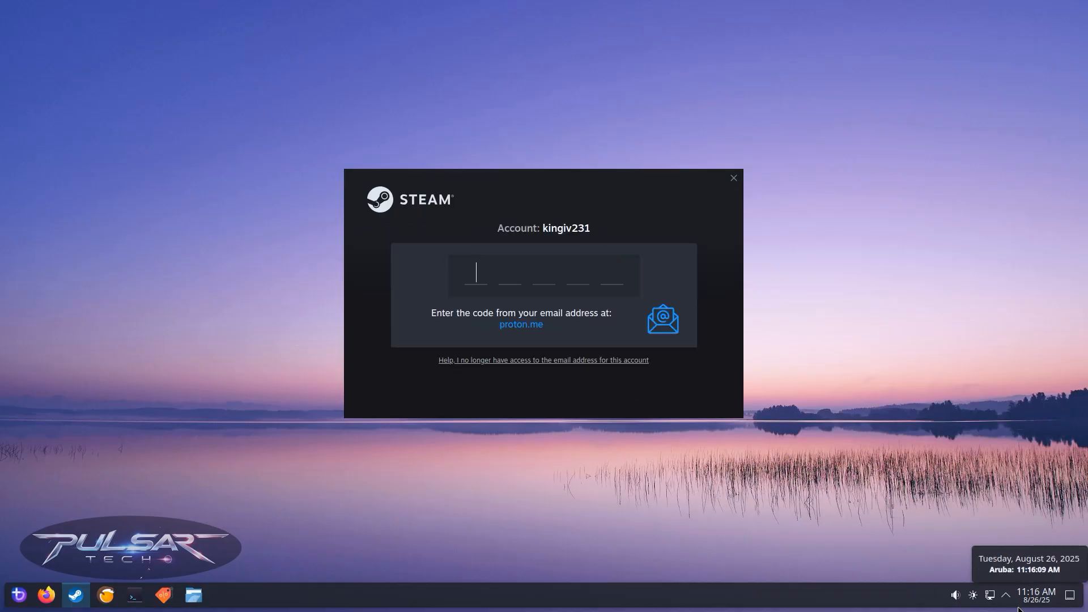
{"action": "mouse_move", "coordinate": [468, 290]}
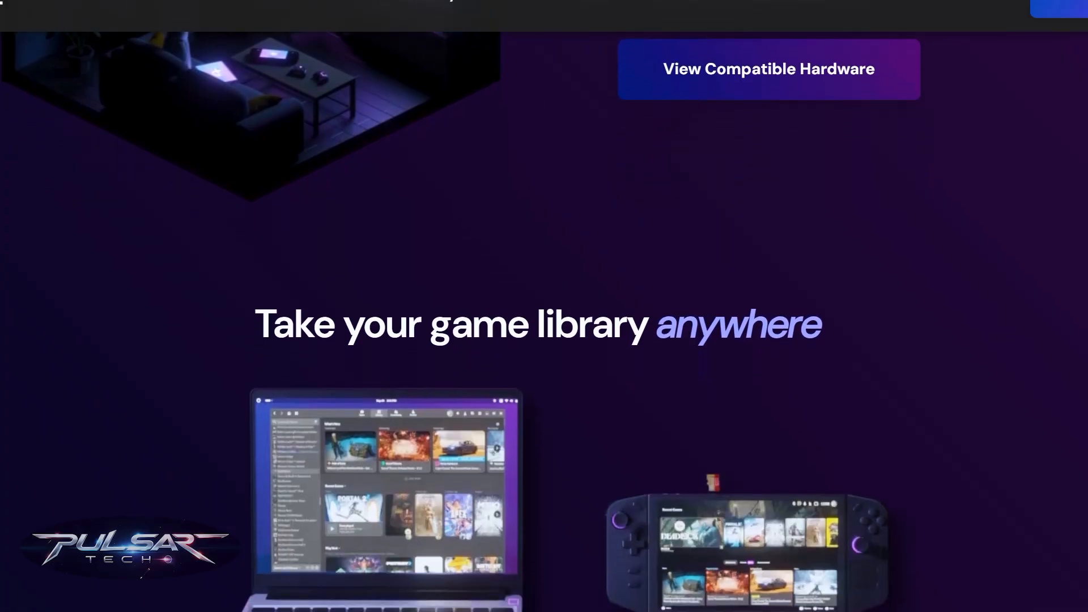
Scroll bazzite.gg past 'Take your game library anywhere' to the 'Rollback fearlessly' section.
{"action": "scroll", "scroll_direction": "down", "scroll_amount": 3}
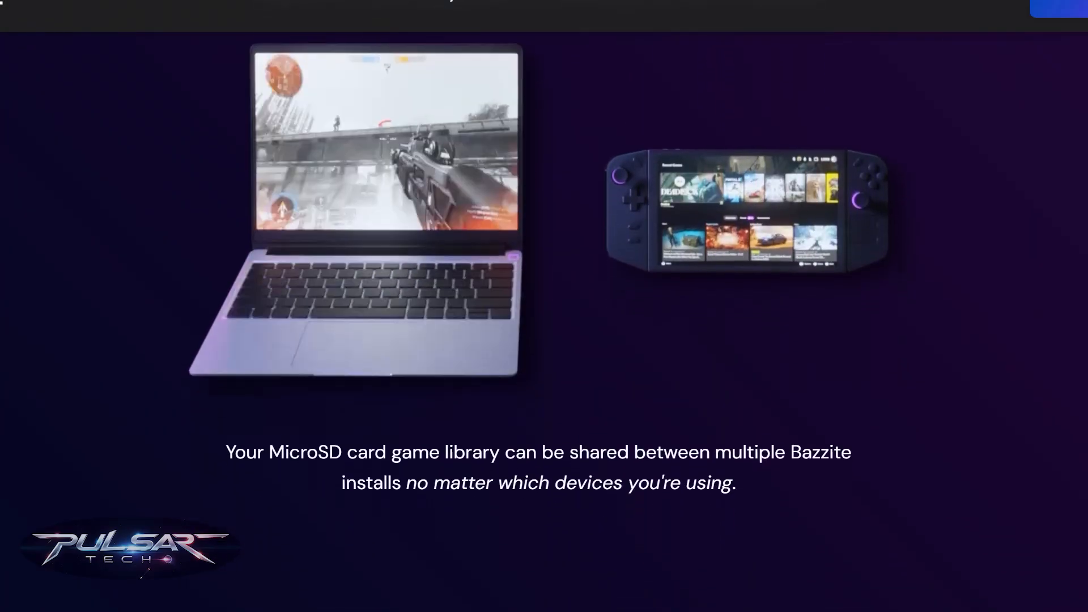
{"action": "scroll", "scroll_direction": "down", "scroll_amount": 3}
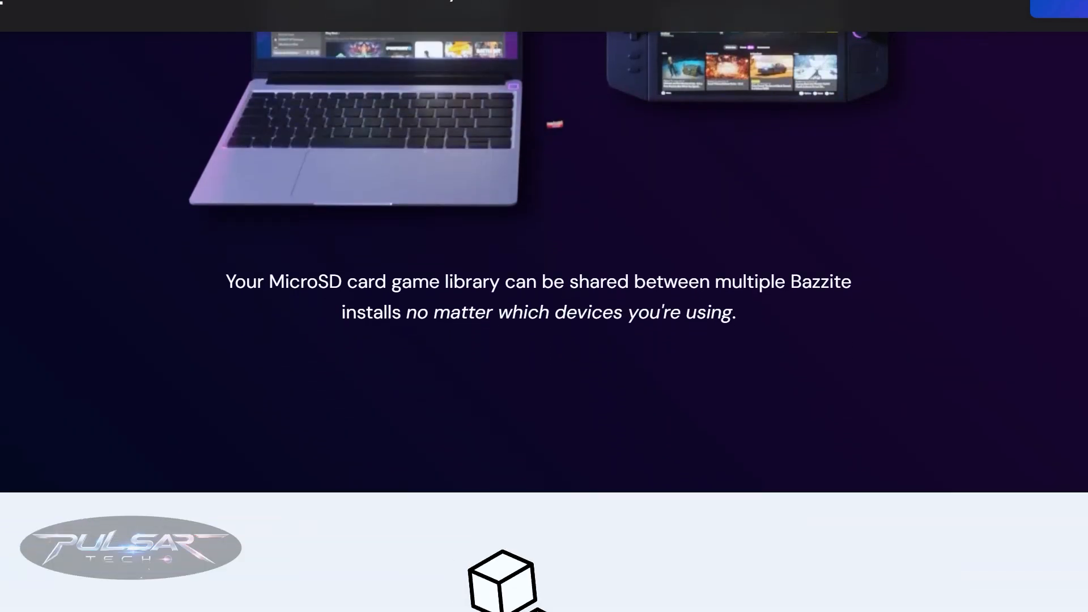
{"action": "scroll", "scroll_direction": "down", "scroll_amount": 3}
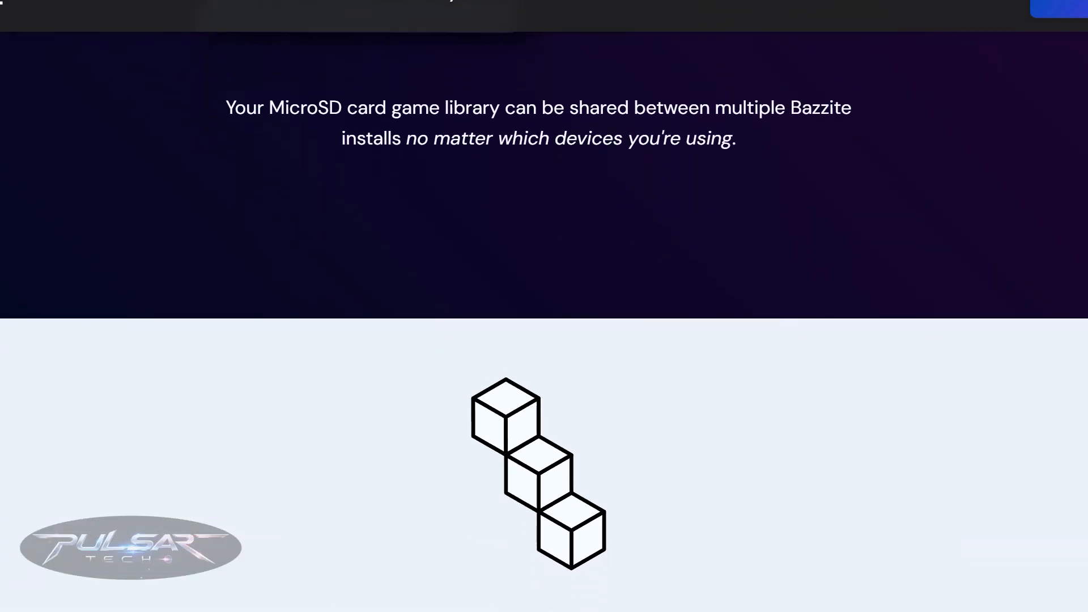
{"action": "scroll", "scroll_direction": "down", "scroll_amount": 3}
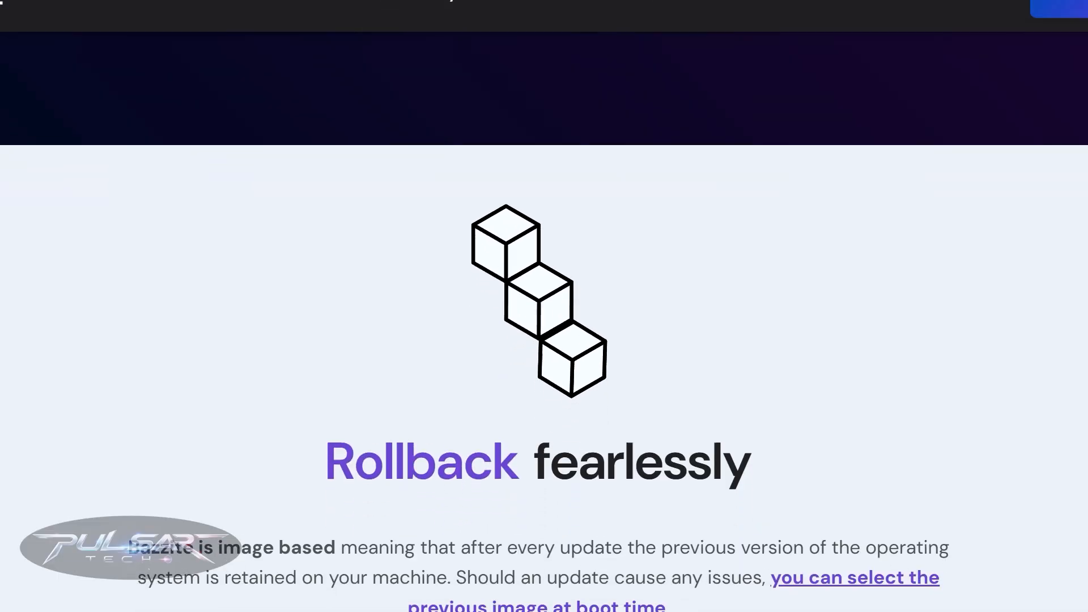
{"action": "scroll", "scroll_direction": "down", "scroll_amount": 3}
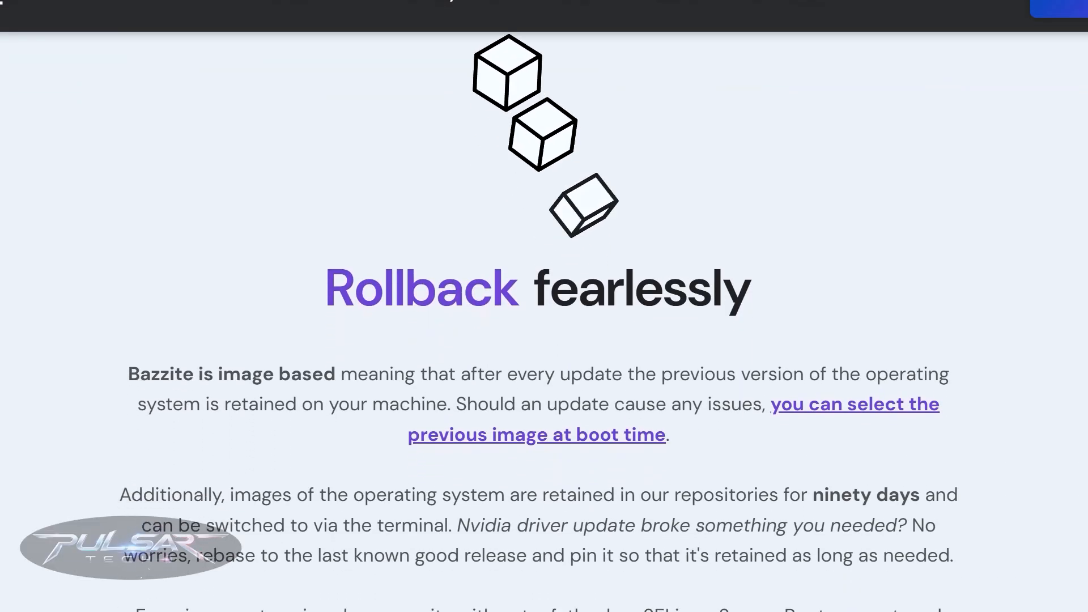
{"action": "scroll", "scroll_direction": "down", "scroll_amount": 3}
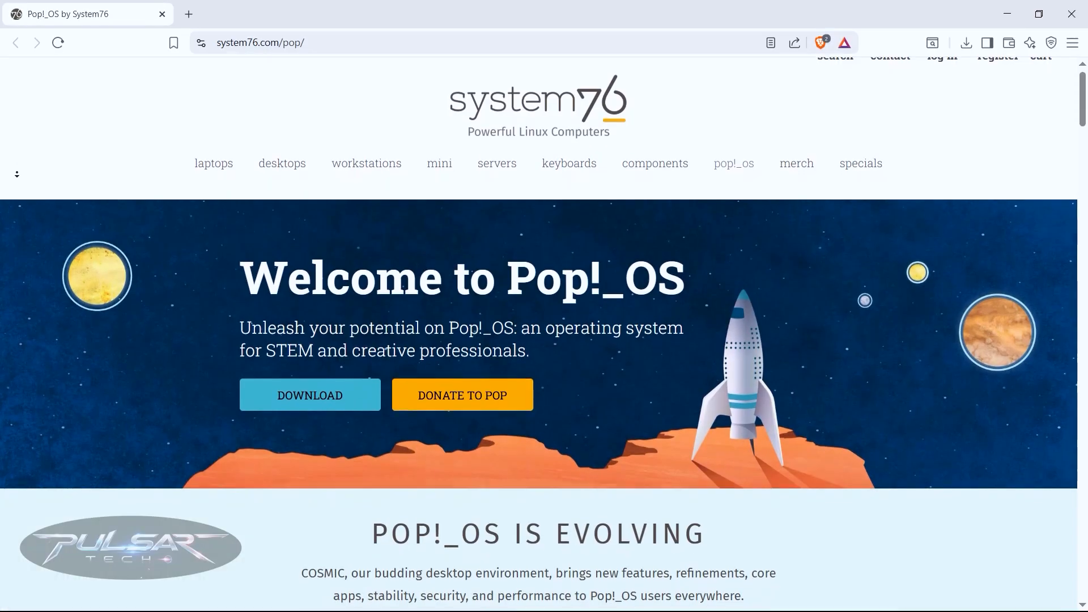
Scroll system76.com/pop from the Welcome banner to the 'Hardware made for Pop!_OS' cards.
{"action": "scroll", "scroll_direction": "down", "scroll_amount": 3}
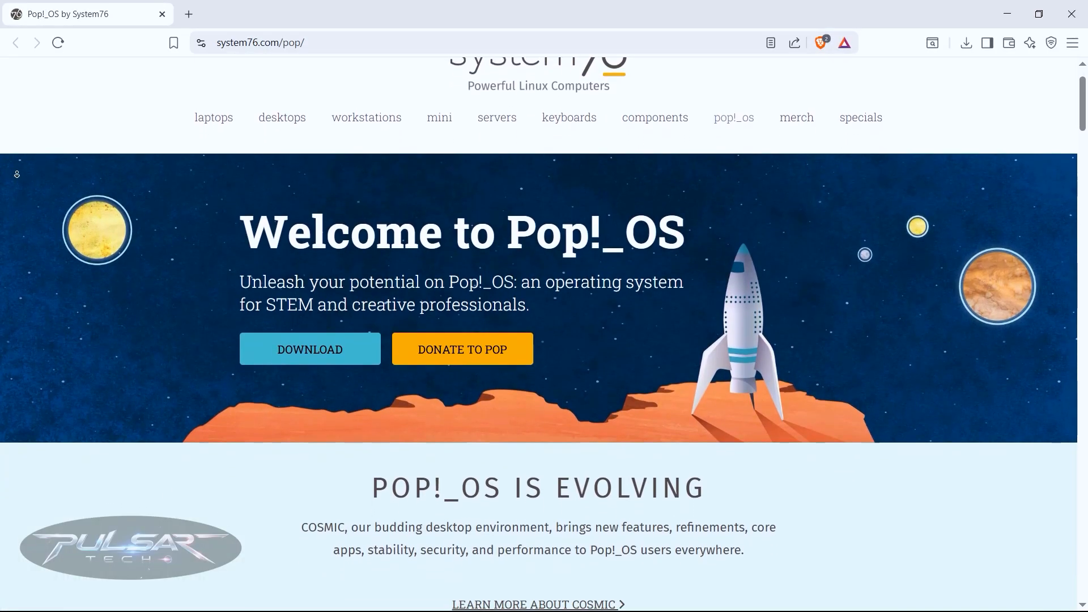
{"action": "scroll", "scroll_direction": "down", "scroll_amount": 3}
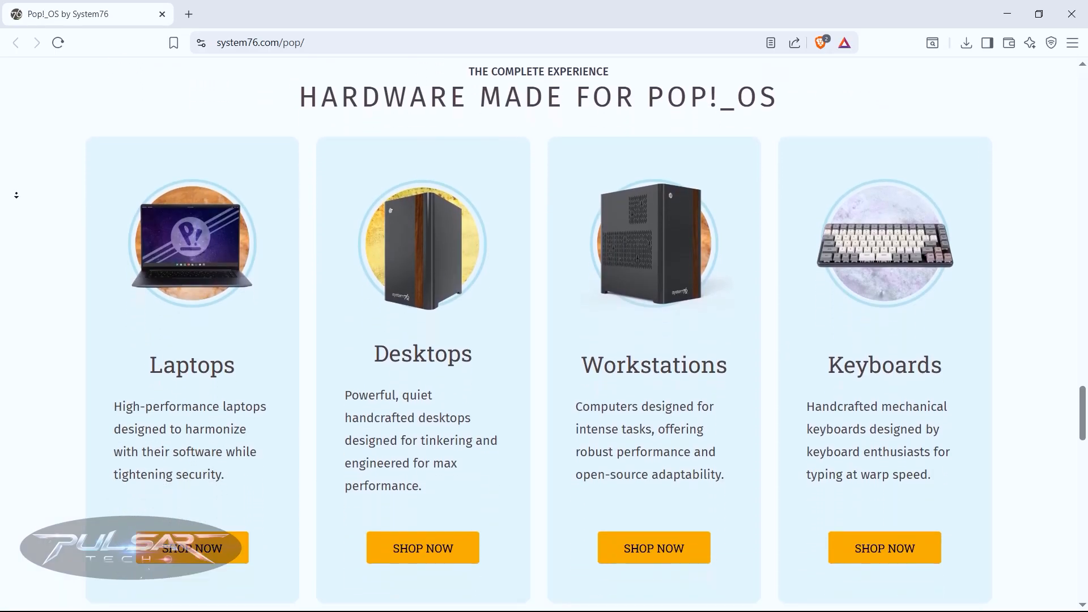
{"action": "left_click", "coordinate": [436, 590]}
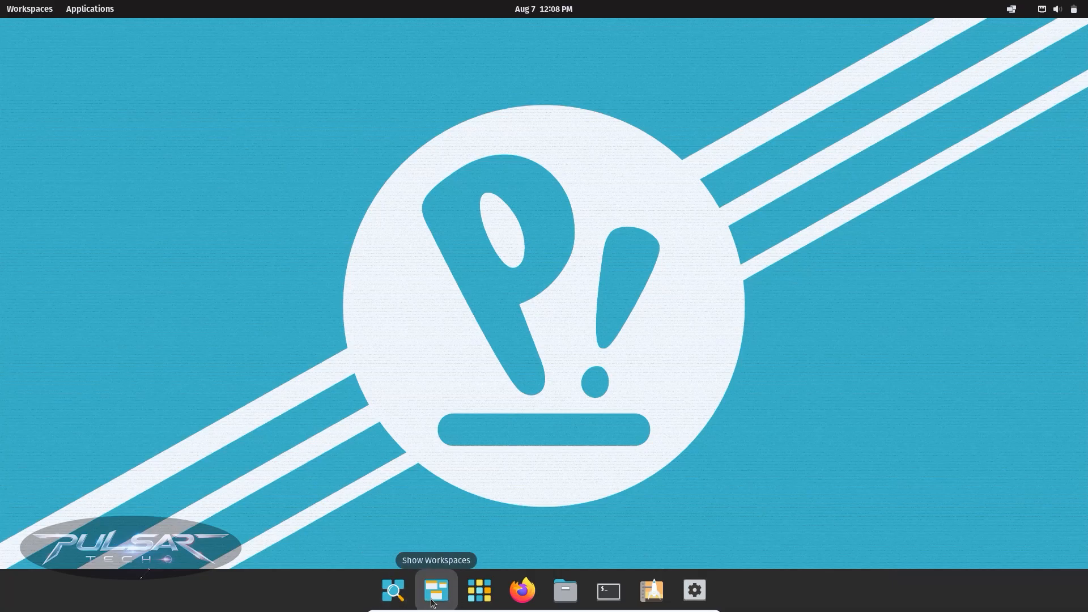
{"action": "left_click", "coordinate": [436, 590]}
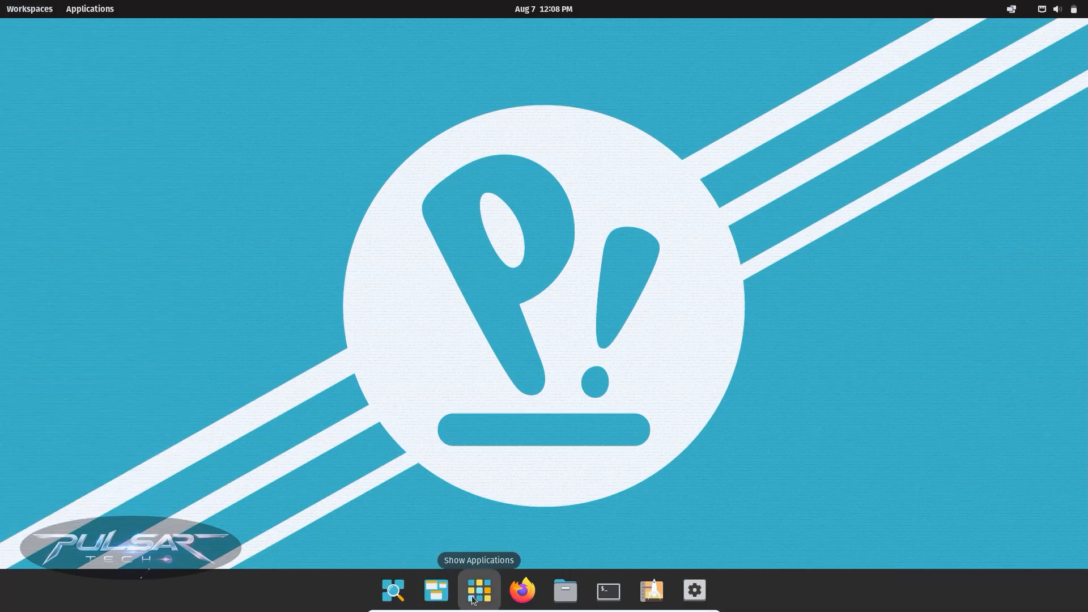
{"action": "left_click", "coordinate": [477, 591]}
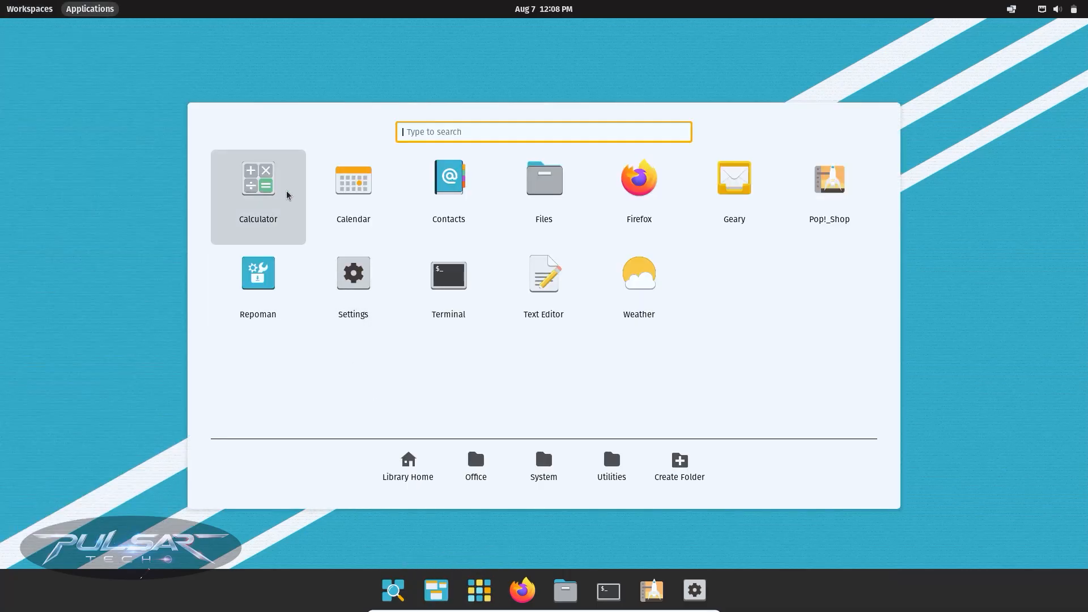
{"action": "mouse_move", "coordinate": [639, 196]}
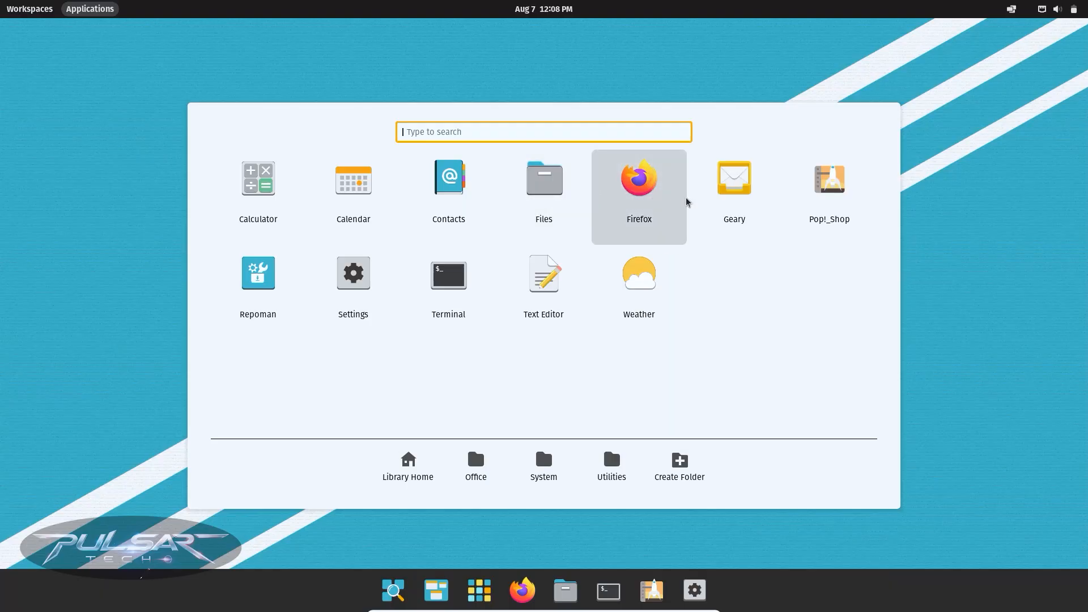
{"action": "left_click", "coordinate": [637, 187]}
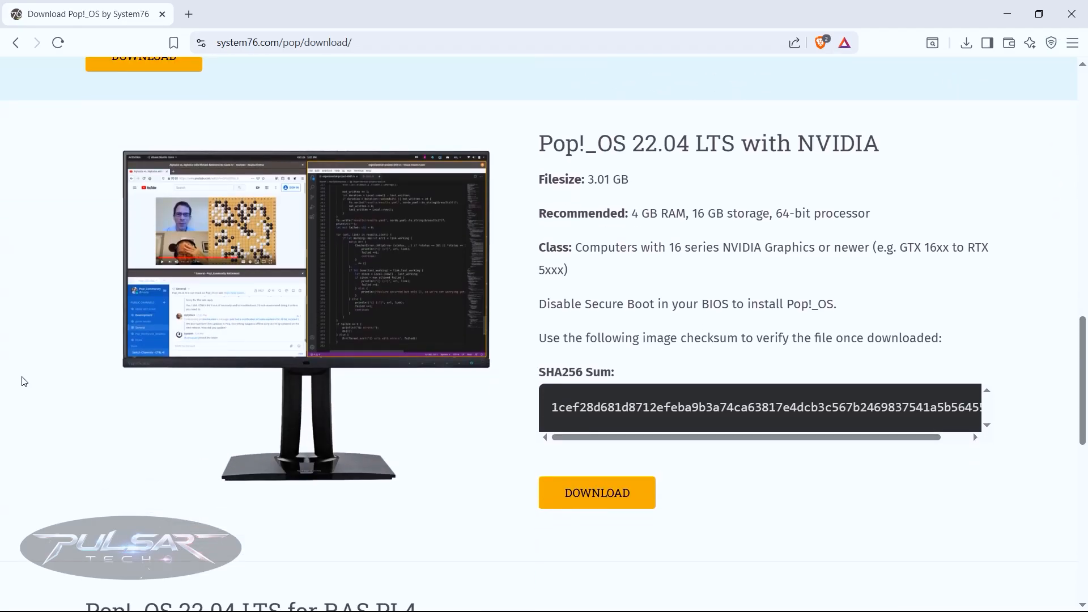
{"action": "left_click_drag", "start_coordinate": [538, 143], "coordinate": [881, 143]}
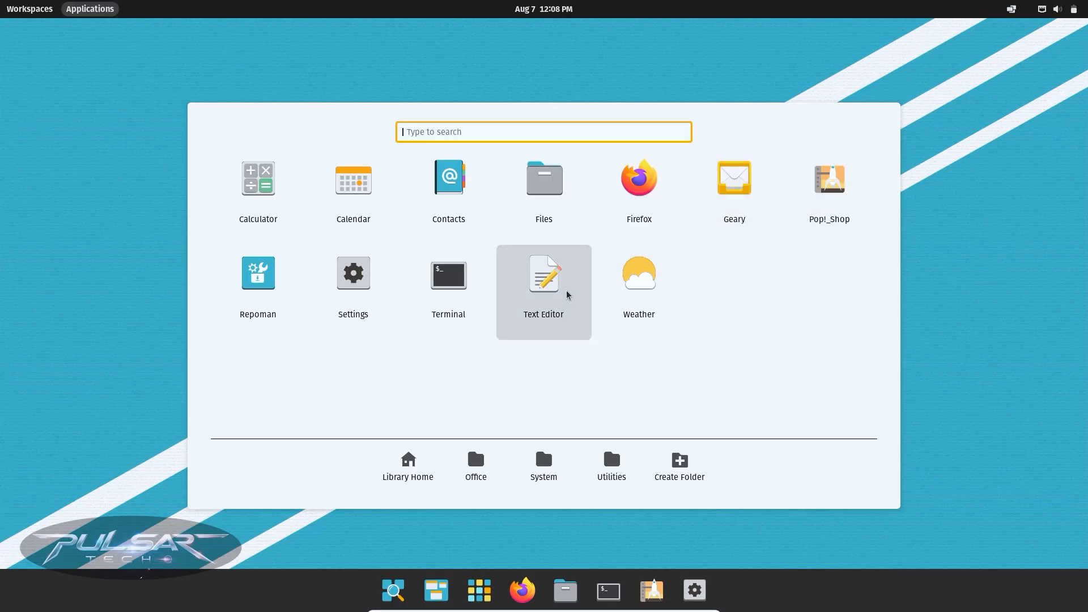
{"action": "mouse_move", "coordinate": [448, 292]}
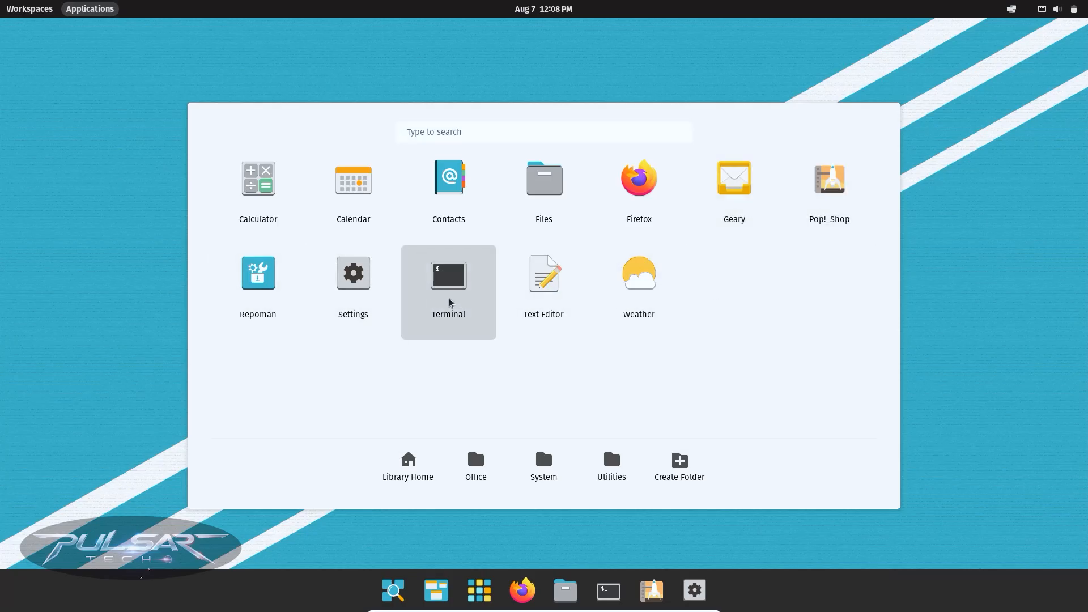
{"action": "left_click", "coordinate": [447, 273]}
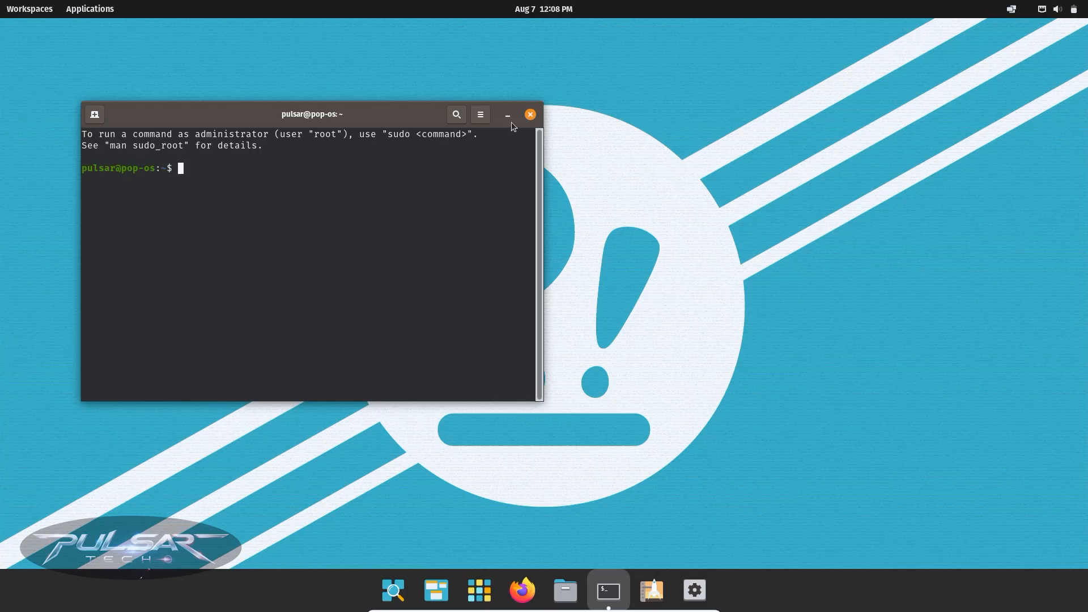
{"action": "left_click", "coordinate": [529, 114]}
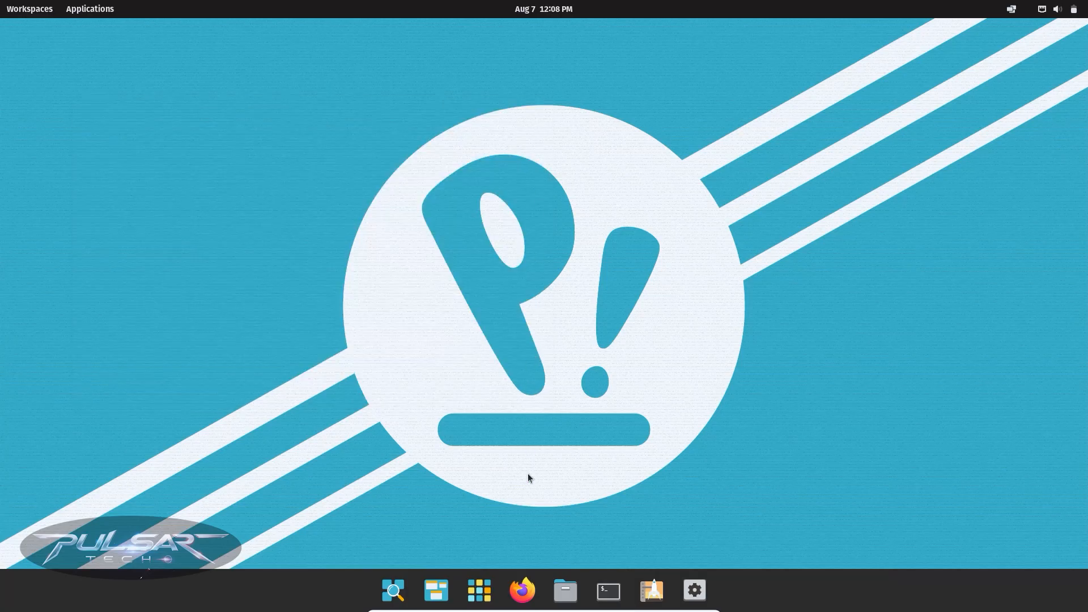
{"action": "left_click", "coordinate": [1010, 9]}
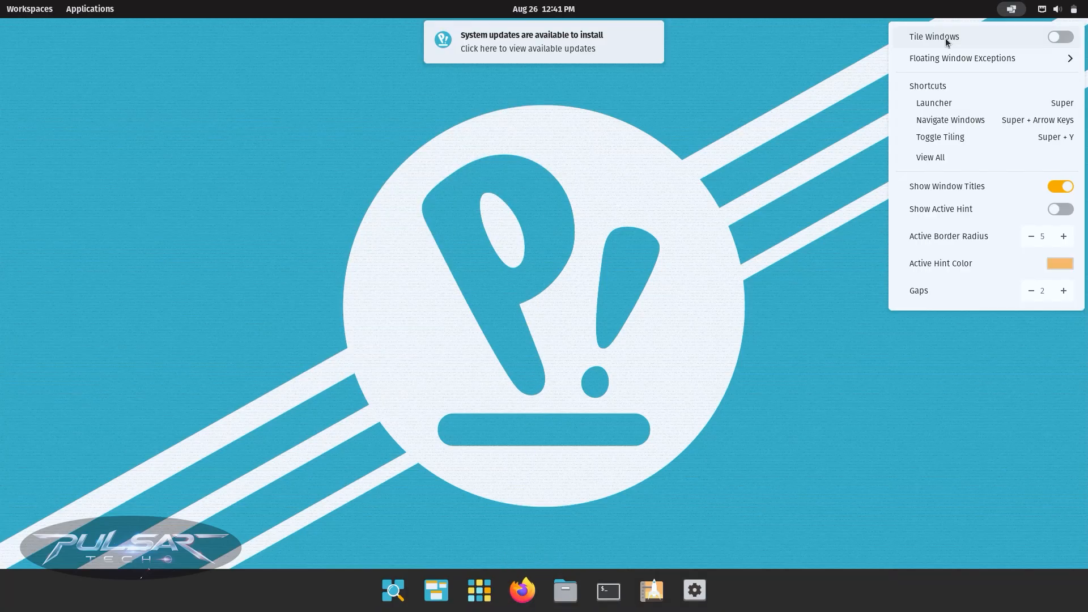
{"action": "mouse_move", "coordinate": [907, 44]}
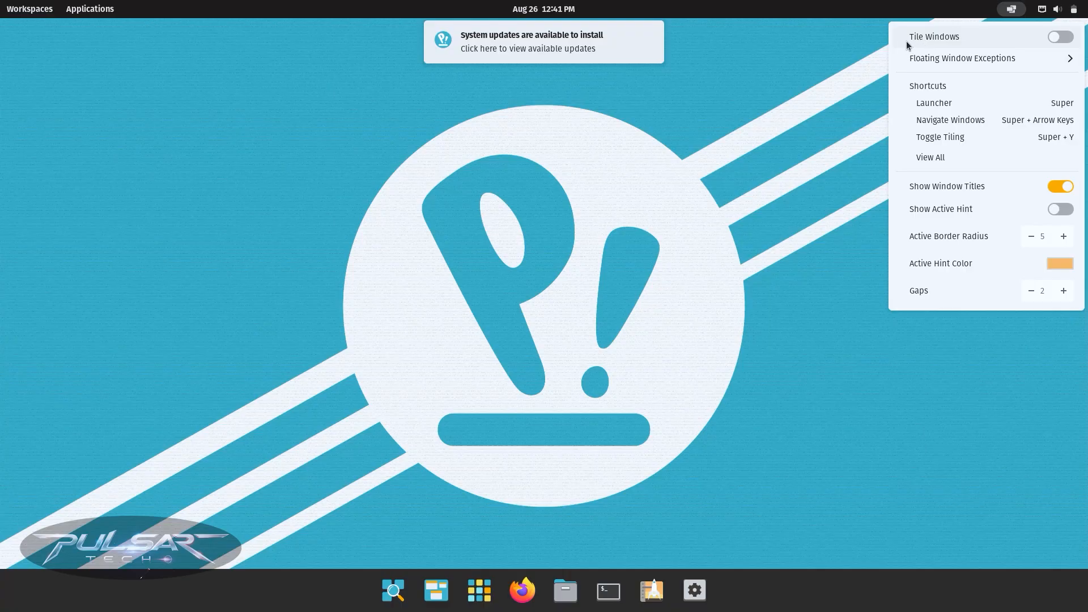
Tile Files and Terminal side by side, open Settings > Displays, then close Settings.
{"action": "left_click", "coordinate": [565, 590]}
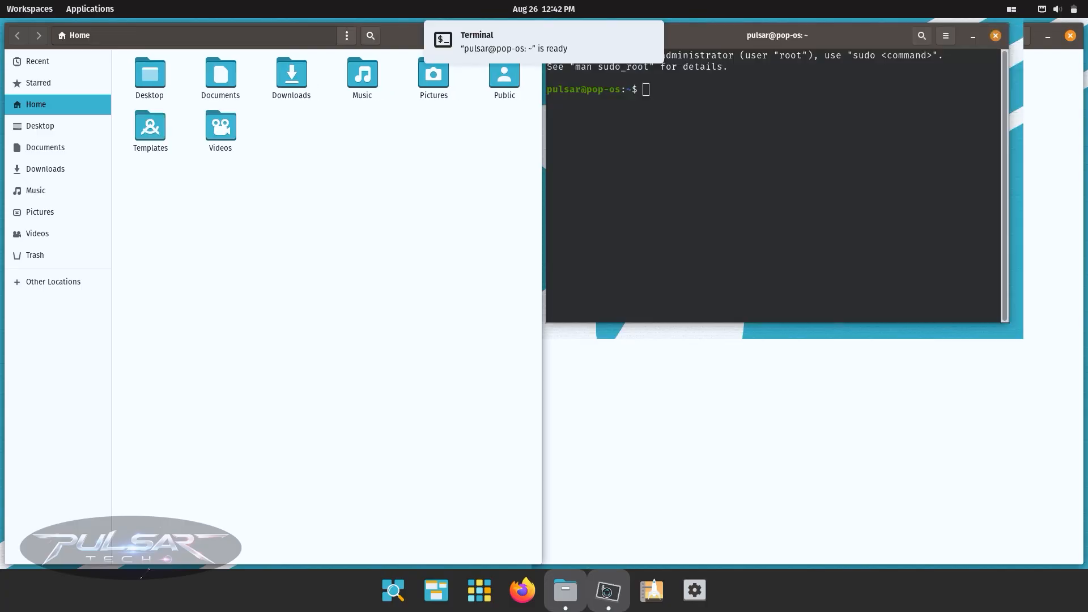
{"action": "left_click", "coordinate": [693, 591]}
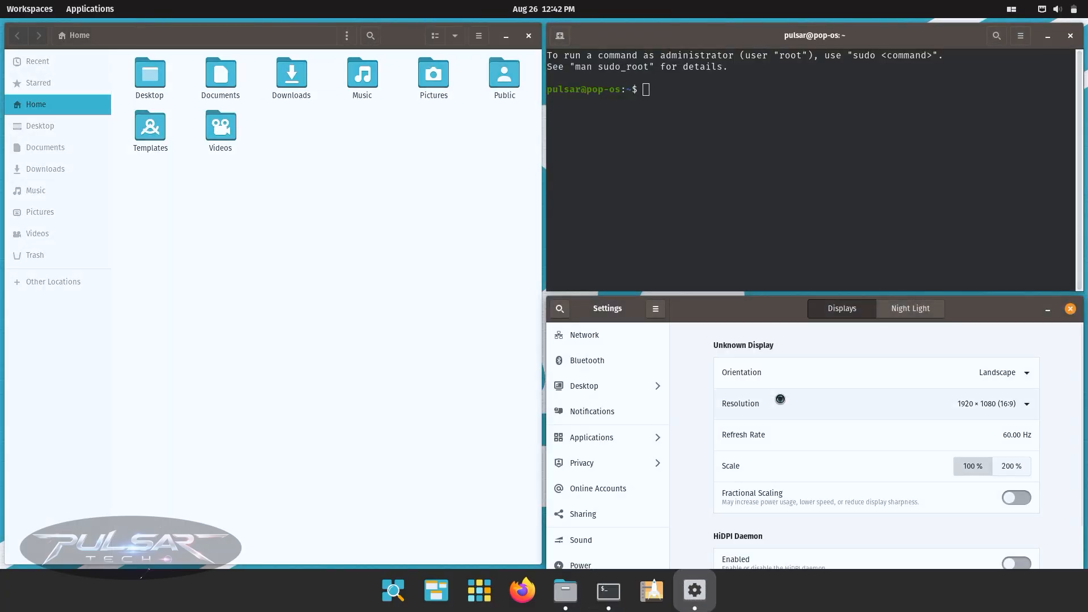
{"action": "left_click", "coordinate": [521, 590]}
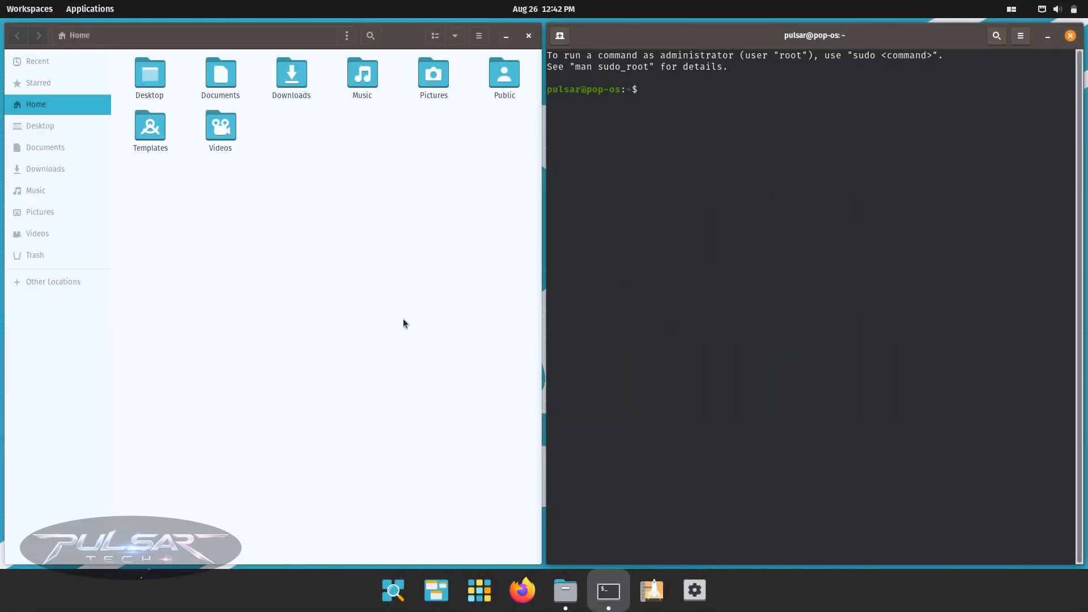
{"action": "left_click", "coordinate": [521, 590]}
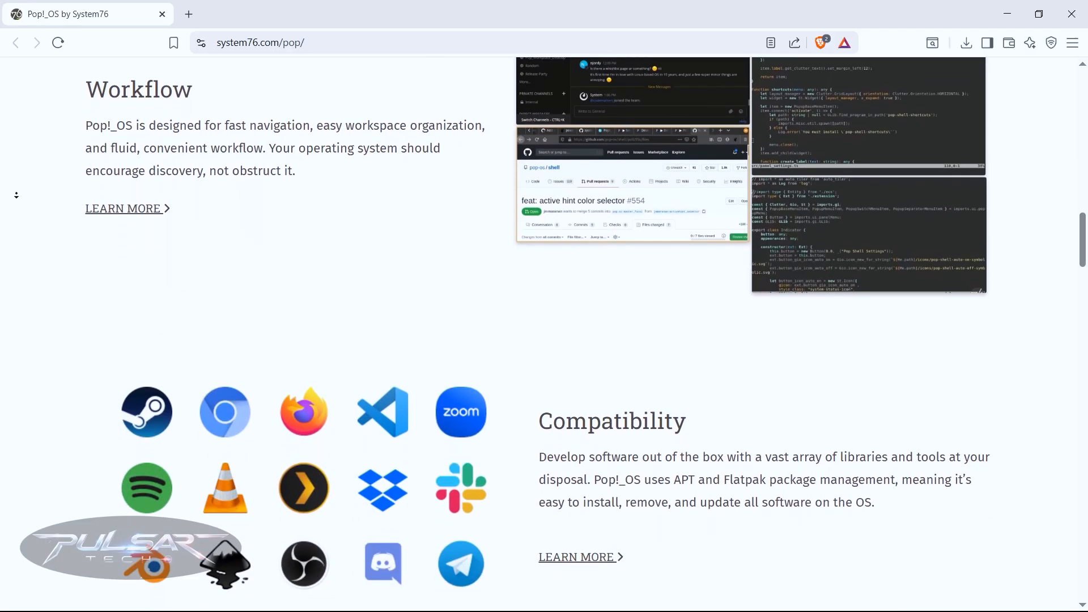
Scroll system76.com/pop past Workflow, Compatibility and Keep Your Computer Secure to Customization.
{"action": "scroll", "scroll_direction": "down", "scroll_amount": 3}
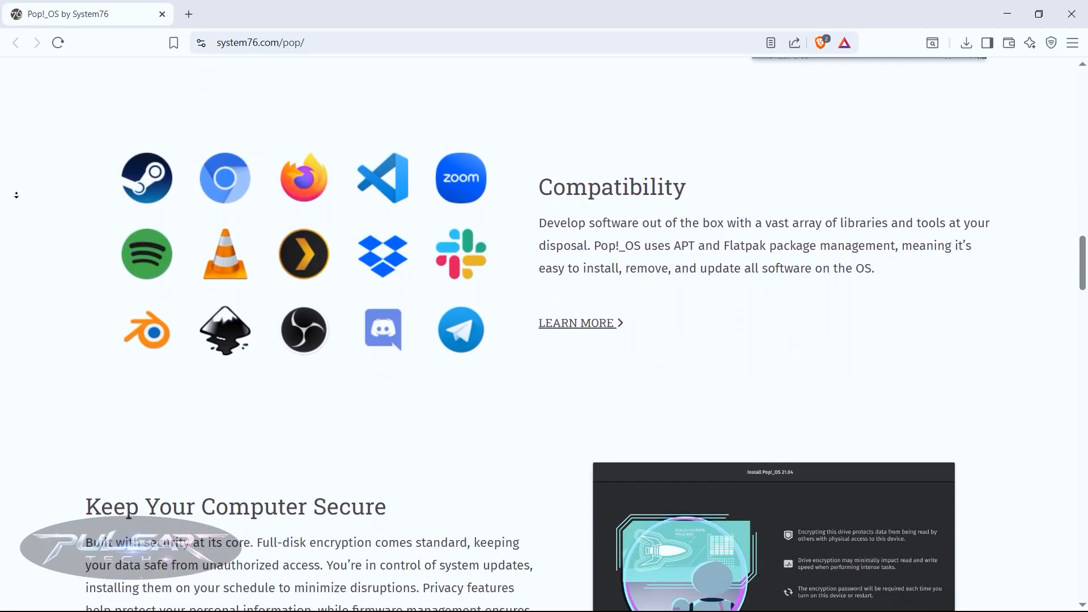
{"action": "scroll", "scroll_direction": "down", "scroll_amount": 3}
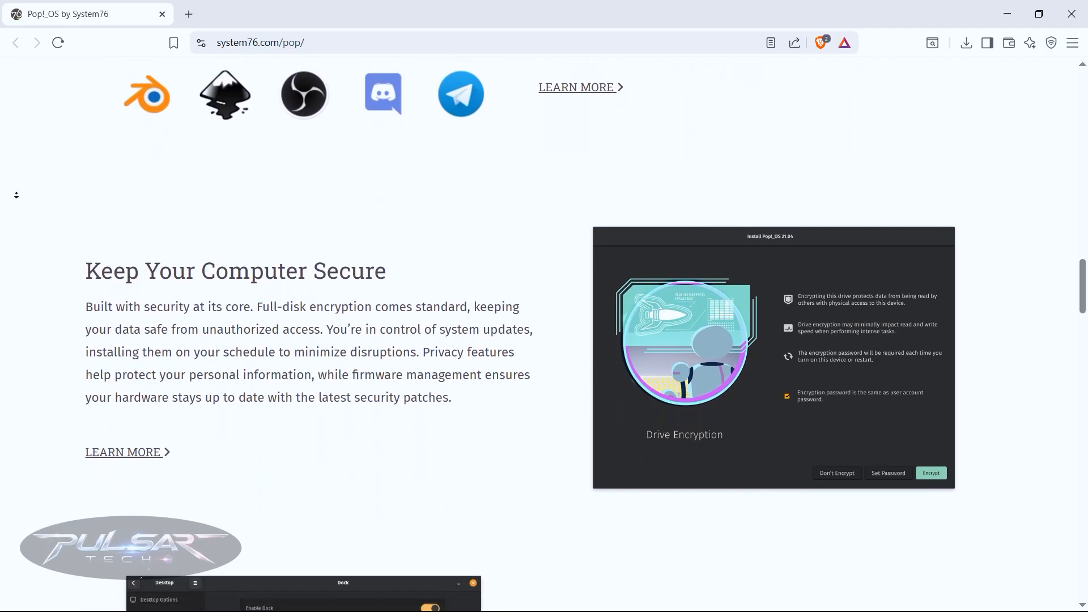
{"action": "scroll", "scroll_direction": "down", "scroll_amount": 3}
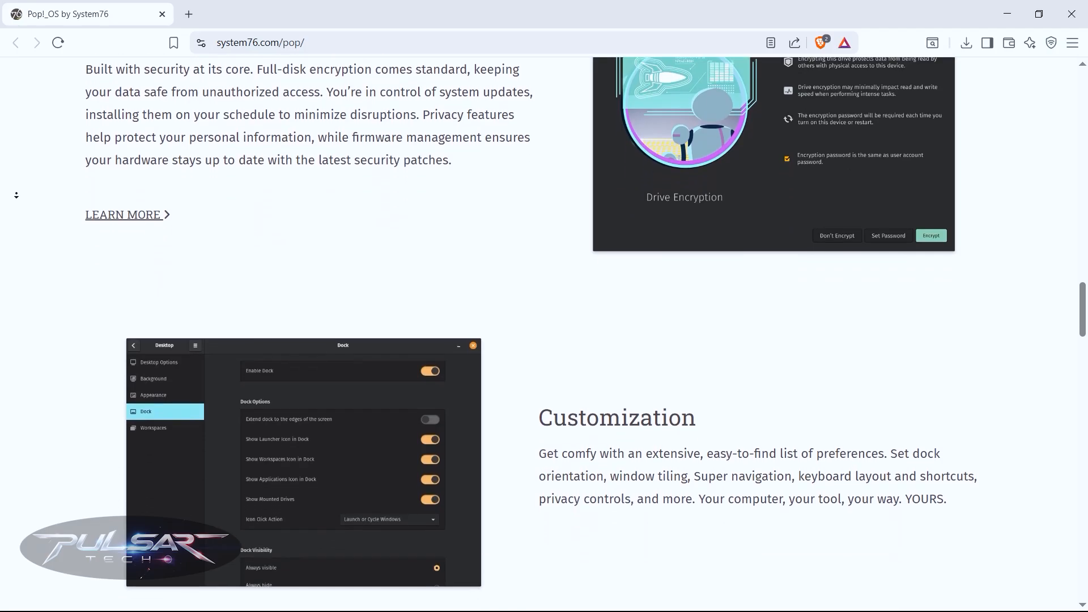
{"action": "scroll", "scroll_direction": "down", "scroll_amount": 3}
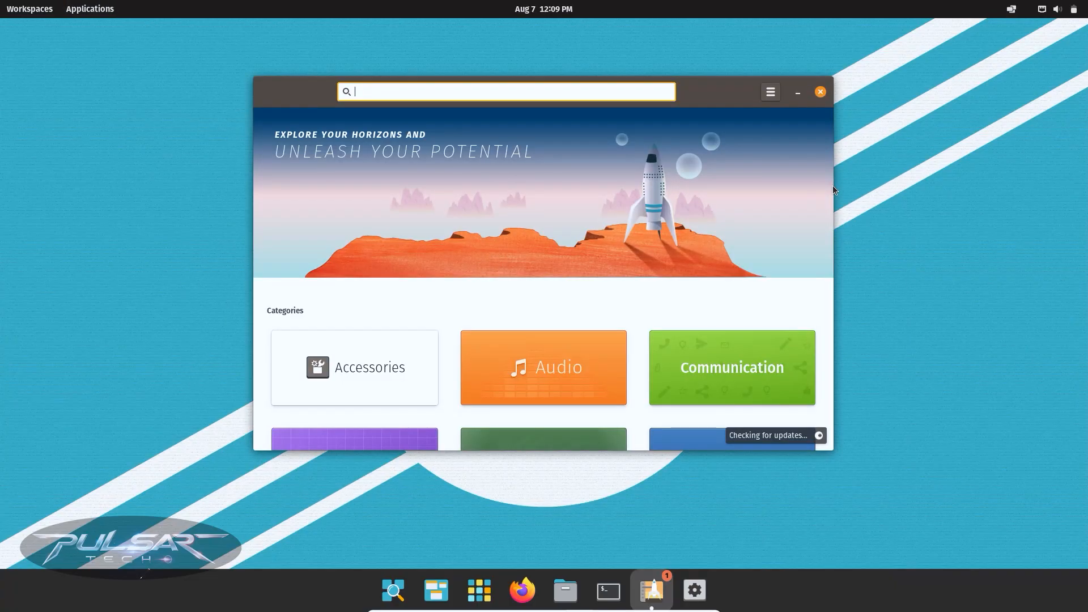
Browse Pop!_Shop categories down to Video and Writing & Language, then close the store.
{"action": "scroll", "scroll_direction": "down", "scroll_amount": 3}
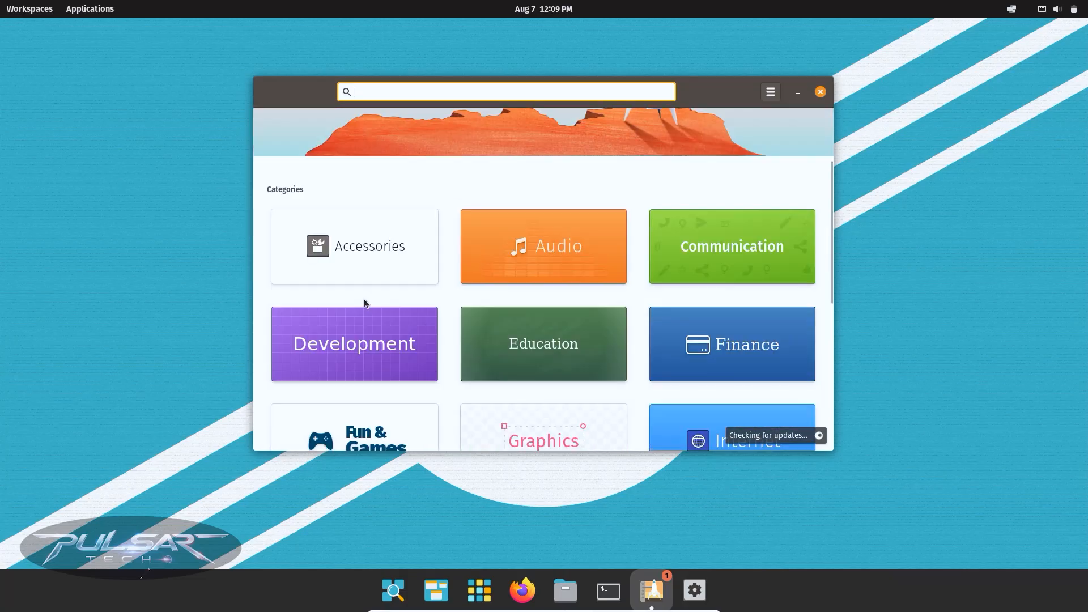
{"action": "scroll", "scroll_direction": "down", "scroll_amount": 3}
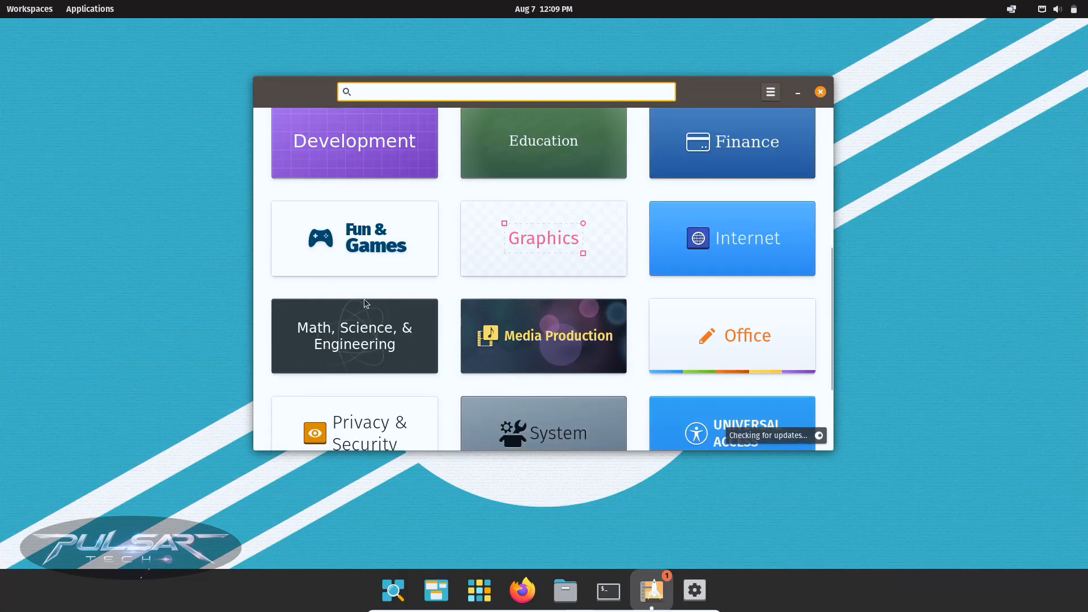
{"action": "scroll", "scroll_direction": "down", "scroll_amount": 3}
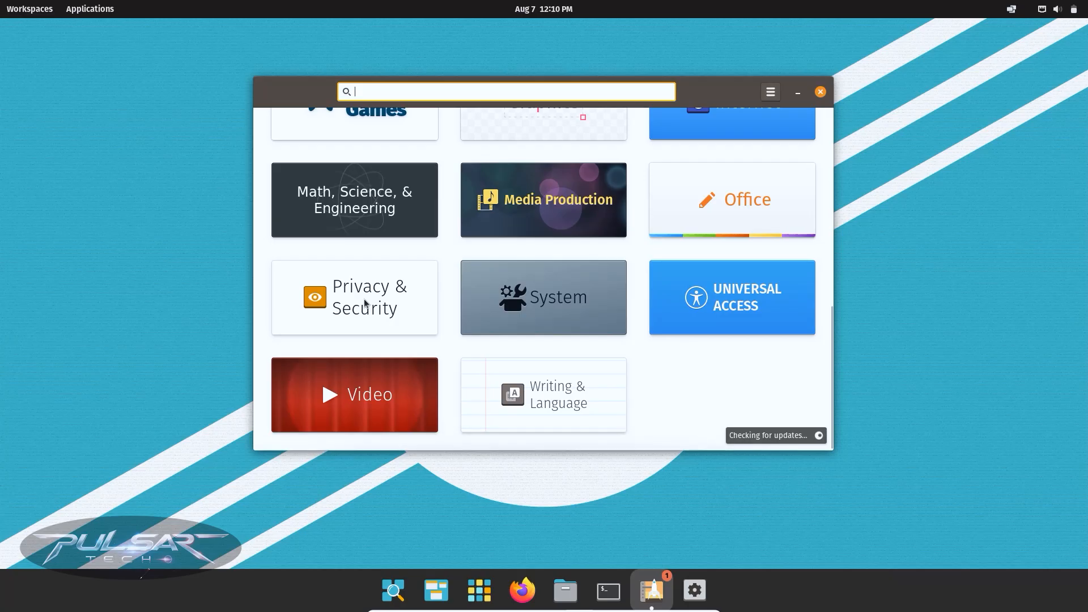
{"action": "scroll", "scroll_direction": "up", "scroll_amount": 3}
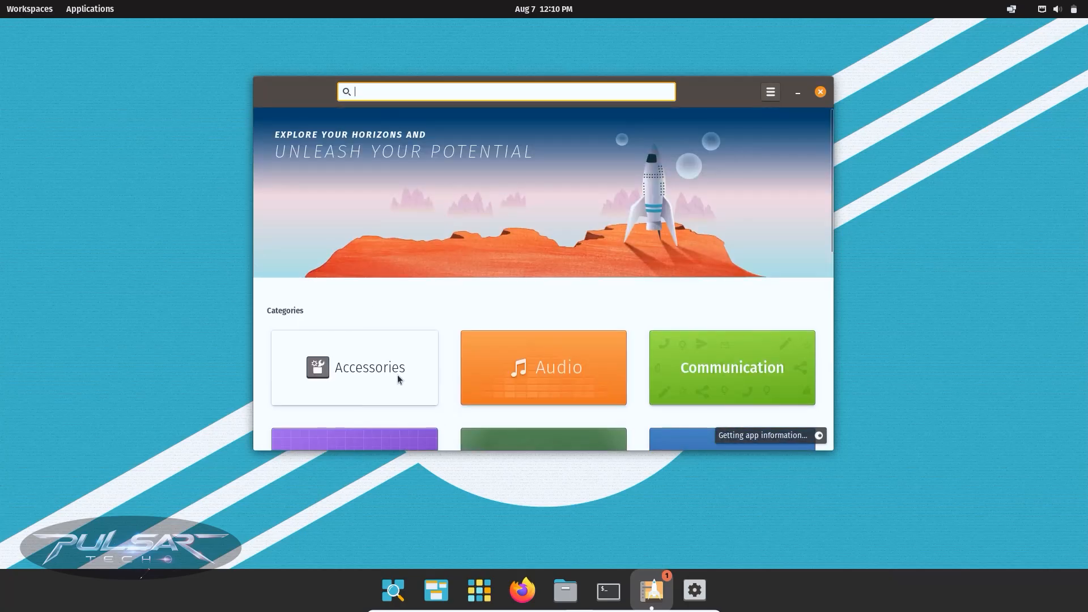
{"action": "left_click", "coordinate": [819, 91]}
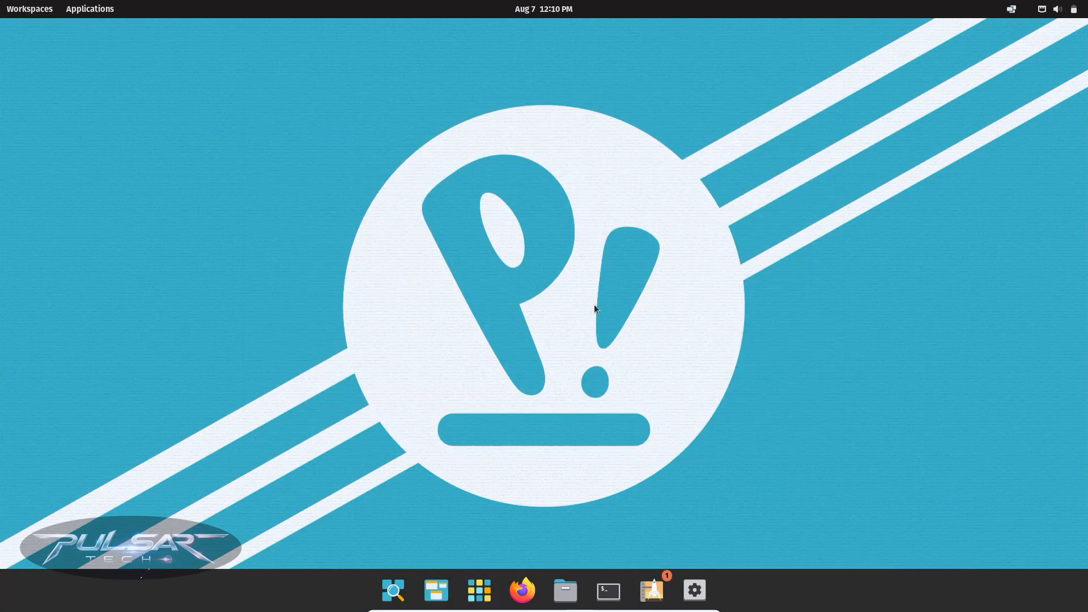
{"action": "left_click", "coordinate": [478, 591]}
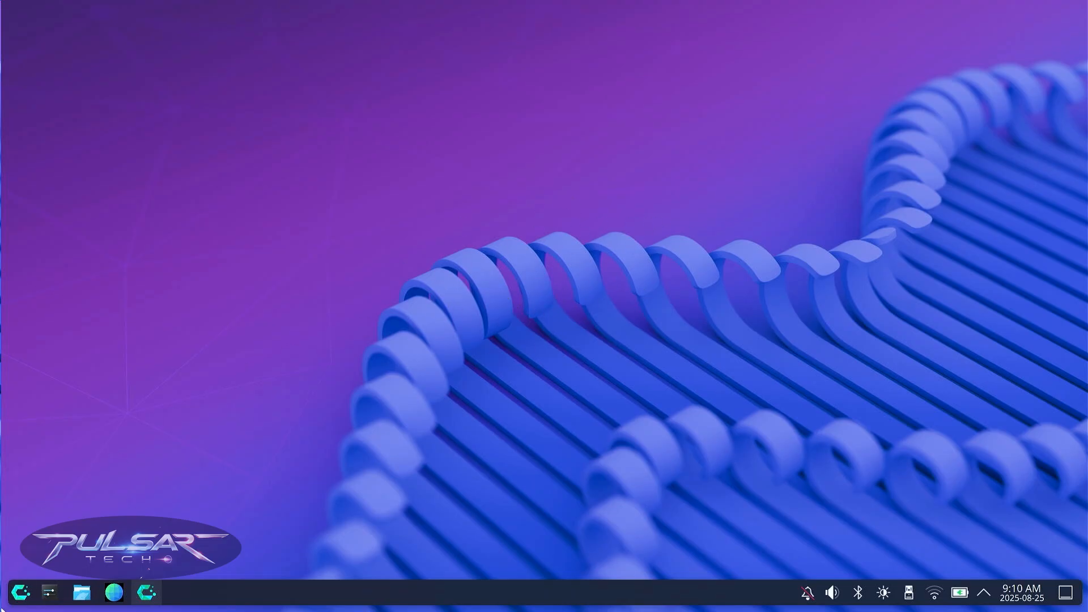
Open the CachyOS launcher and list Utilities apps like Ark, Calculator and Console.
{"action": "left_click", "coordinate": [20, 592]}
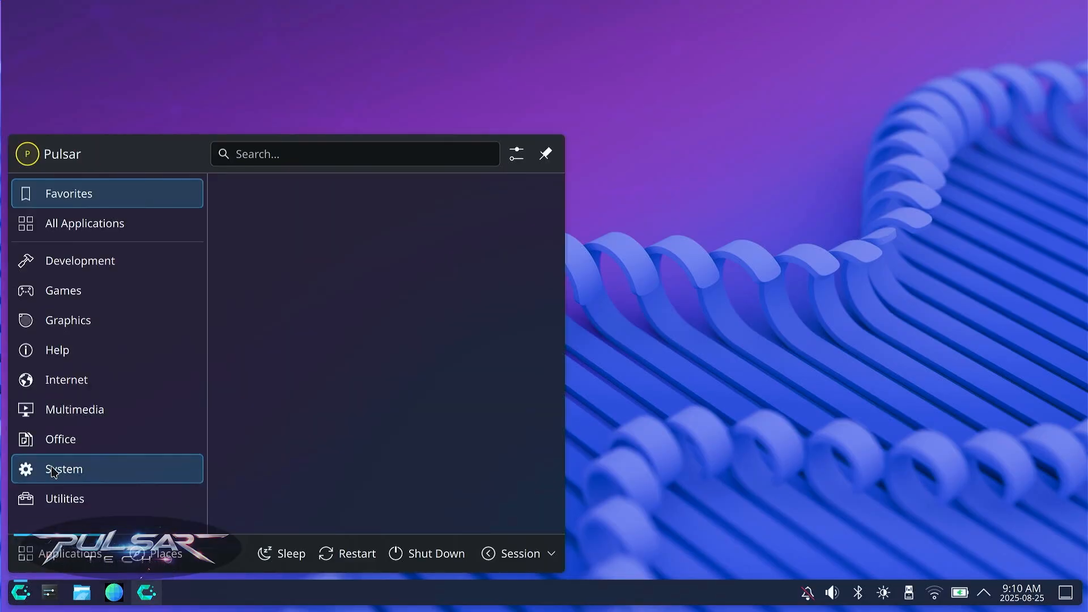
{"action": "left_click", "coordinate": [64, 498]}
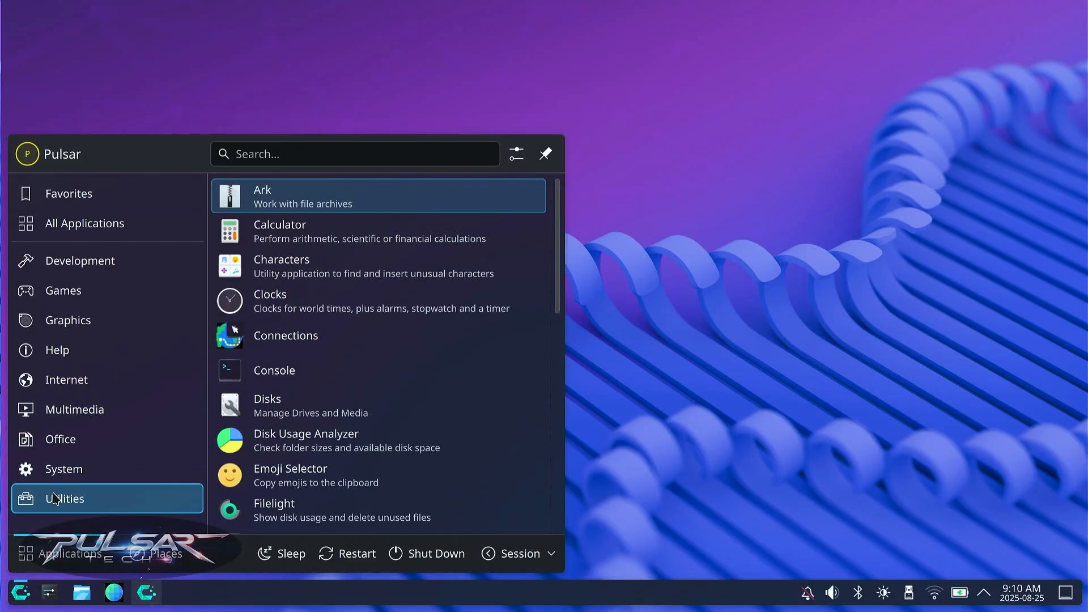
{"action": "mouse_move", "coordinate": [325, 378]}
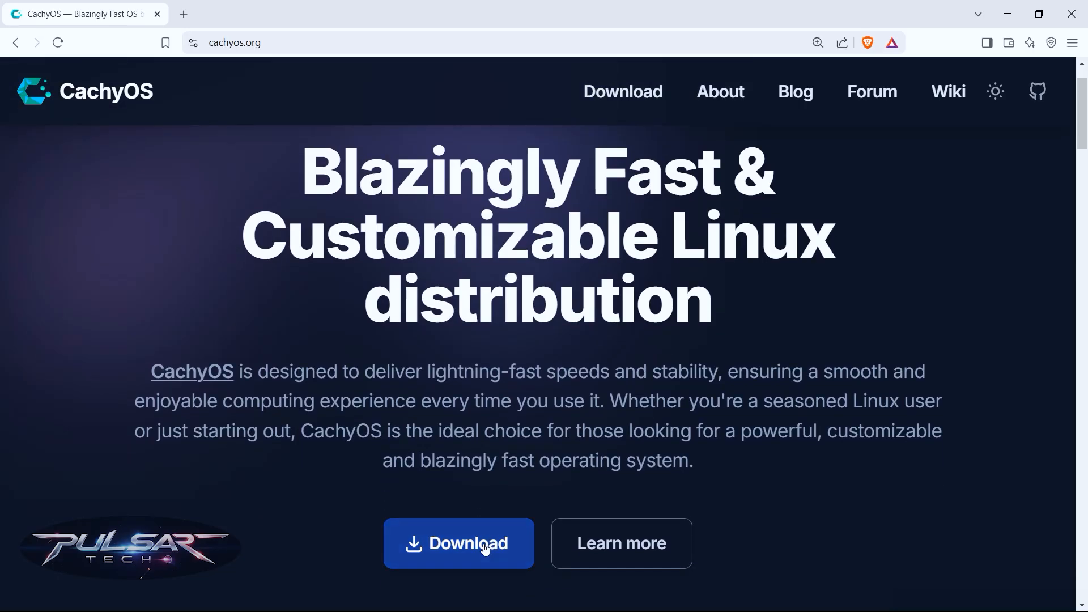
Open cachyos.org's Download page and scroll past Desktop Edition to Handheld Edition.
{"action": "left_click", "coordinate": [457, 543]}
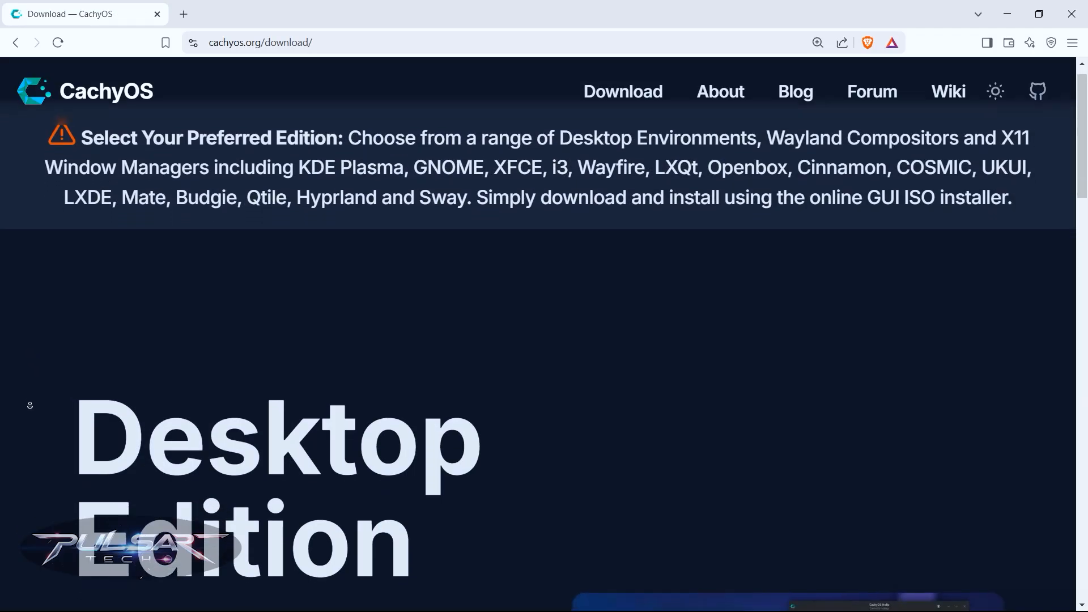
{"action": "scroll", "scroll_direction": "down", "scroll_amount": 3}
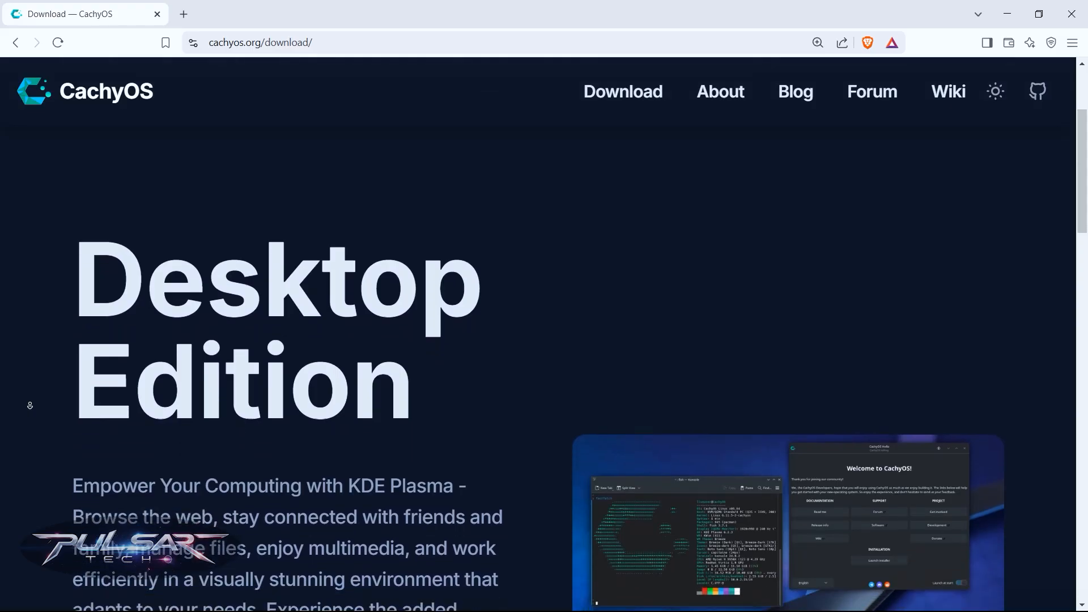
{"action": "scroll", "scroll_direction": "down", "scroll_amount": 3}
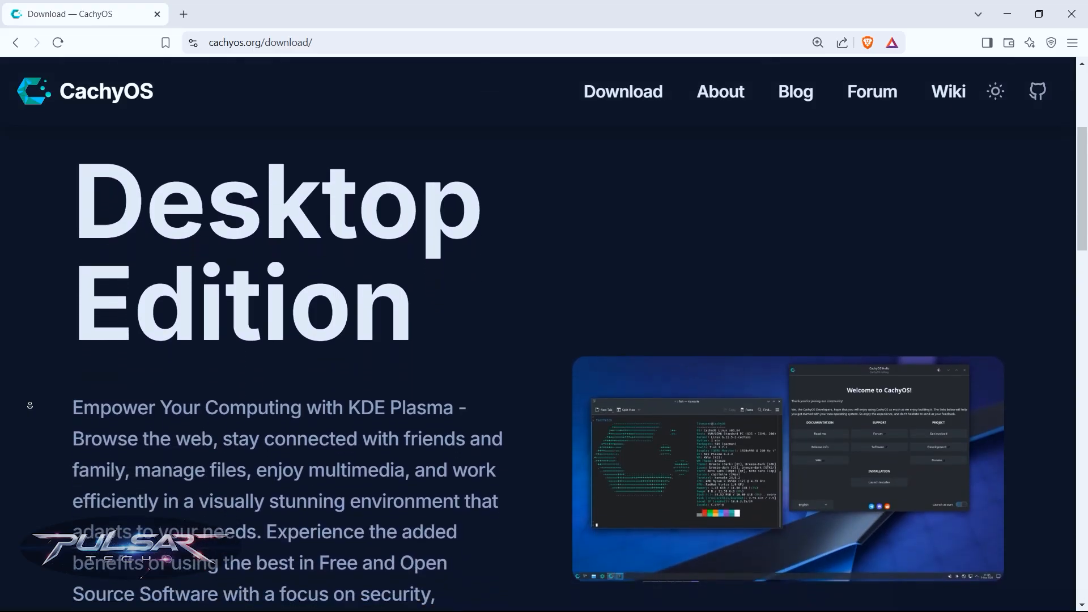
{"action": "scroll", "scroll_direction": "down", "scroll_amount": 3}
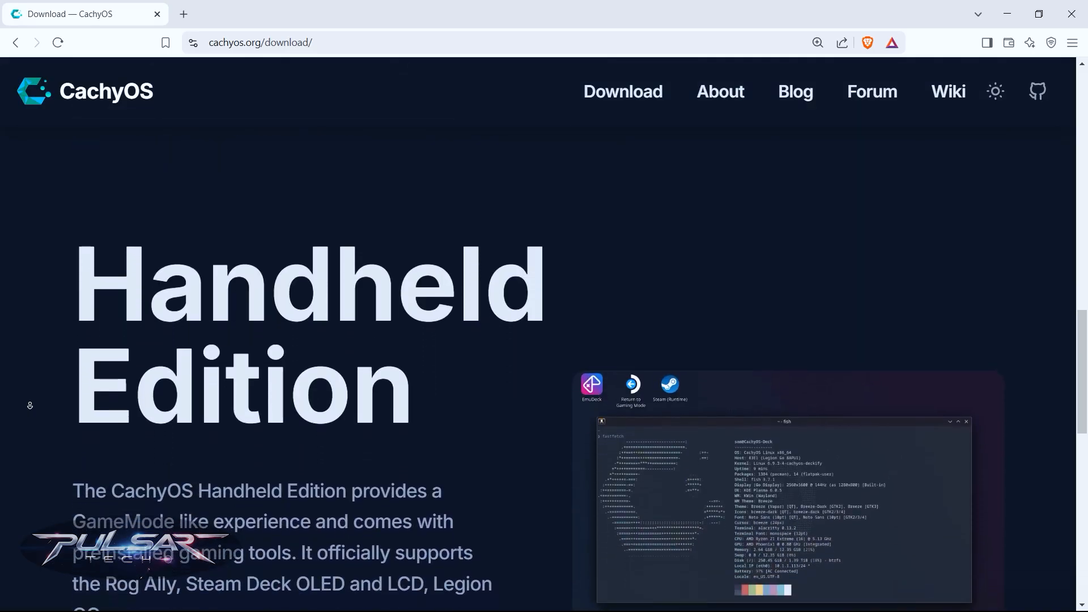
{"action": "scroll", "scroll_direction": "down", "scroll_amount": 3}
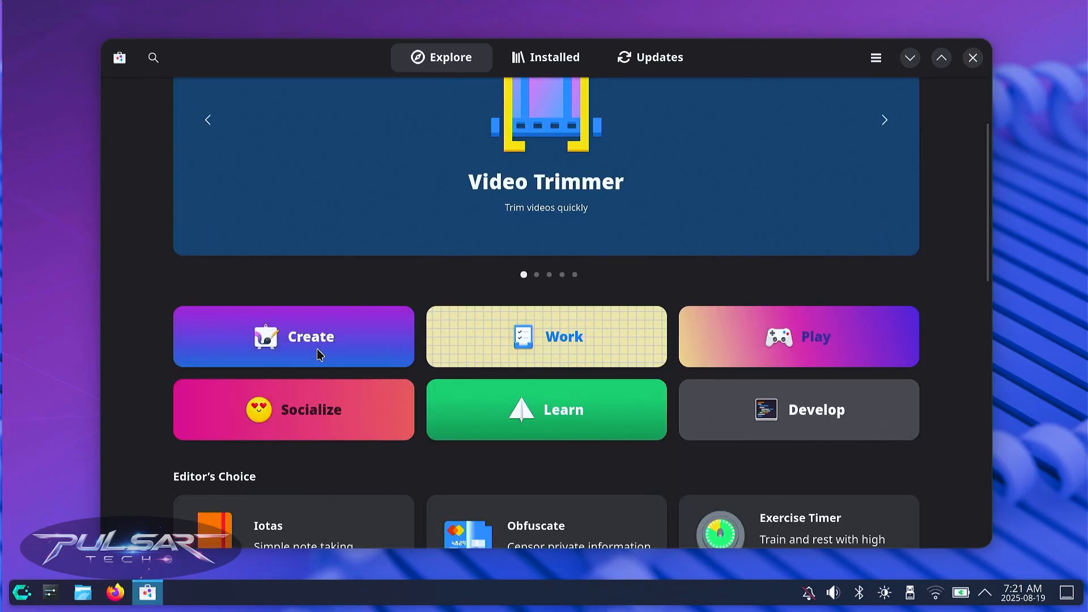
Browse the Explore page, then search 'steam' and open Steam's Flathub app page.
{"action": "scroll", "scroll_direction": "down", "scroll_amount": 3}
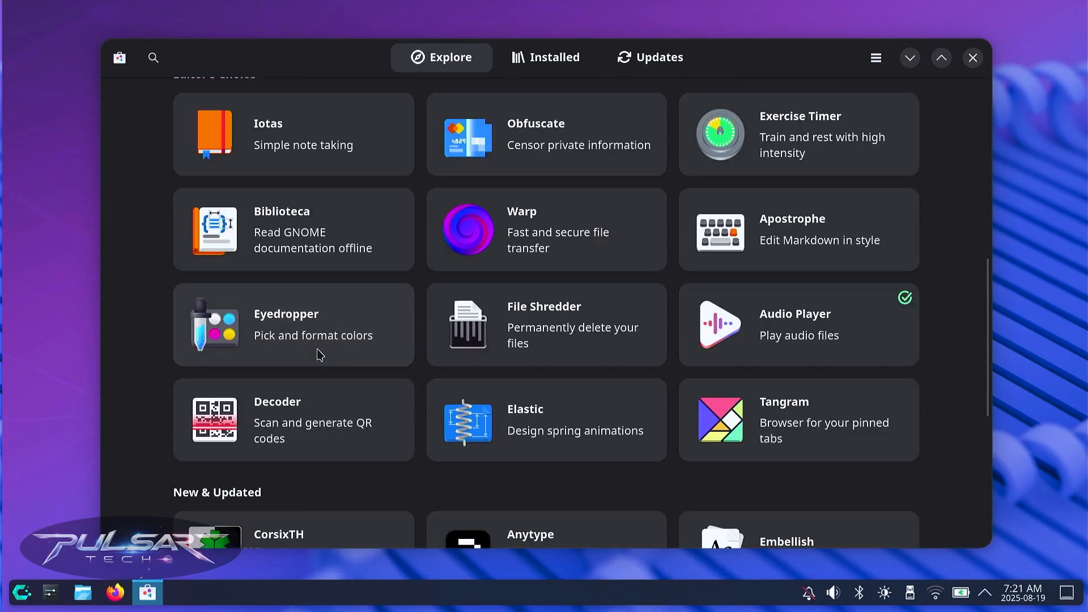
{"action": "scroll", "scroll_direction": "down", "scroll_amount": 3}
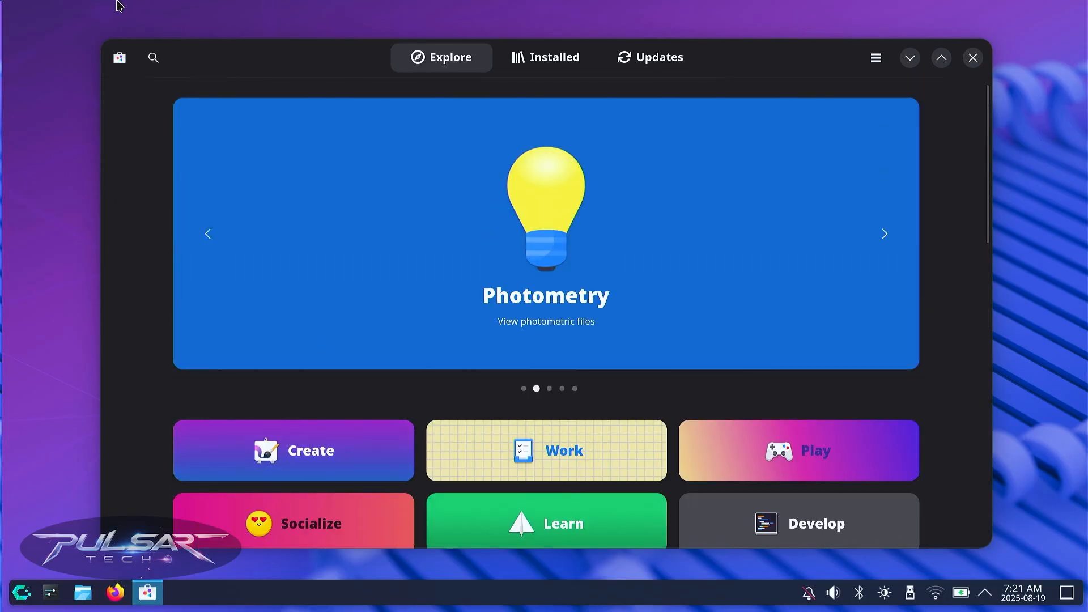
{"action": "left_click", "coordinate": [153, 58]}
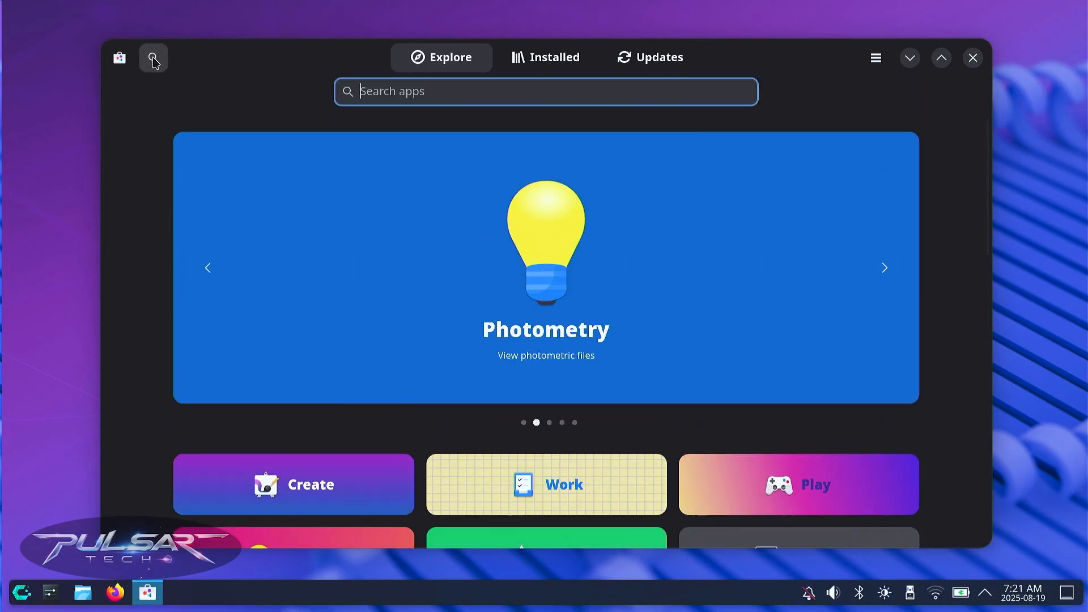
{"action": "type", "text": "steam"}
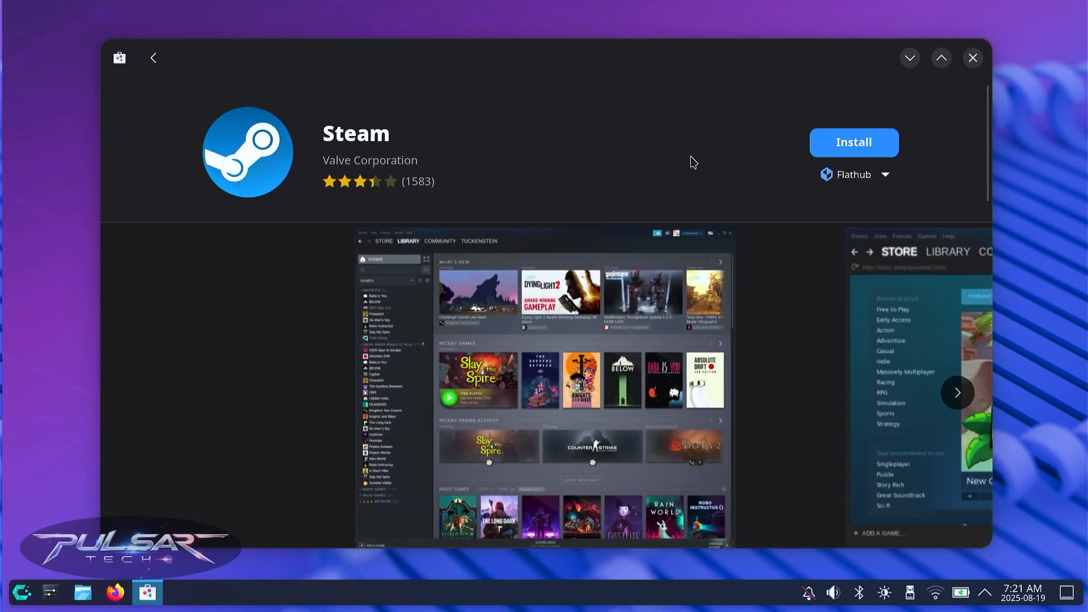
{"action": "mouse_move", "coordinate": [853, 145]}
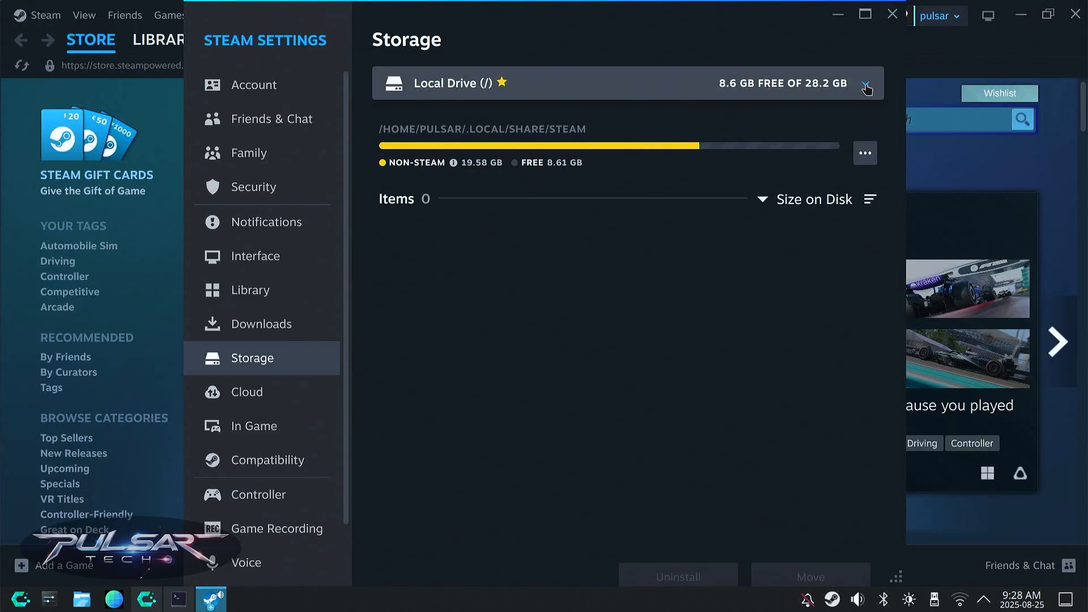
Open Steam's Storage drive dropdown and pick Local Drive, showing 8.6 GB free.
{"action": "left_click", "coordinate": [866, 83]}
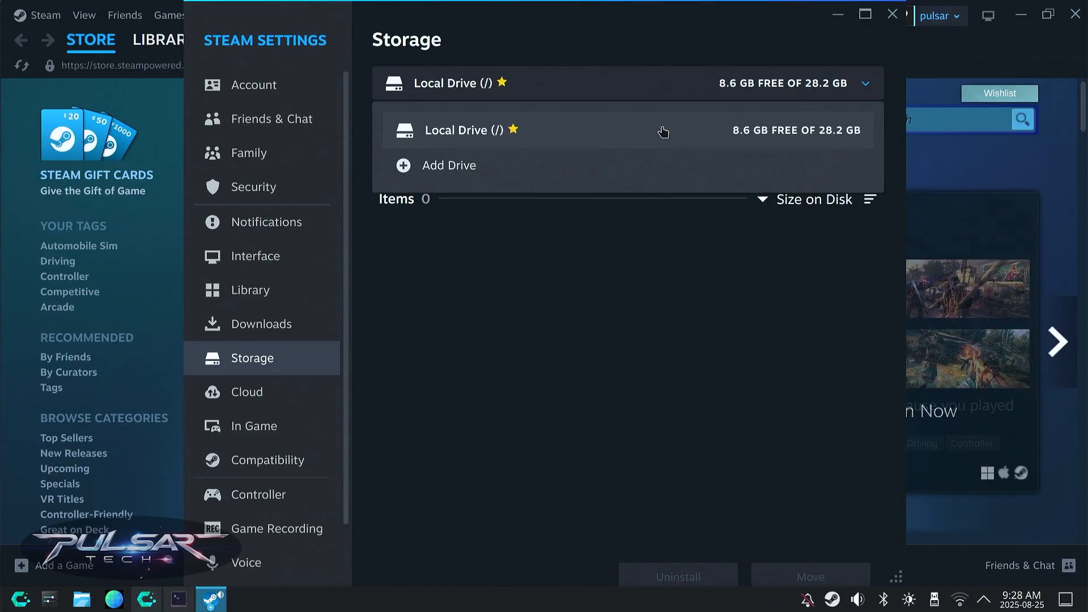
{"action": "left_click", "coordinate": [448, 165]}
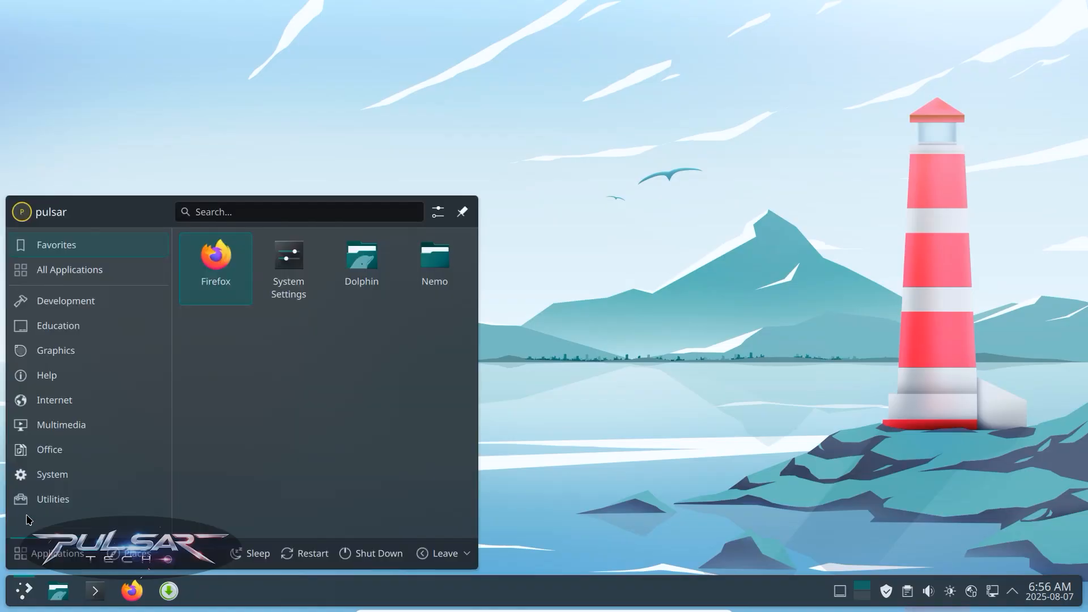
{"action": "mouse_move", "coordinate": [54, 399]}
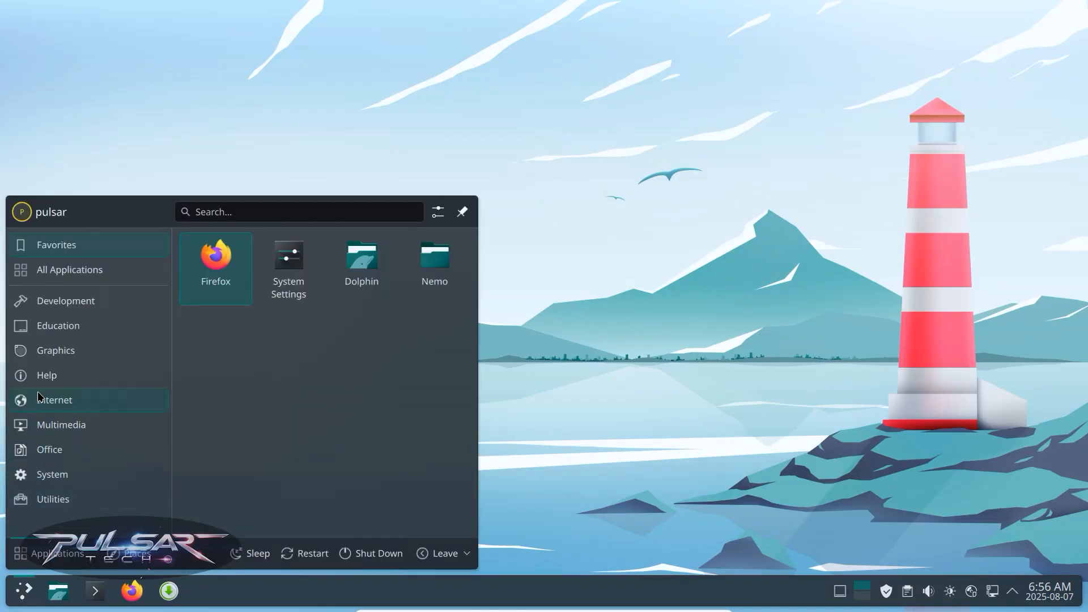
{"action": "mouse_move", "coordinate": [65, 300]}
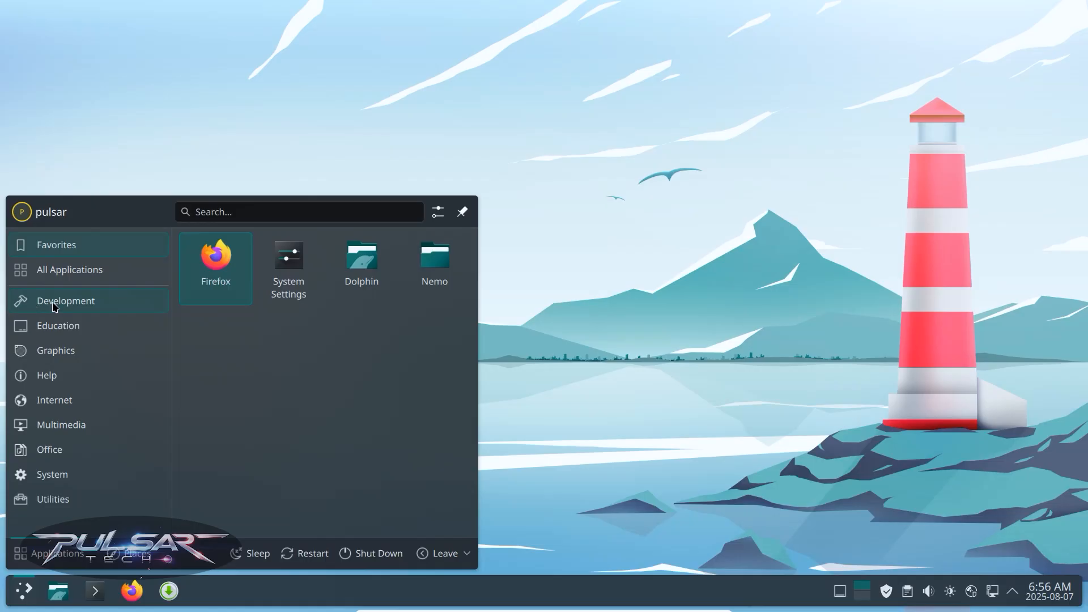
Launch the web browser from the Manjaro KDE Plasma launcher, landing on manjaro.org.
{"action": "left_click", "coordinate": [65, 300]}
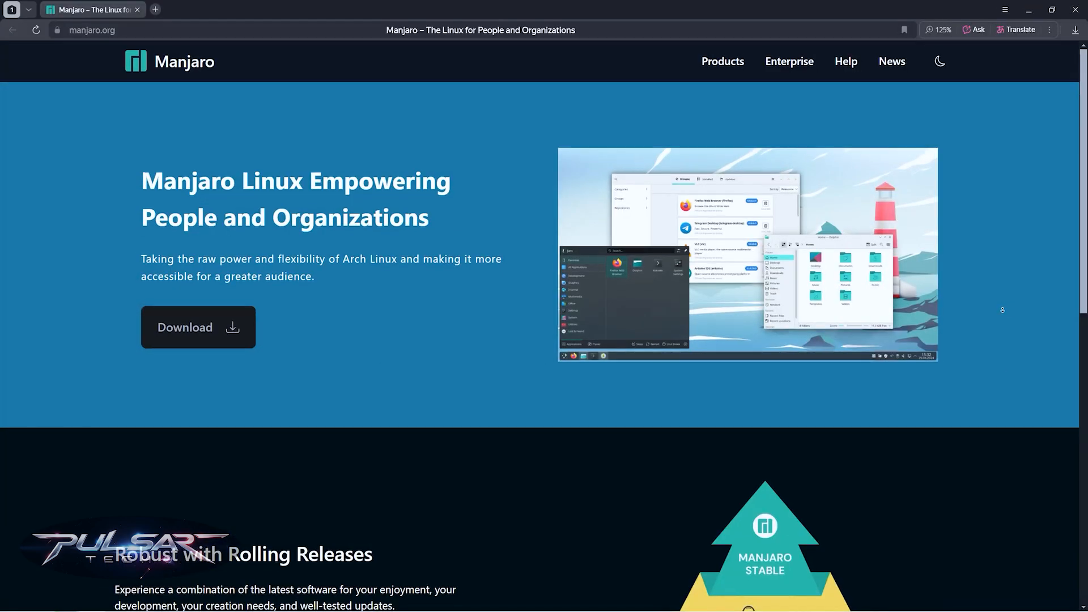
Scroll through manjaro.org to view the KDE Plasma, Xfce and GNOME desktop images.
{"action": "scroll", "scroll_direction": "down", "scroll_amount": 3}
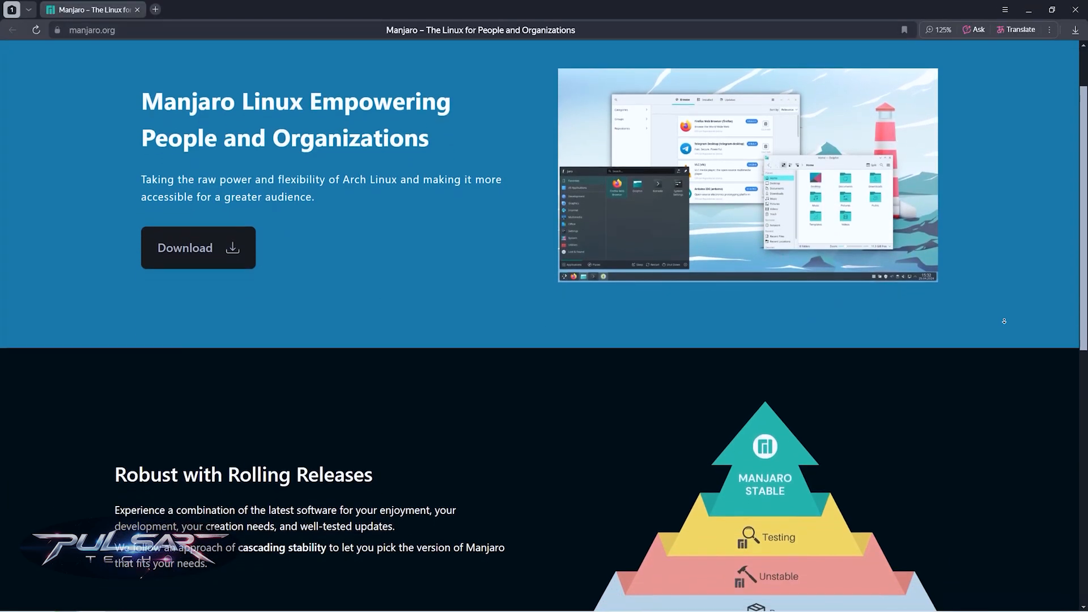
{"action": "scroll", "scroll_direction": "down", "scroll_amount": 3}
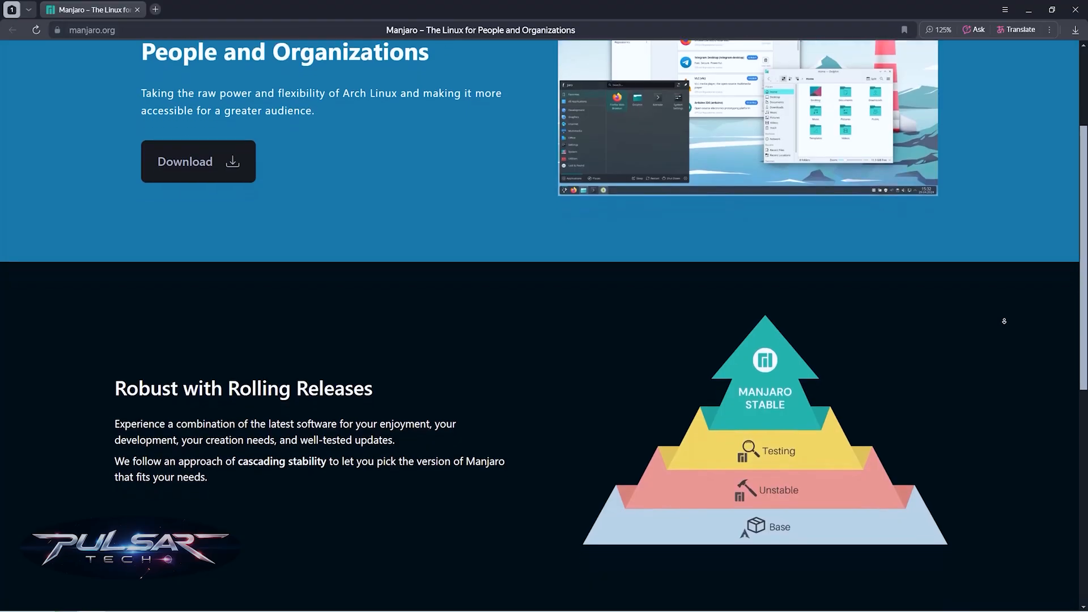
{"action": "scroll", "scroll_direction": "down", "scroll_amount": 3}
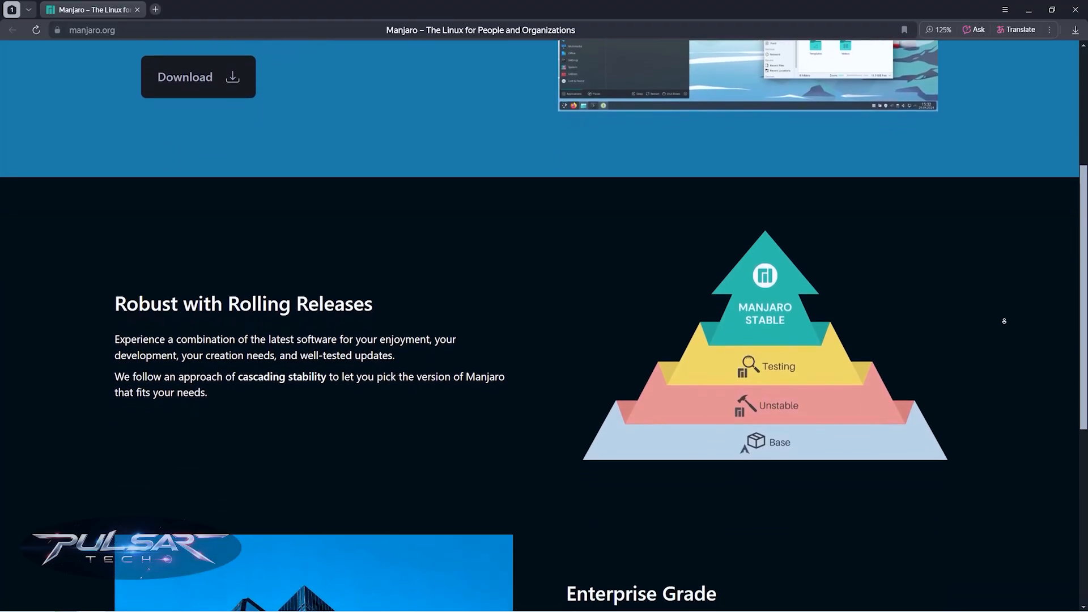
{"action": "scroll", "scroll_direction": "down", "scroll_amount": 3}
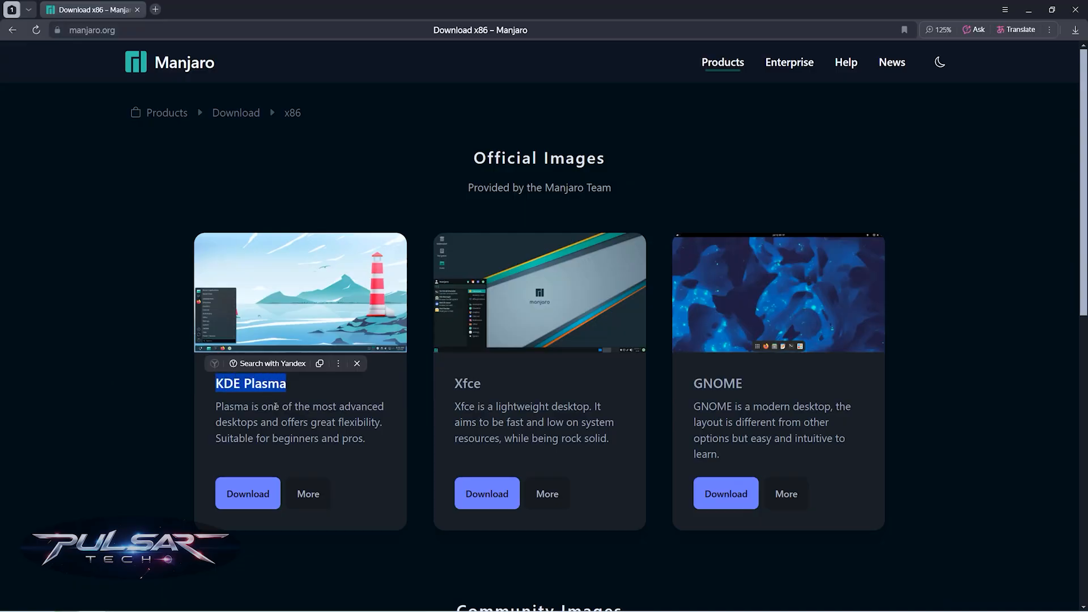
Raise the speaker output volume to 63% in the audio applet.
{"action": "left_click", "coordinate": [930, 590]}
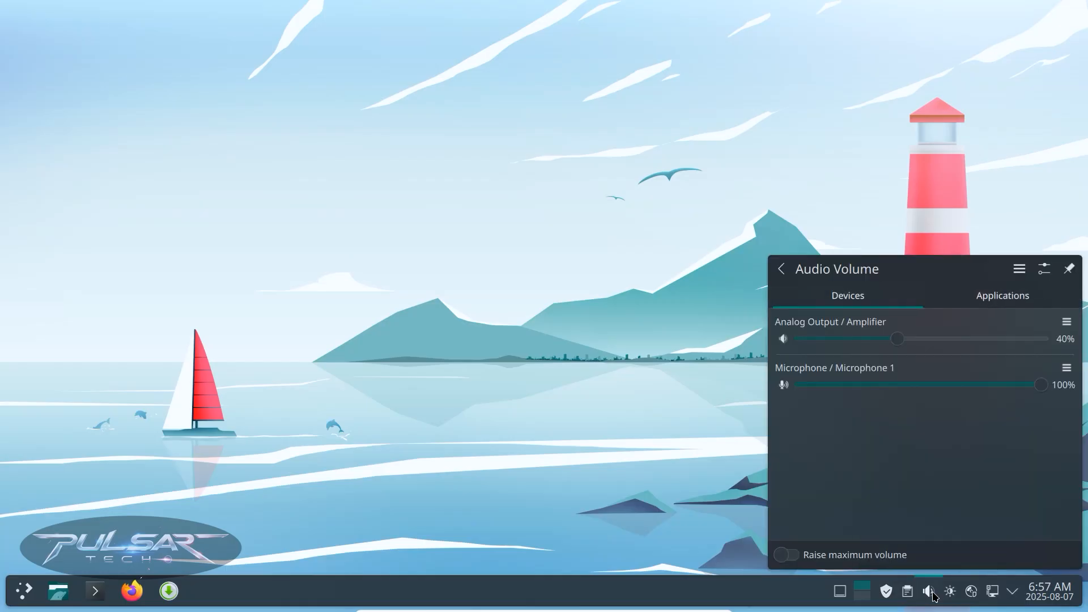
{"action": "left_click_drag", "start_coordinate": [897, 339], "coordinate": [951, 339]}
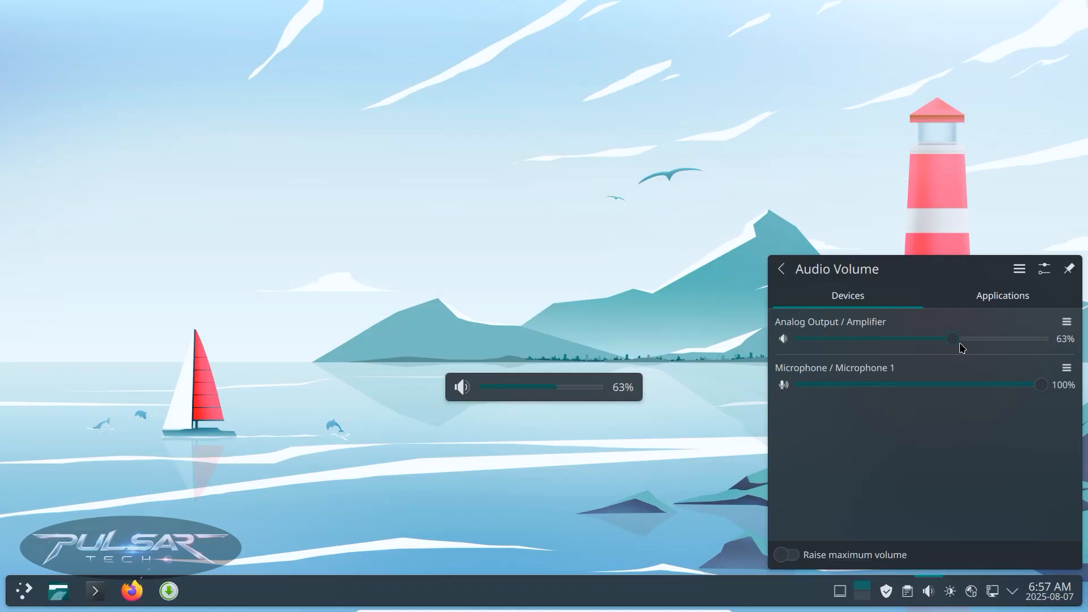
{"action": "left_click_drag", "start_coordinate": [952, 339], "coordinate": [977, 338]}
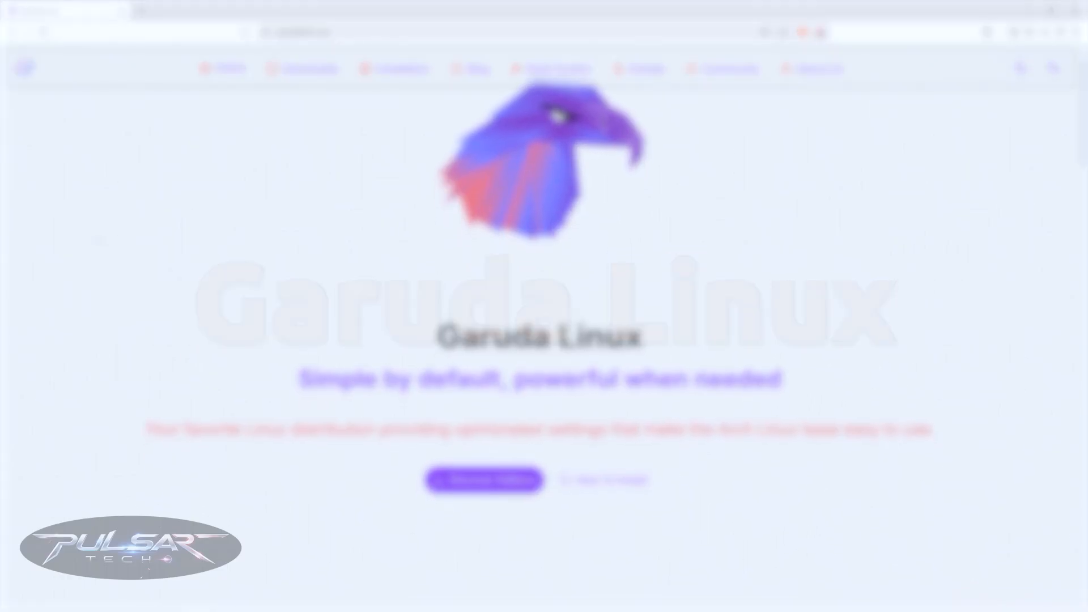
Start FireDragon from the Favorites in Garuda's application launcher.
{"action": "left_click", "coordinate": [16, 13]}
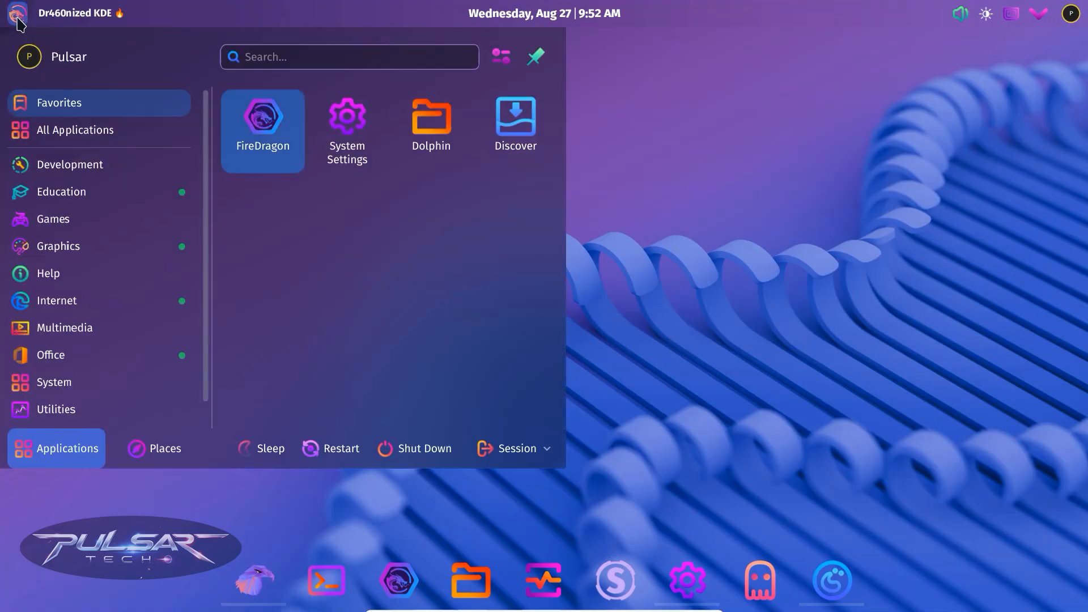
{"action": "mouse_move", "coordinate": [75, 123]}
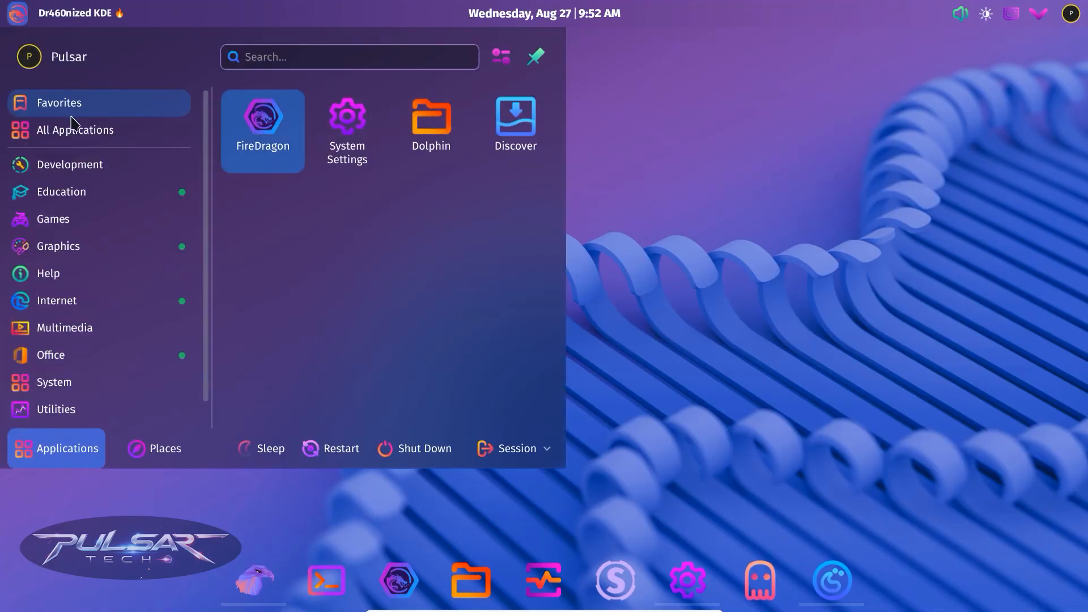
{"action": "mouse_move", "coordinate": [81, 200]}
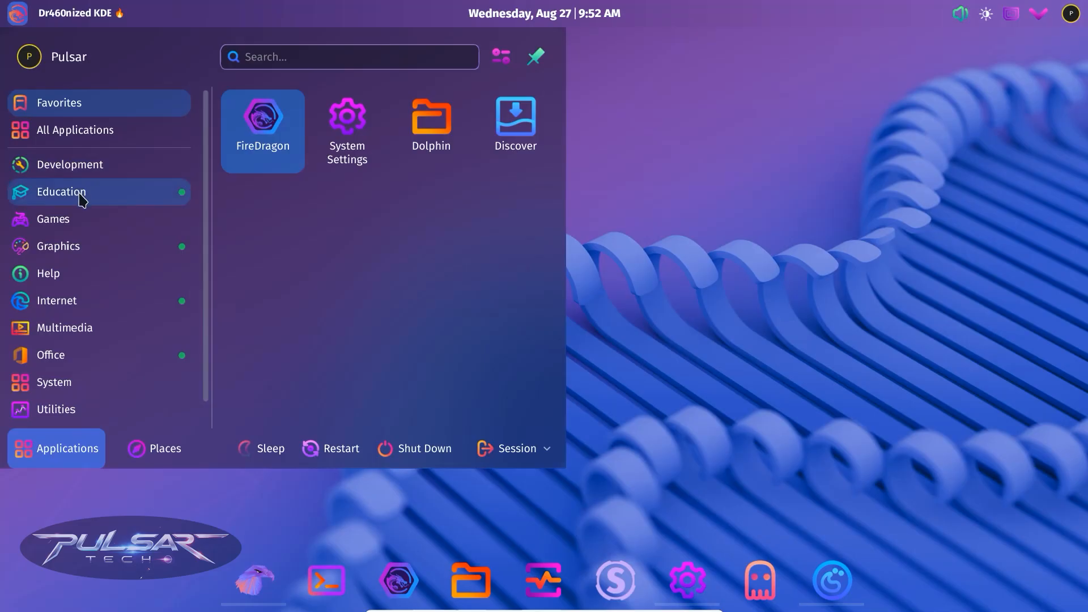
{"action": "mouse_move", "coordinate": [515, 130]}
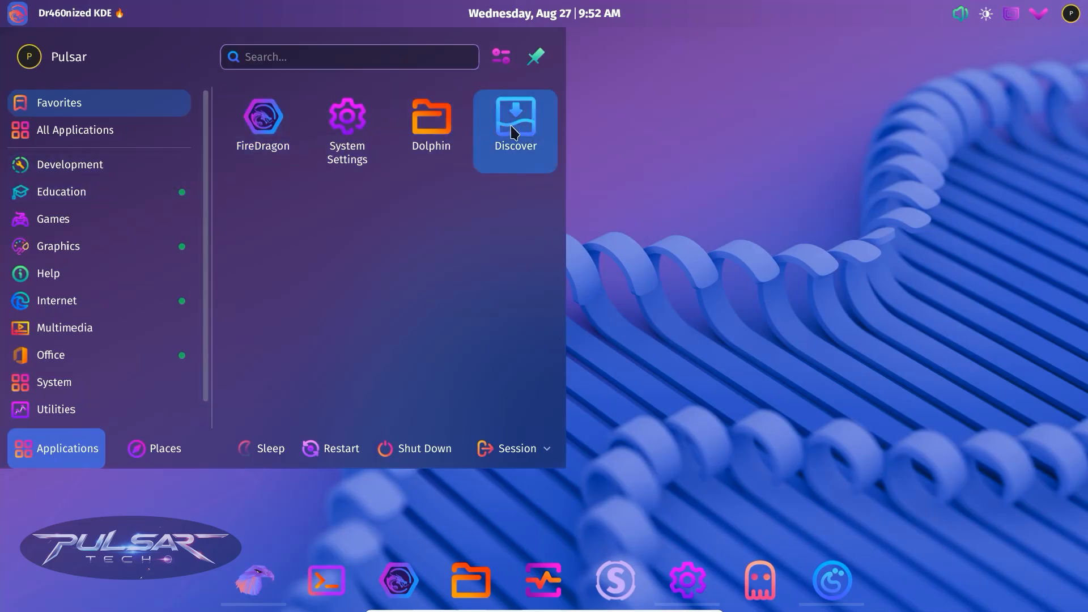
{"action": "mouse_move", "coordinate": [262, 131]}
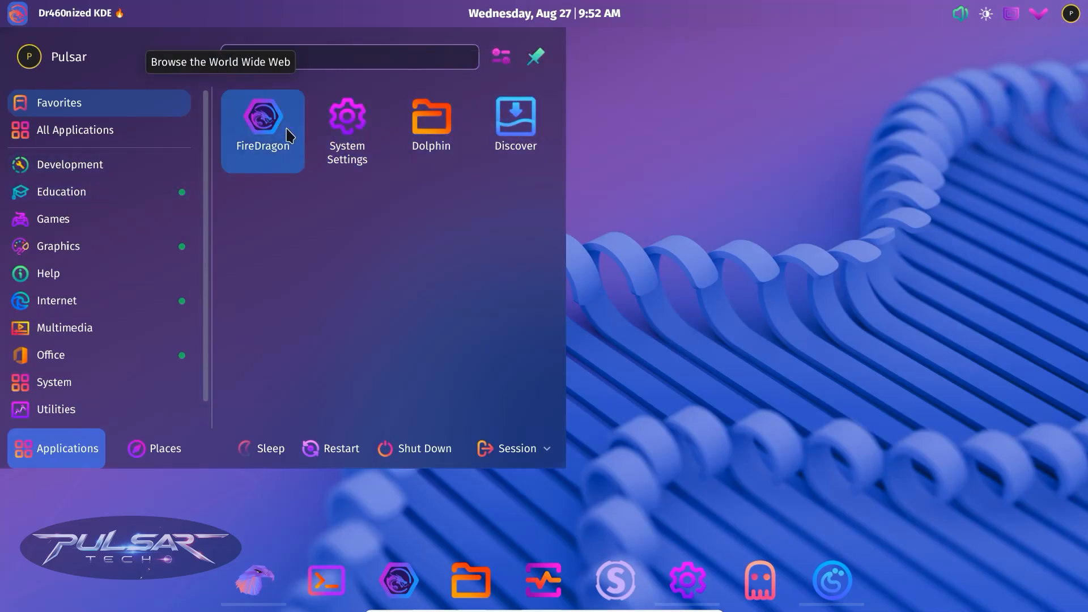
{"action": "left_click", "coordinate": [346, 126]}
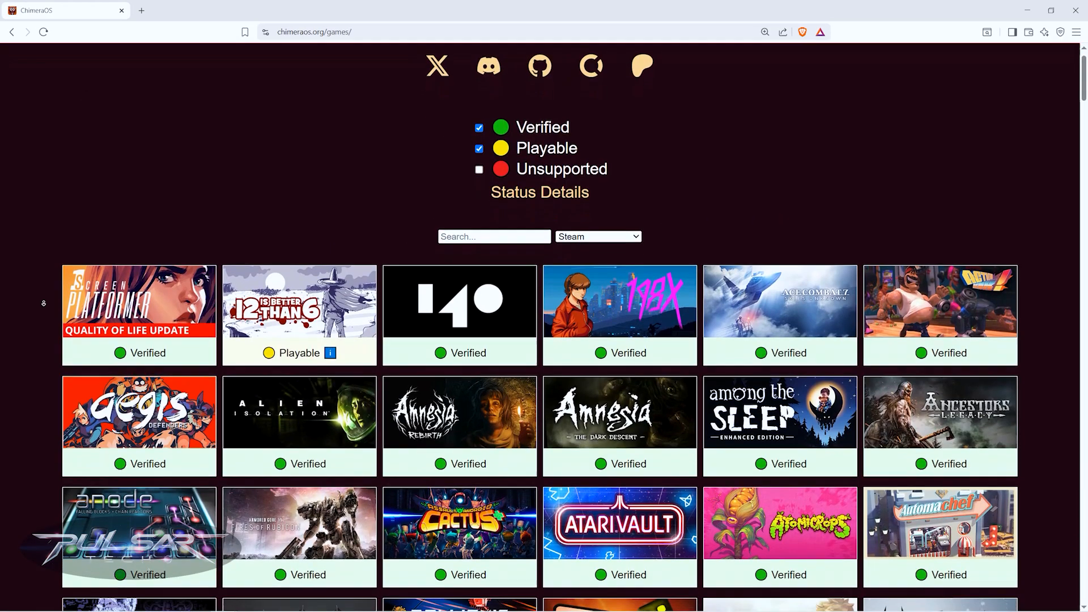
Scroll the ChimeraOS games compatibility grid past the Bastion and Batman titles.
{"action": "scroll", "scroll_direction": "down", "scroll_amount": 3}
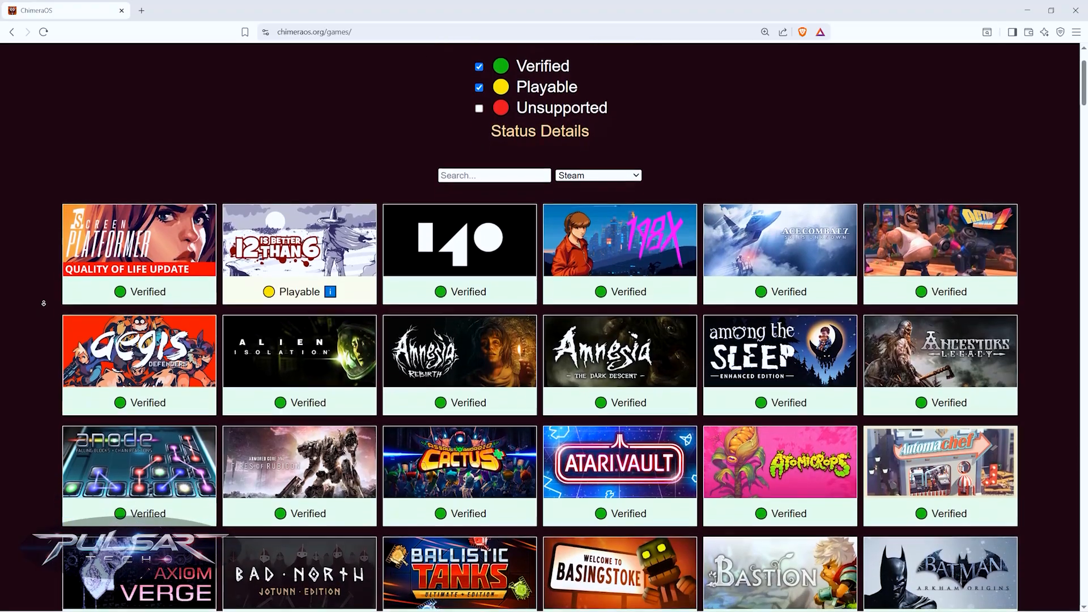
{"action": "scroll", "scroll_direction": "down", "scroll_amount": 3}
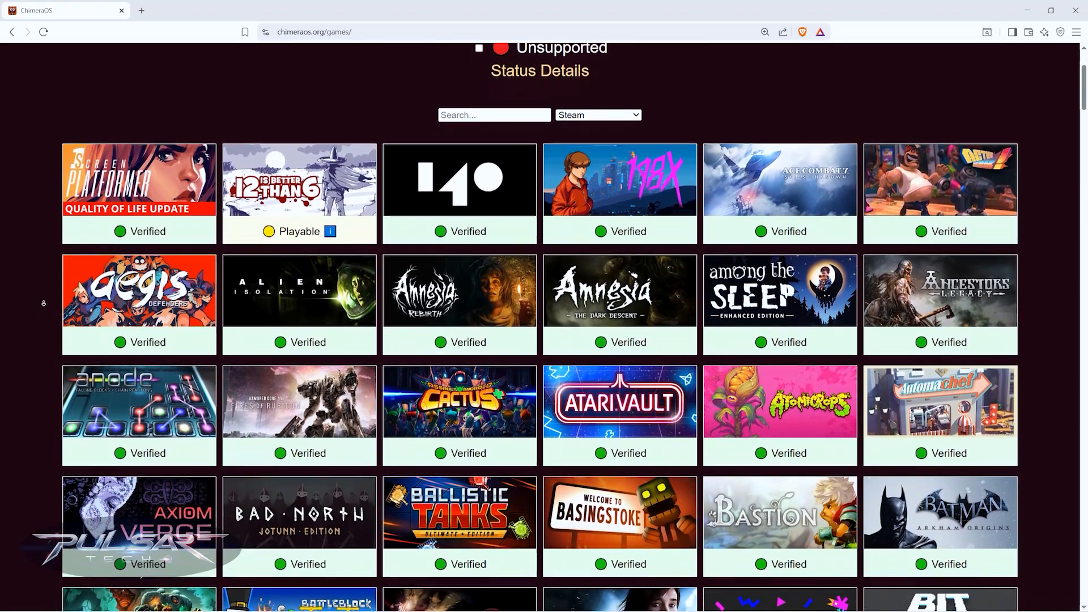
{"action": "scroll", "scroll_direction": "down", "scroll_amount": 3}
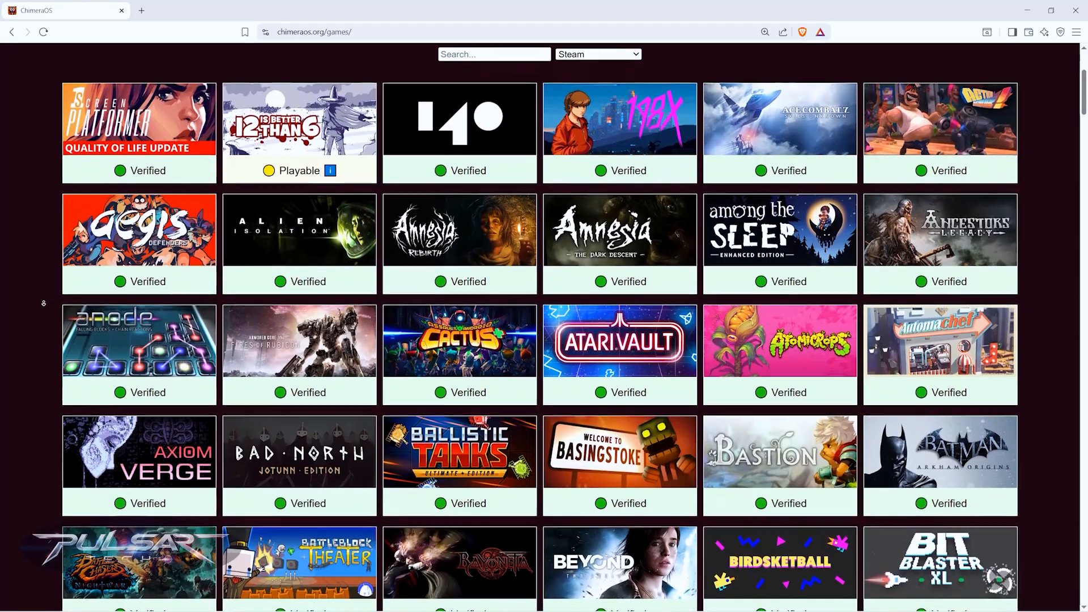
{"action": "scroll", "scroll_direction": "down", "scroll_amount": 3}
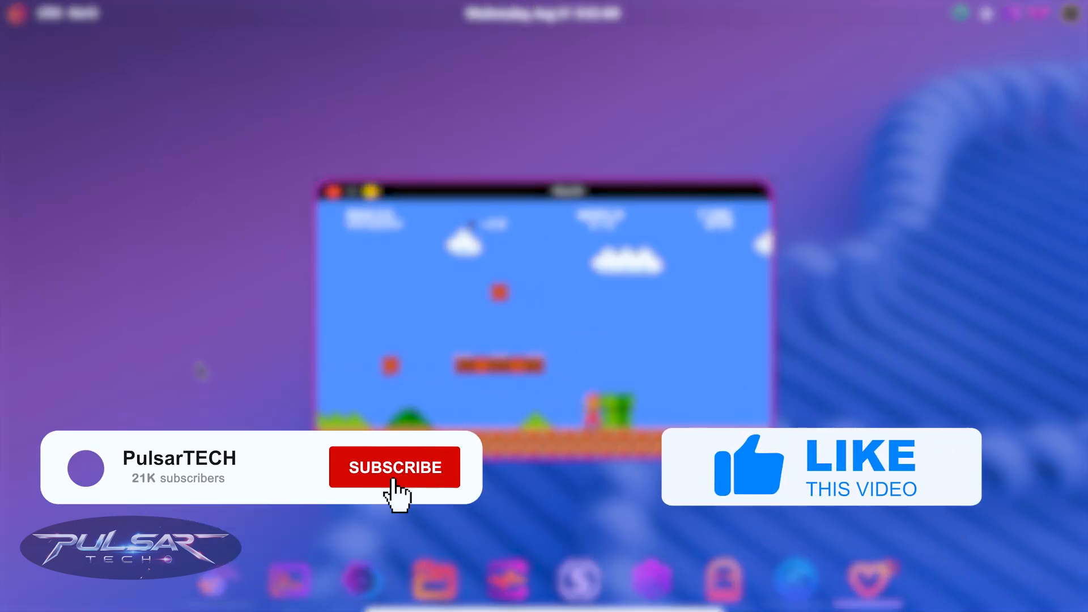
{"action": "left_click", "coordinate": [394, 466]}
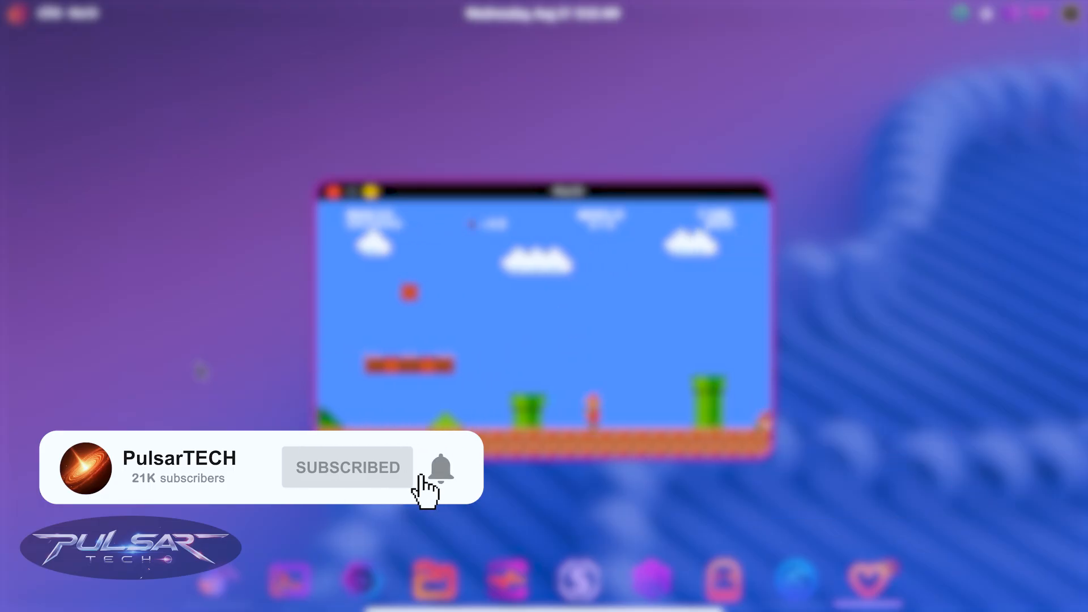
{"action": "left_click", "coordinate": [441, 467]}
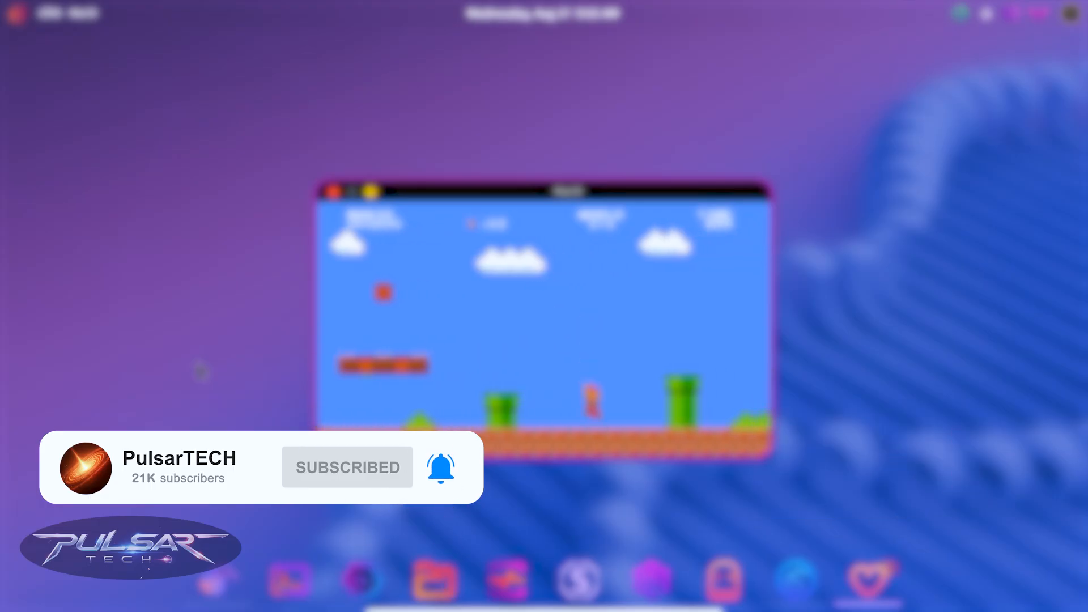